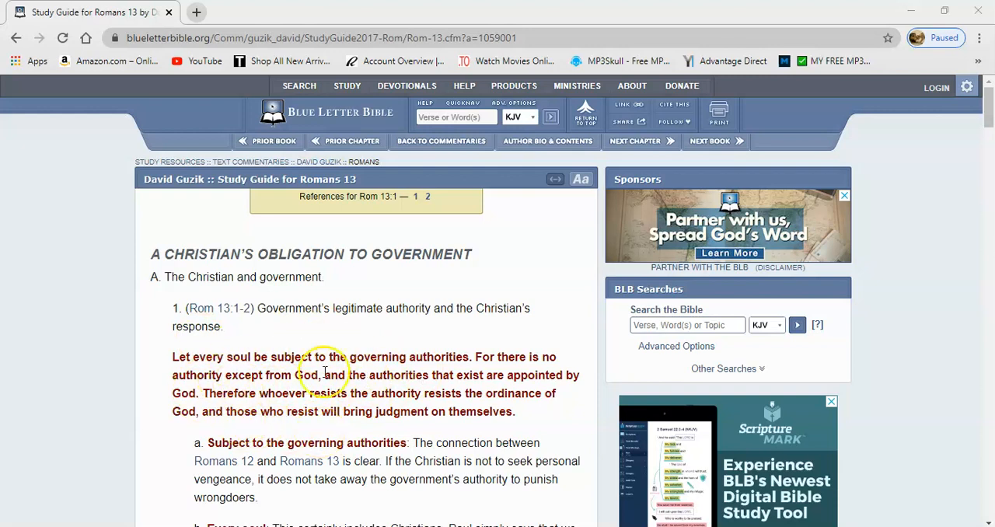
pyautogui.moveTo(327, 434)
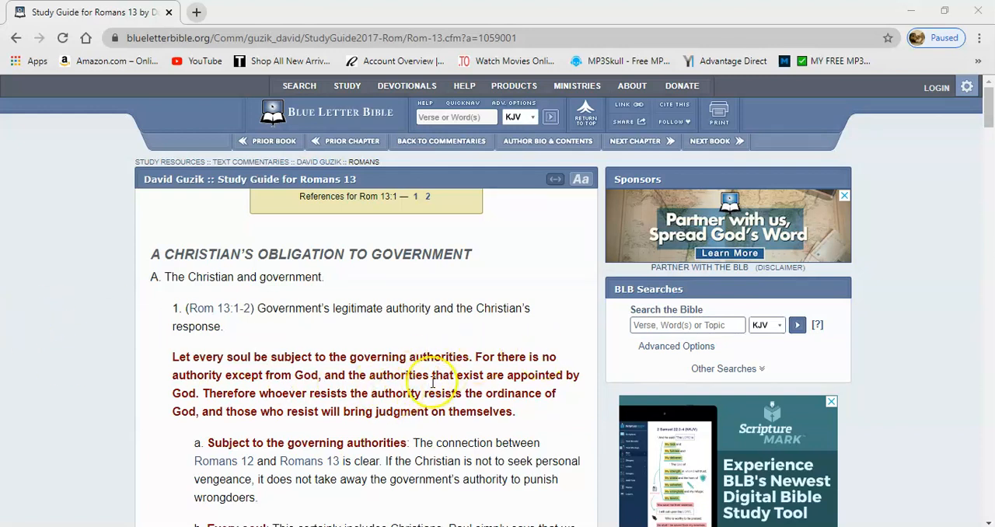
pyautogui.moveTo(502, 323)
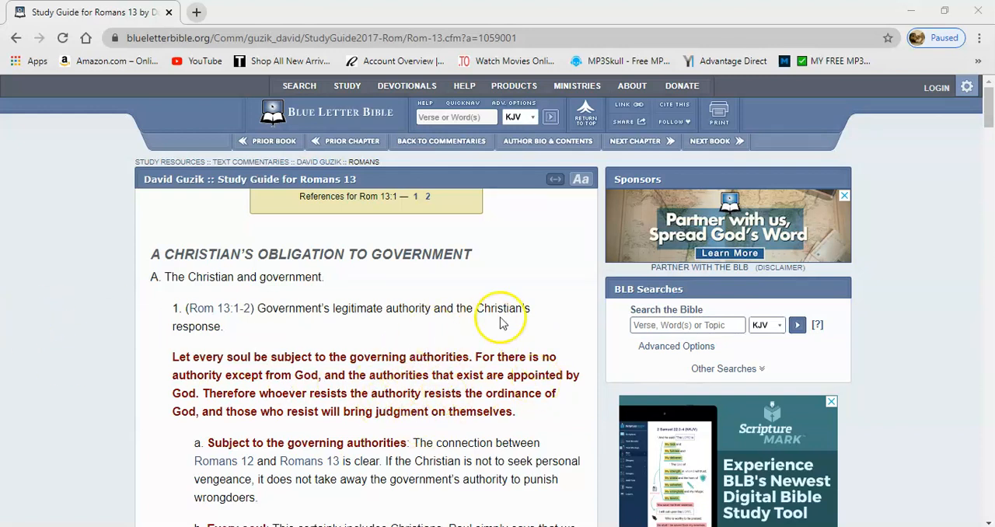
pyautogui.moveTo(548, 430)
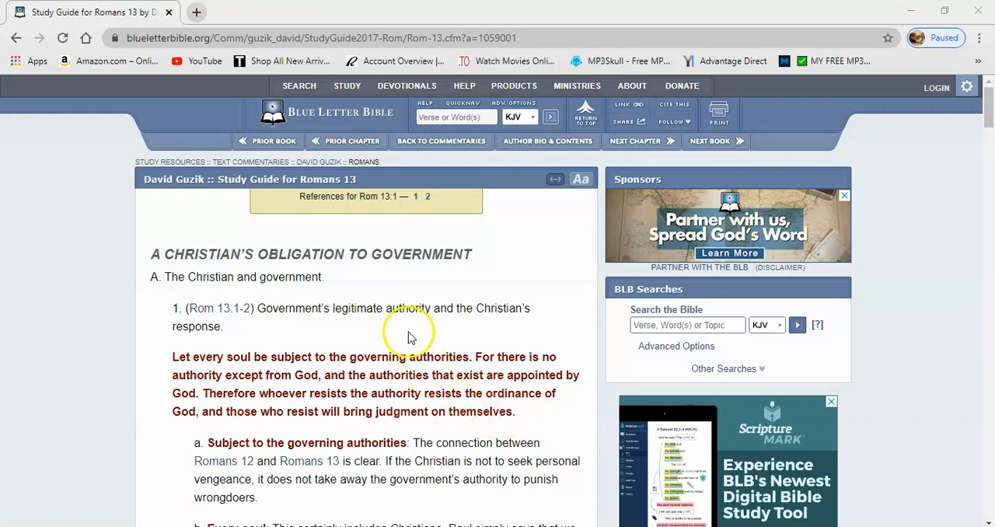
pyautogui.moveTo(105, 301)
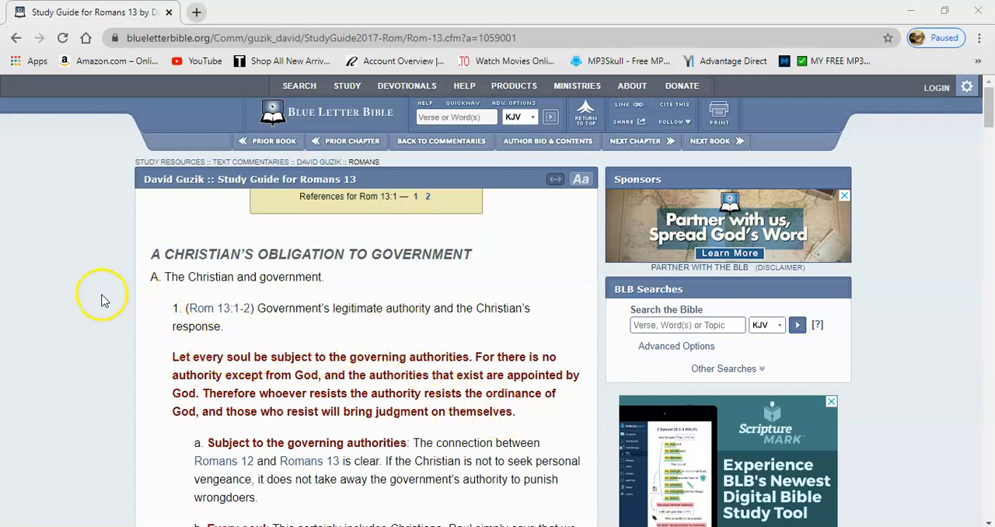
pyautogui.moveTo(324, 291)
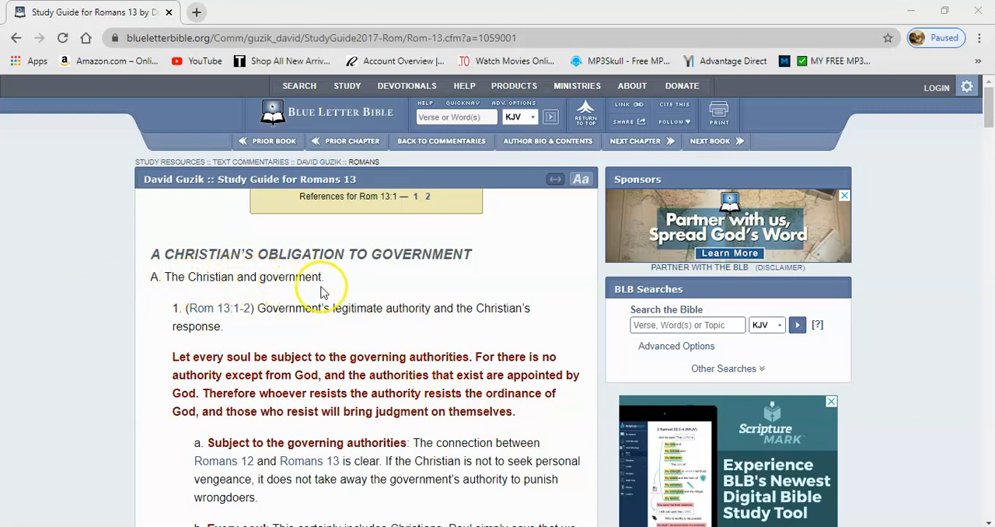
pyautogui.moveTo(307, 321)
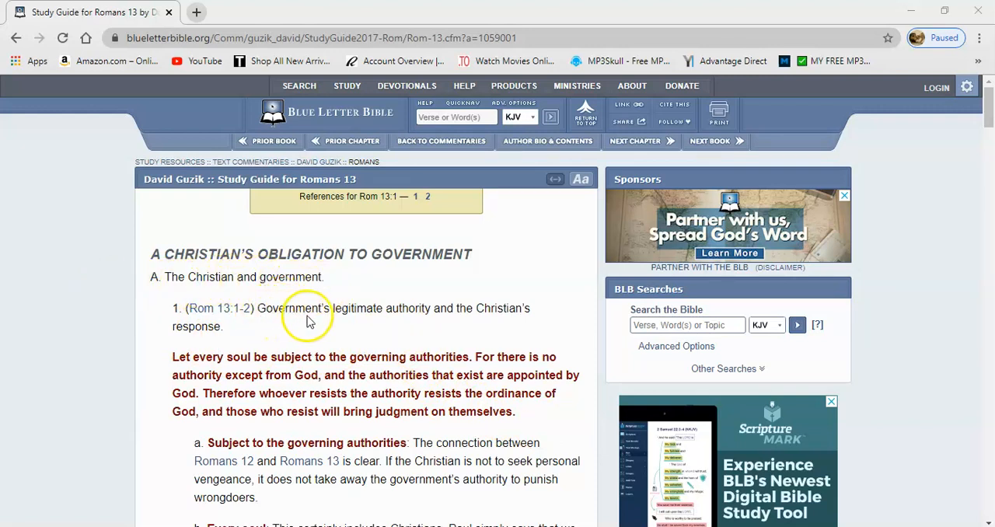
pyautogui.moveTo(431, 323)
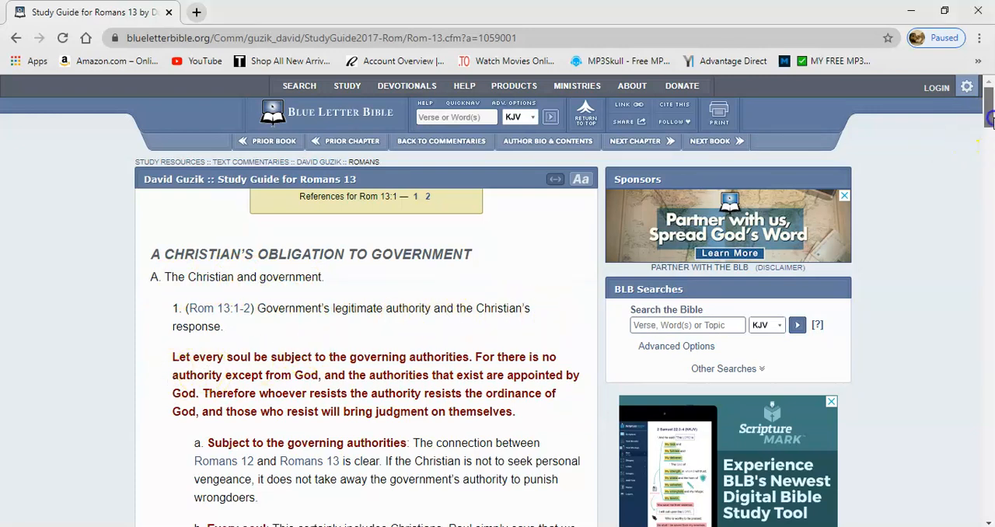
# Scroll the study guide slightly to show point b, 'Every soul', under Romans 13:1-2.
pyautogui.scroll(-3)
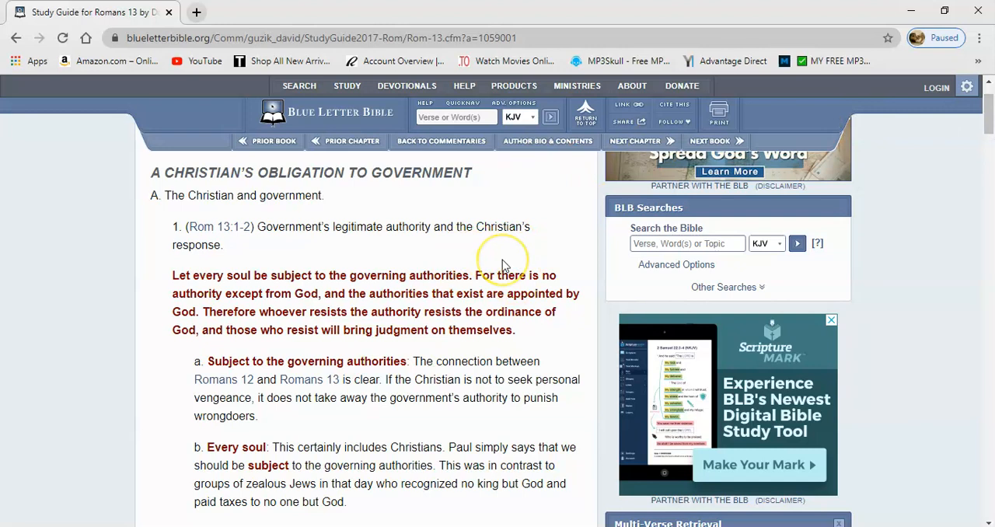
pyautogui.moveTo(502, 265)
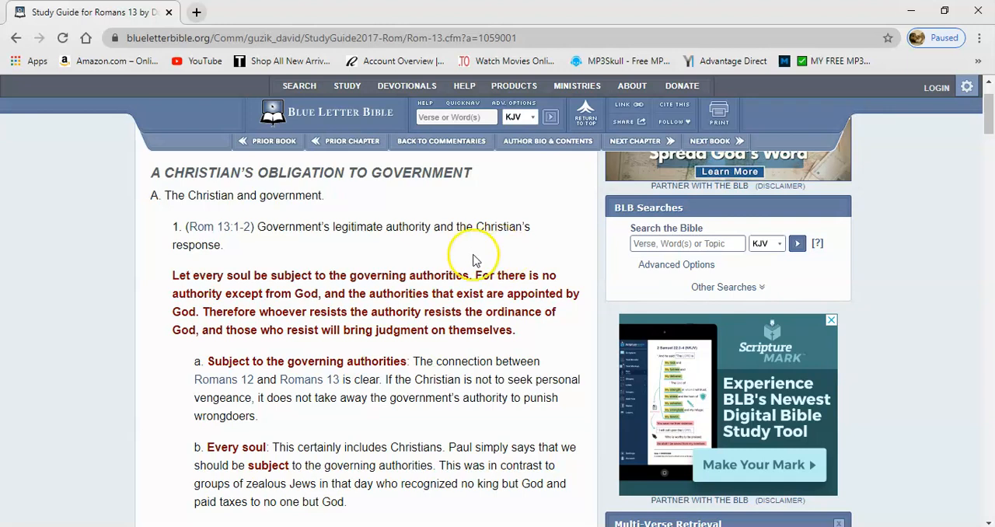
pyautogui.moveTo(524, 260)
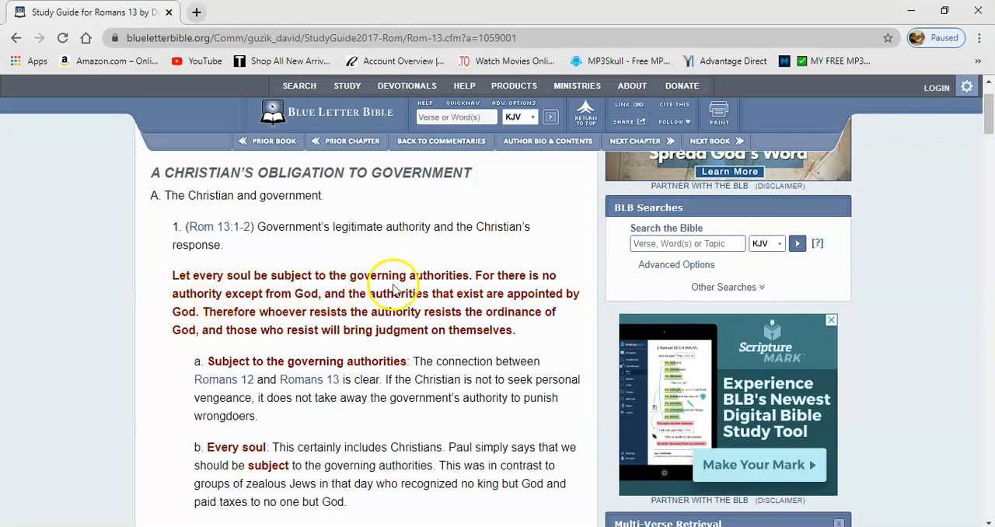
pyautogui.moveTo(550, 278)
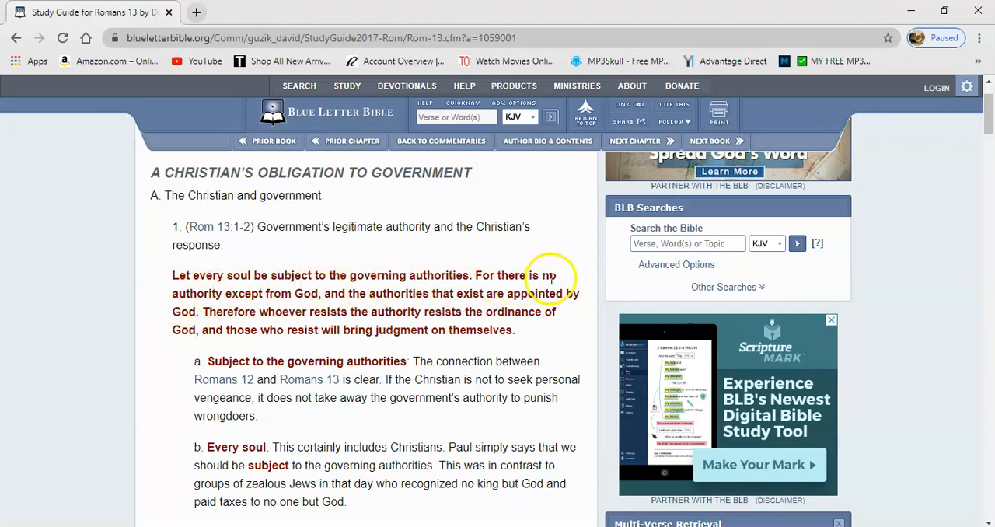
pyautogui.moveTo(263, 298)
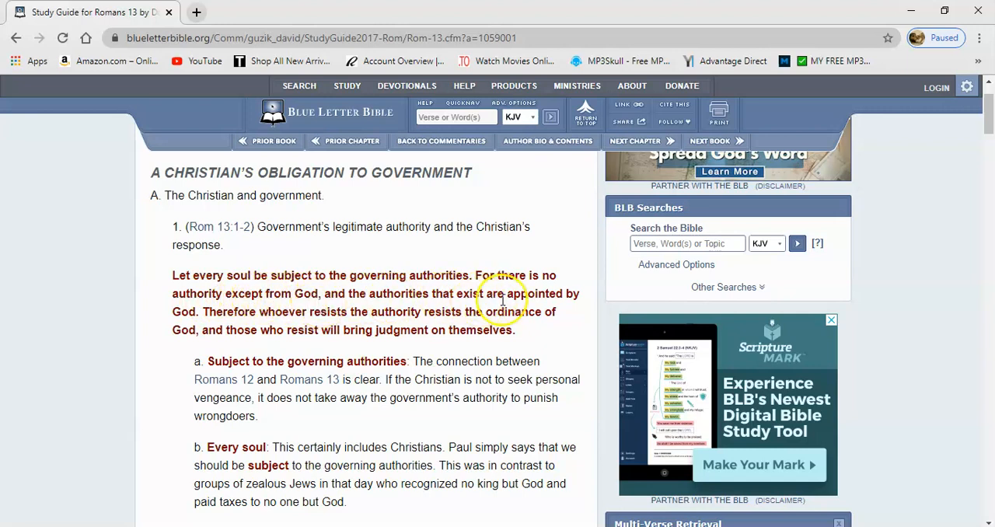
pyautogui.moveTo(193, 323)
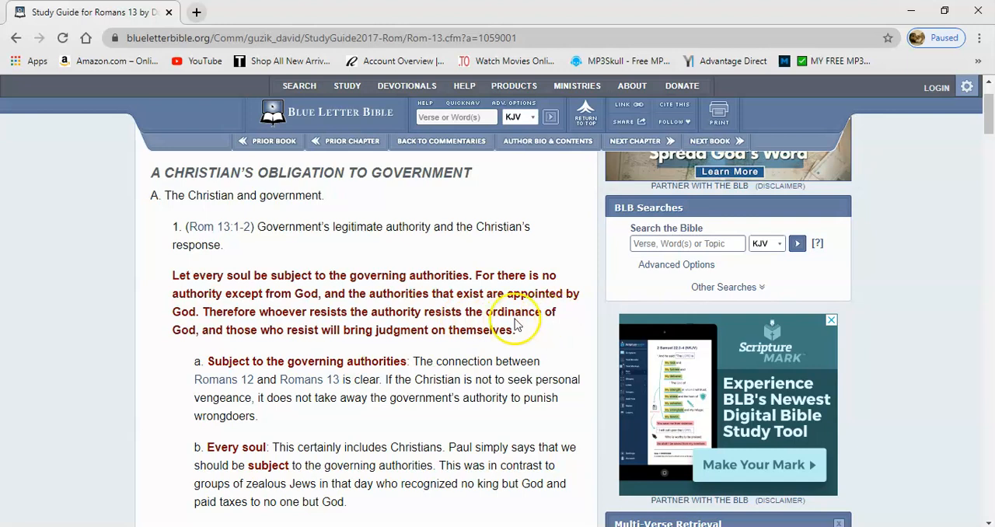
pyautogui.moveTo(239, 345)
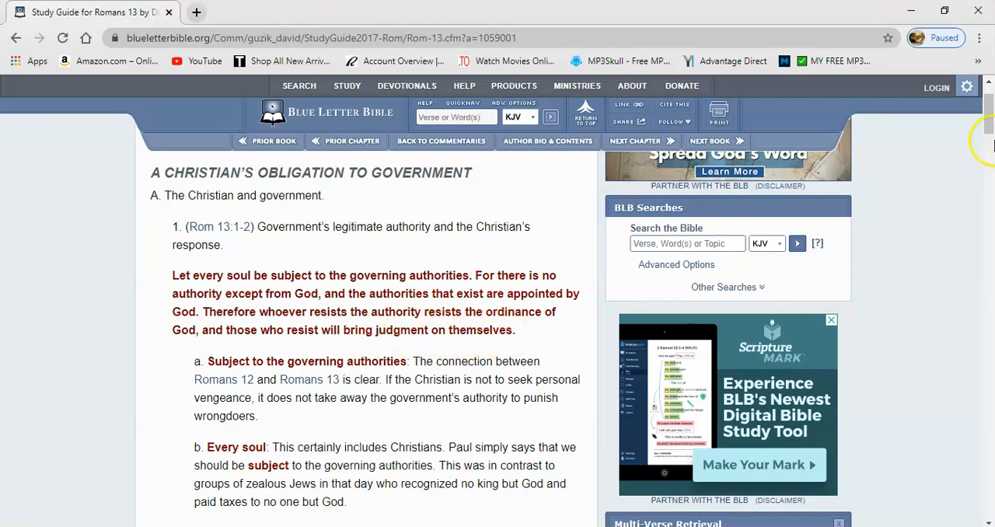
# Scroll further to reveal point c, 'no authority except from God', and its sub-note.
pyautogui.scroll(-3)
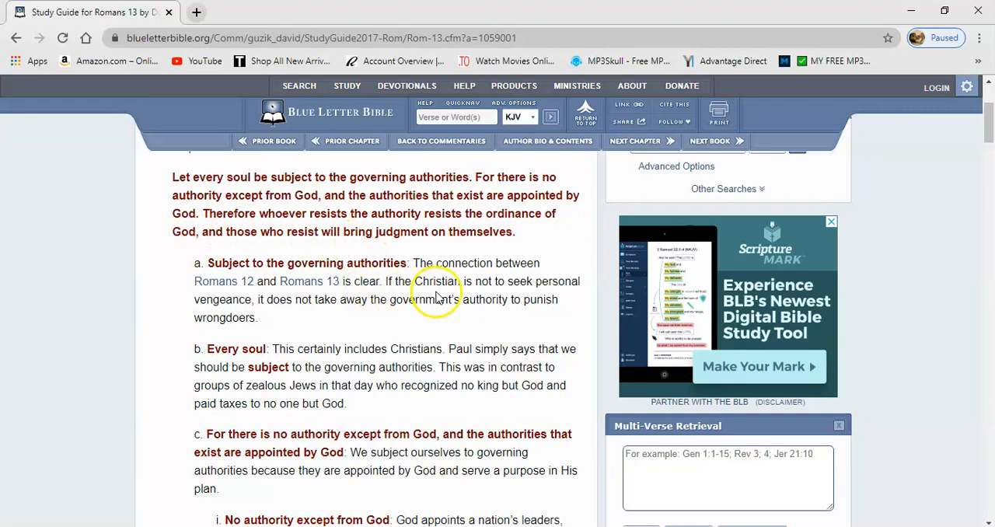
pyautogui.moveTo(392, 277)
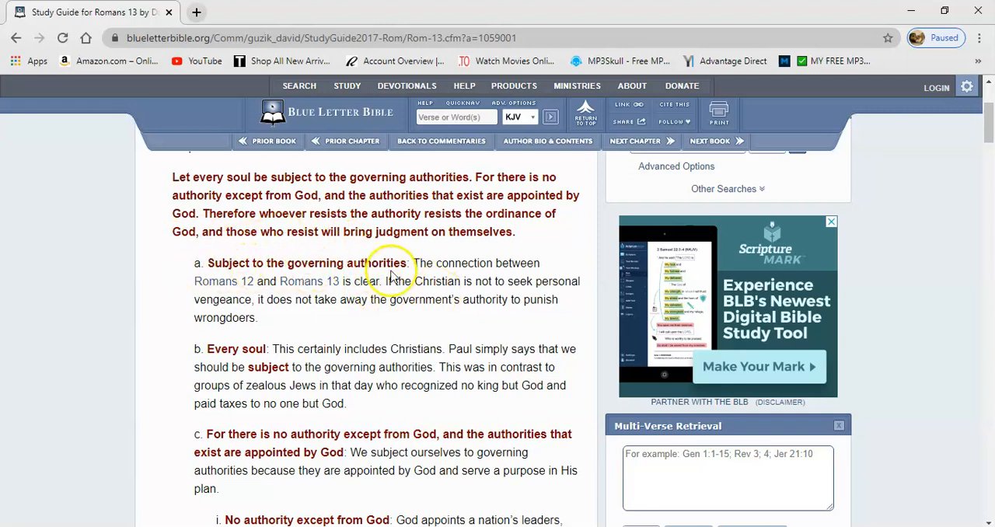
pyautogui.moveTo(546, 269)
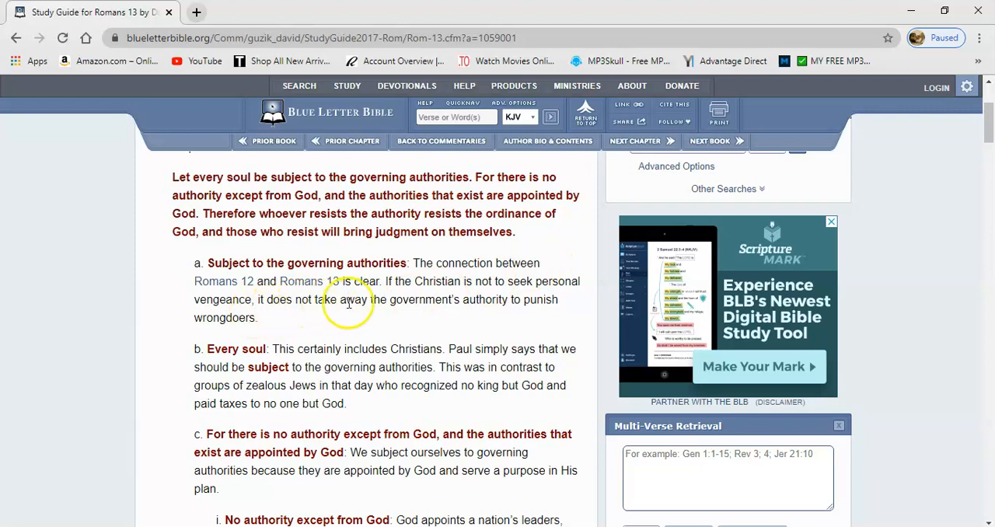
pyautogui.moveTo(444, 295)
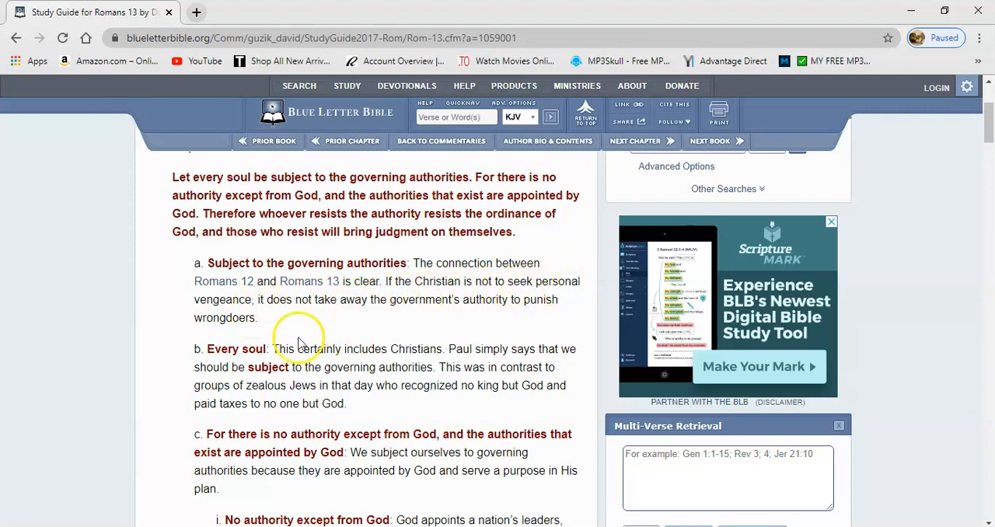
pyautogui.moveTo(377, 310)
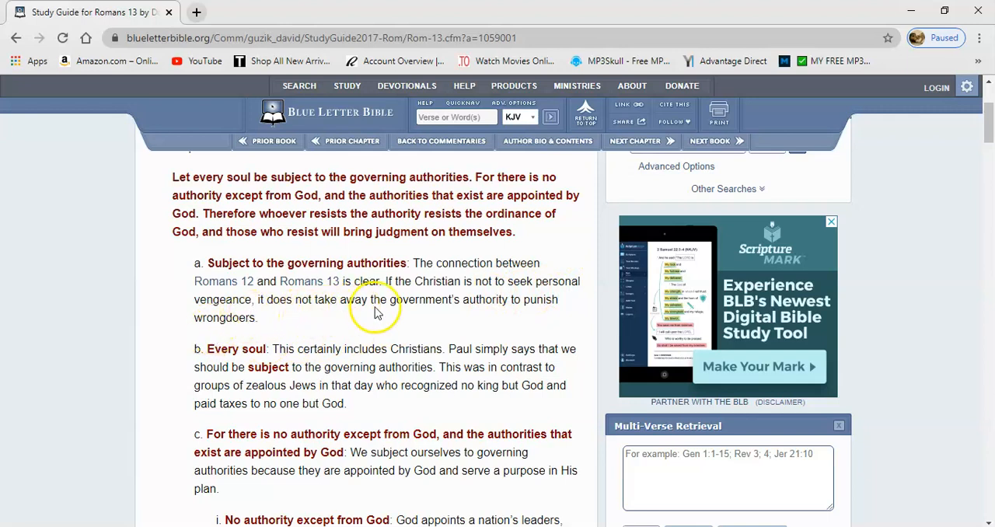
pyautogui.moveTo(490, 305)
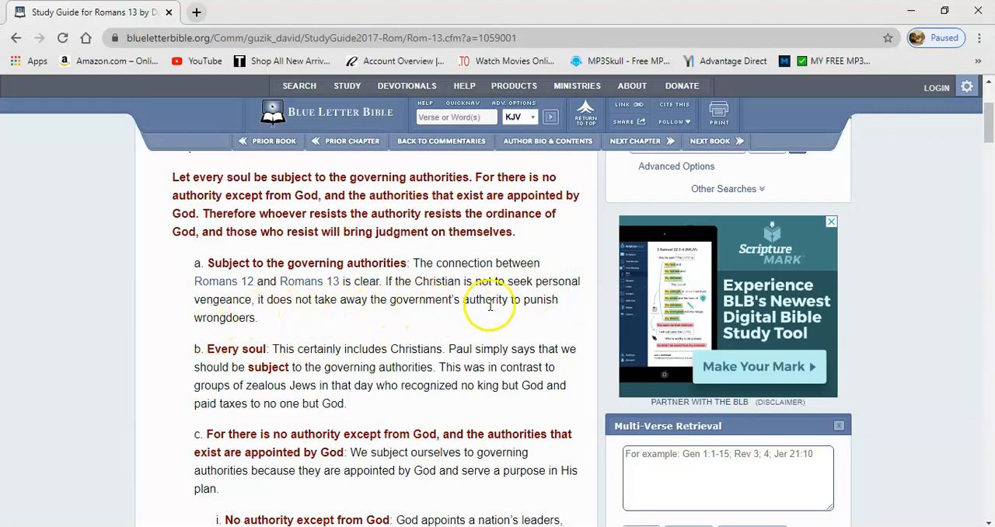
pyautogui.moveTo(249, 342)
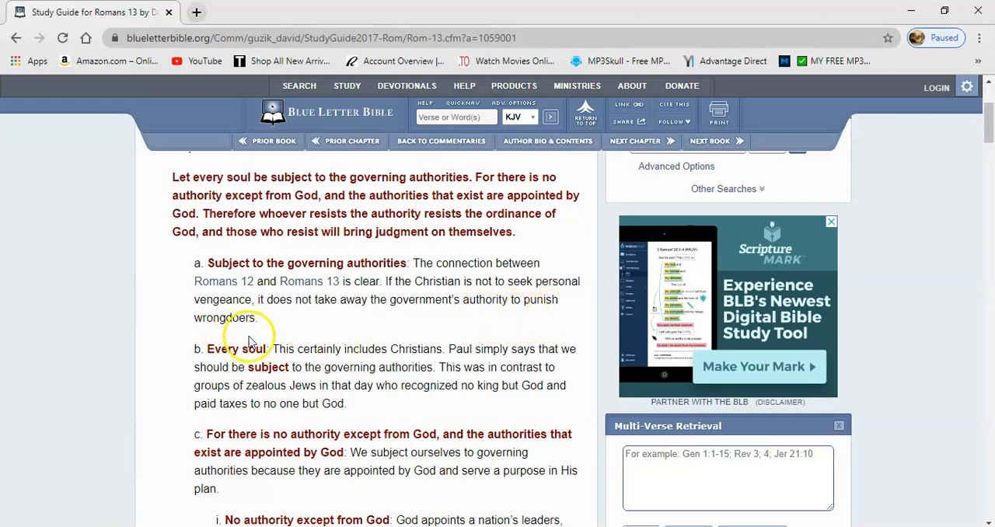
pyautogui.moveTo(433, 365)
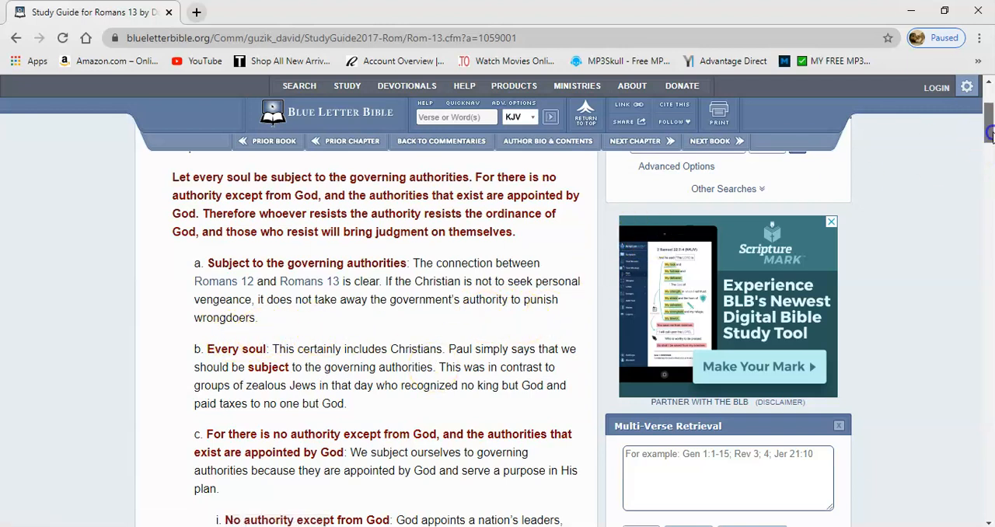
# Scroll the guide a bit more, then load blueletterbible.org in a new browser tab.
pyautogui.scroll(-3)
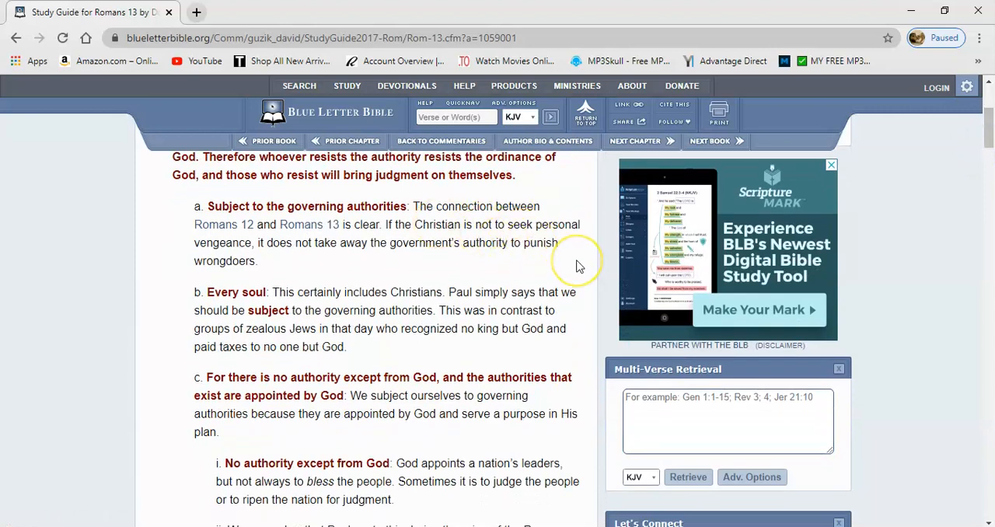
pyautogui.moveTo(481, 256)
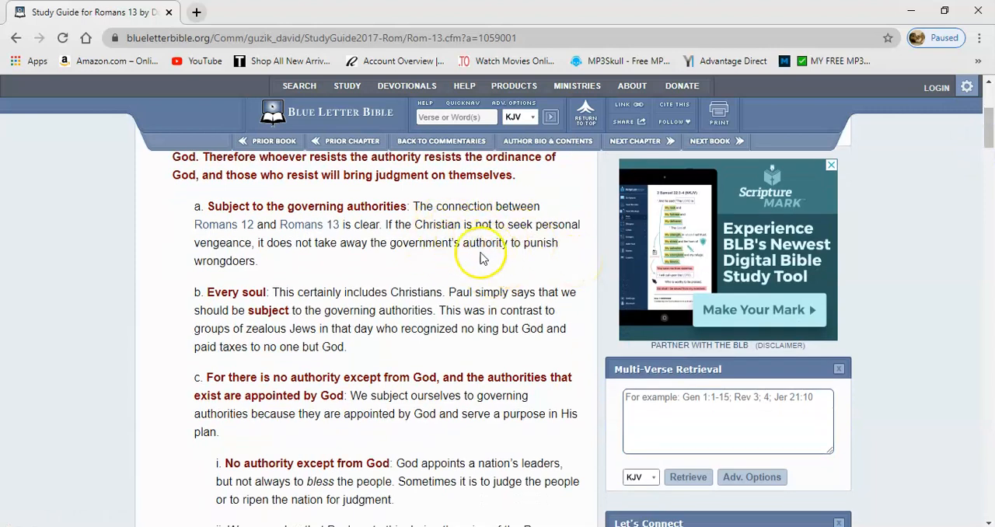
pyautogui.moveTo(436, 280)
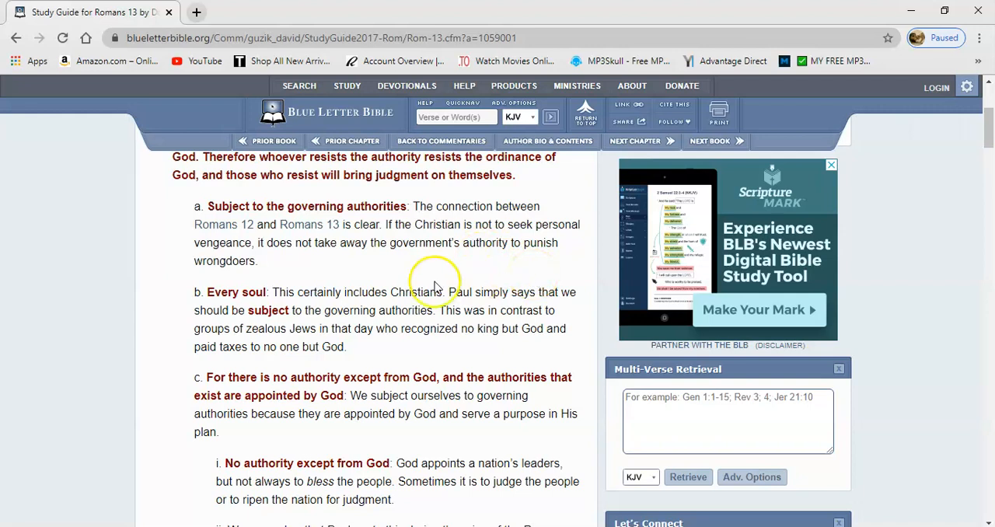
pyautogui.moveTo(282, 295)
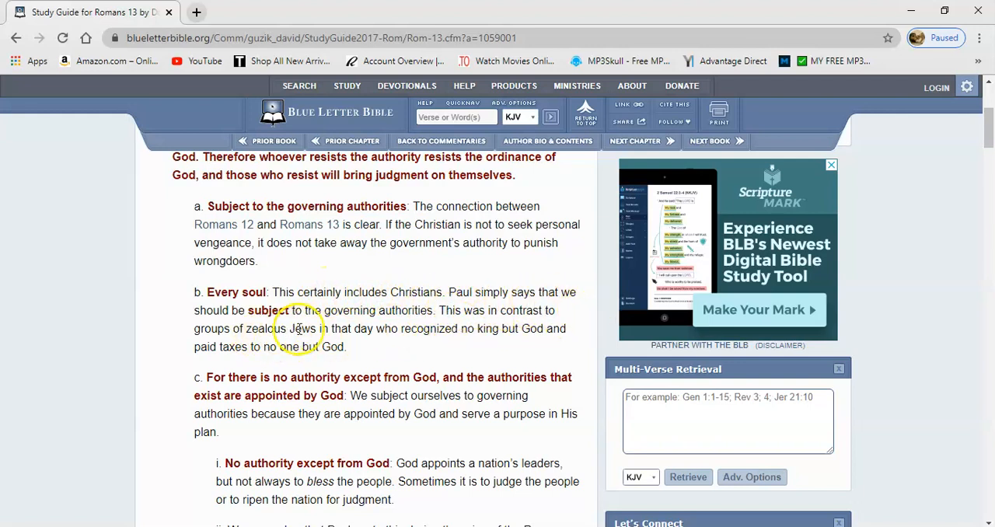
pyautogui.moveTo(466, 322)
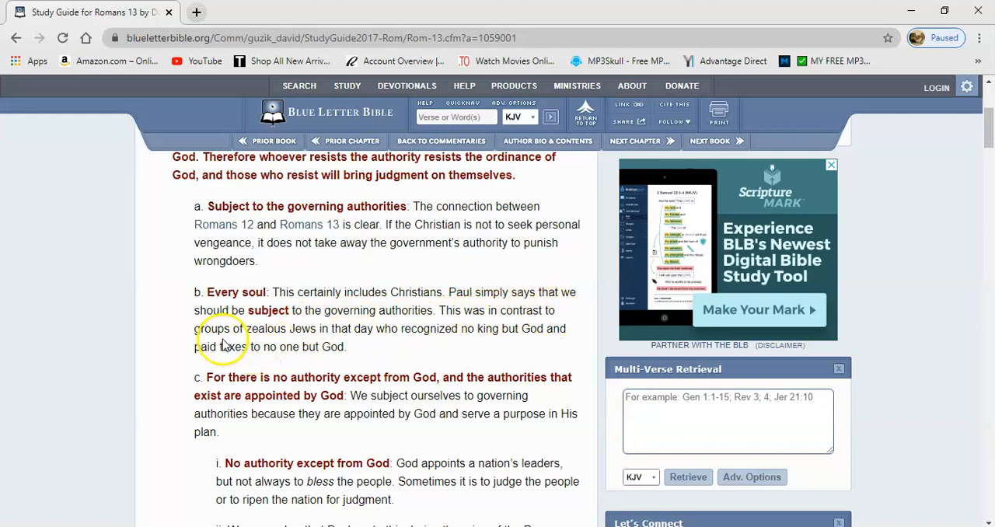
pyautogui.moveTo(306, 345)
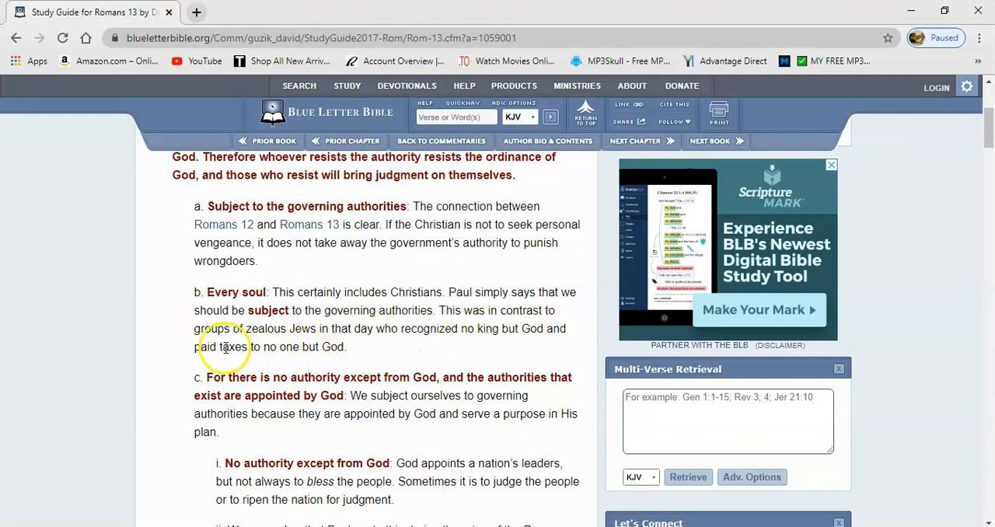
pyautogui.moveTo(327, 347)
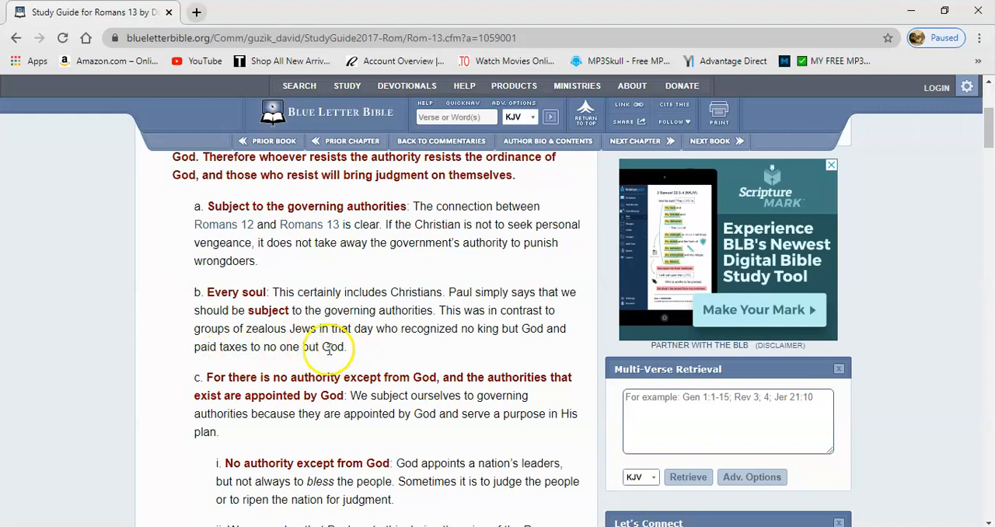
pyautogui.moveTo(303, 328)
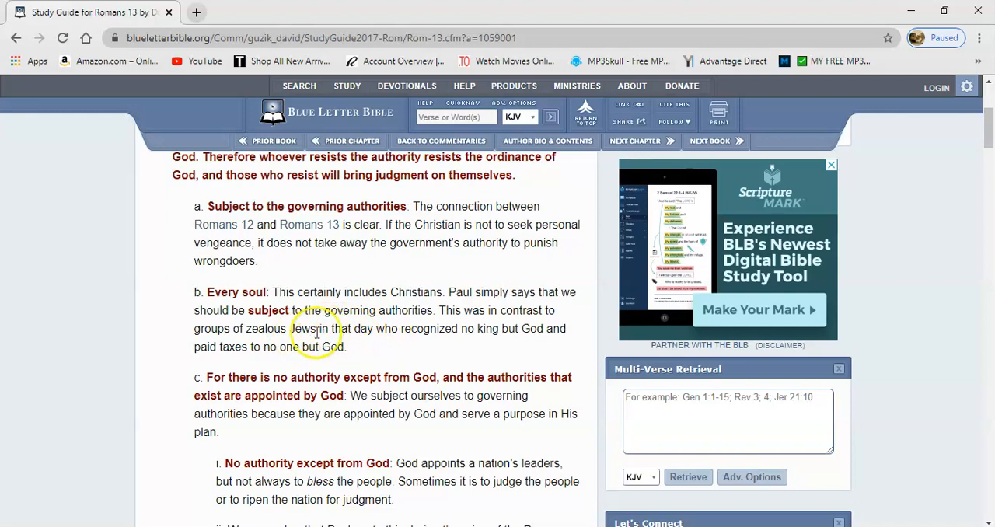
pyautogui.moveTo(411, 352)
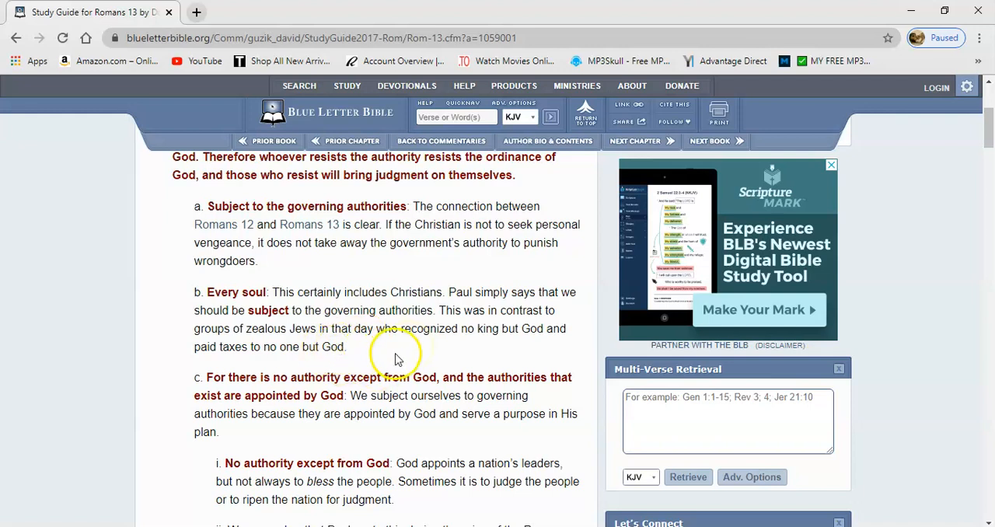
pyautogui.moveTo(431, 348)
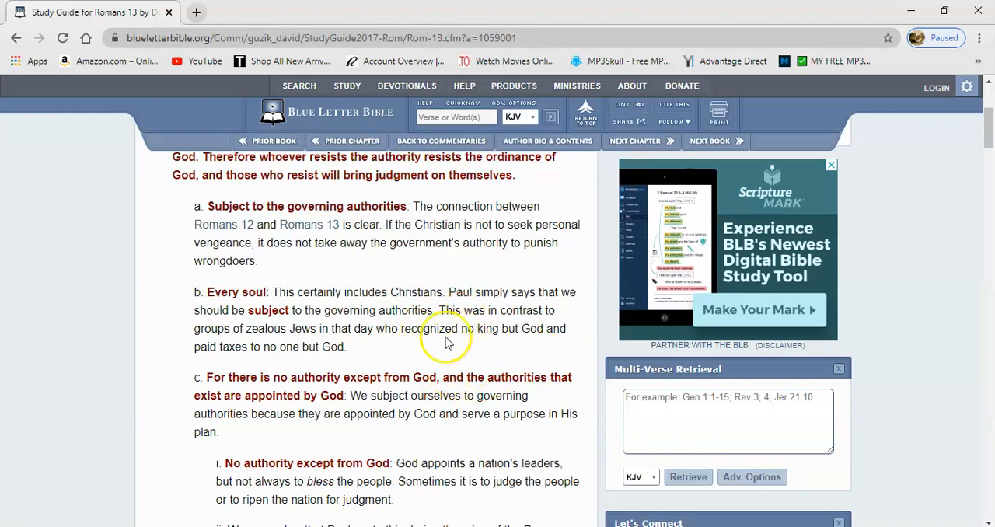
pyautogui.moveTo(552, 406)
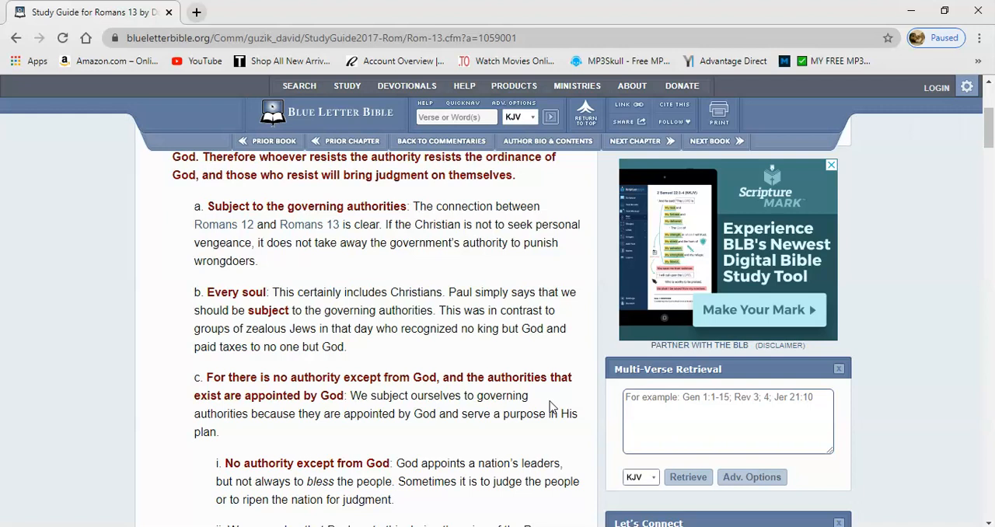
pyautogui.moveTo(585, 113)
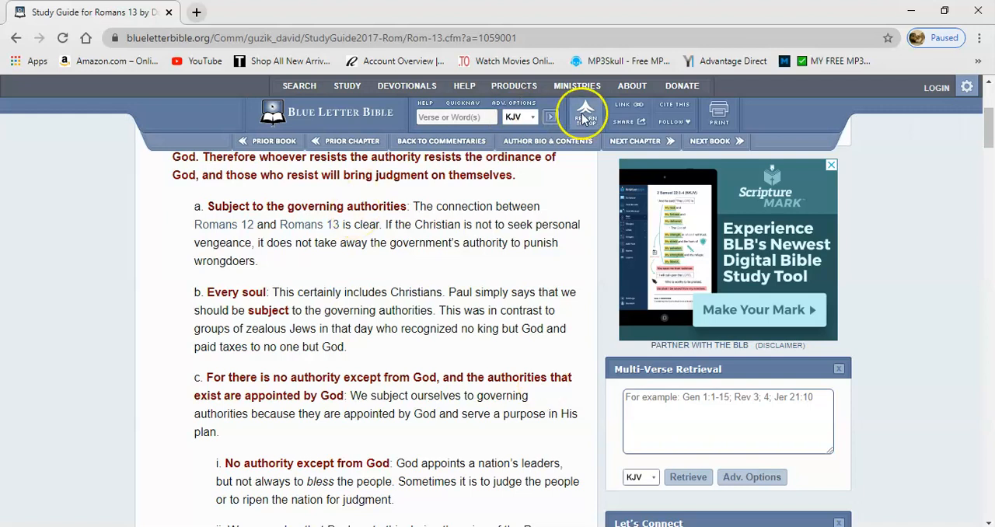
pyautogui.click(196, 12)
pyautogui.write('www.')
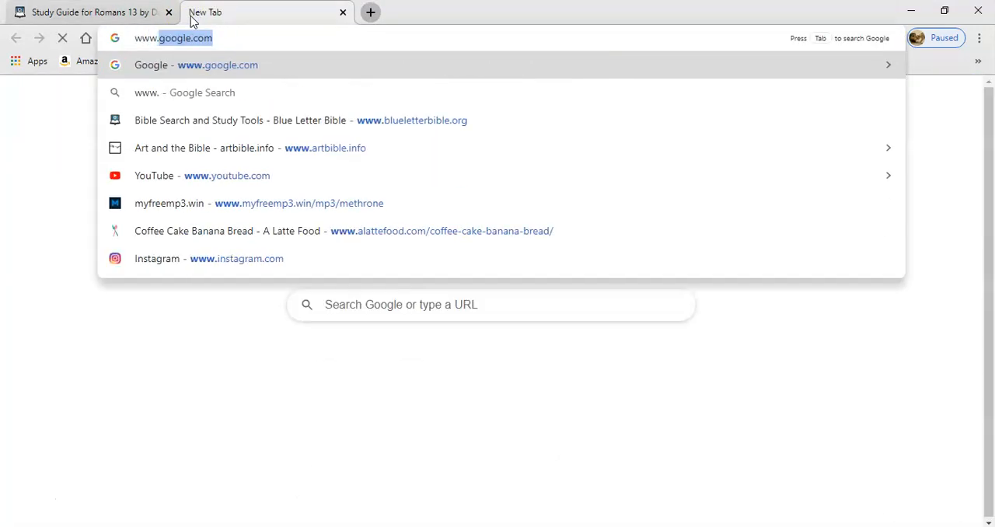
pyautogui.click(240, 120)
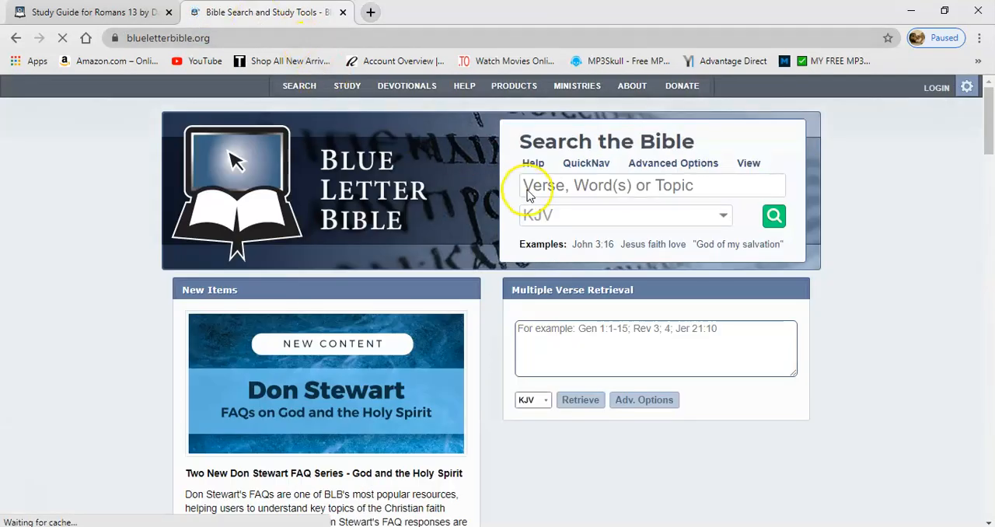
# Search 'act' and open Acts chapter 21 in the King James Version.
pyautogui.write('act')
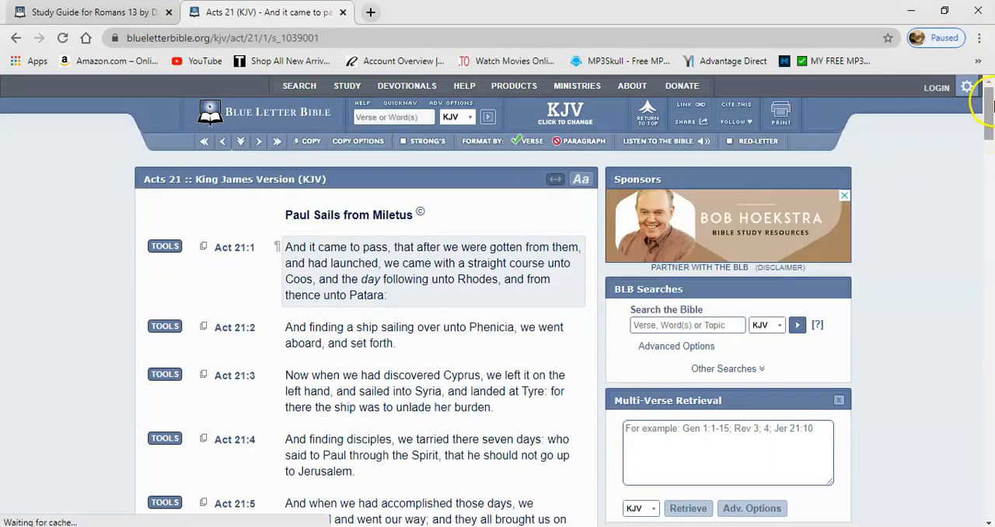
# Scroll Acts 21 down to verses 36–40, where Paul asks to speak.
pyautogui.scroll(-3)
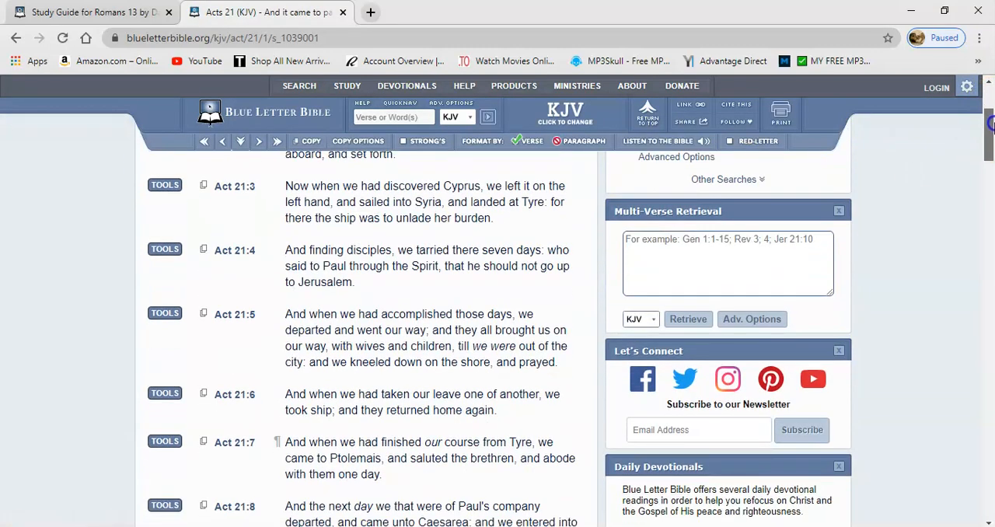
pyautogui.scroll(-3)
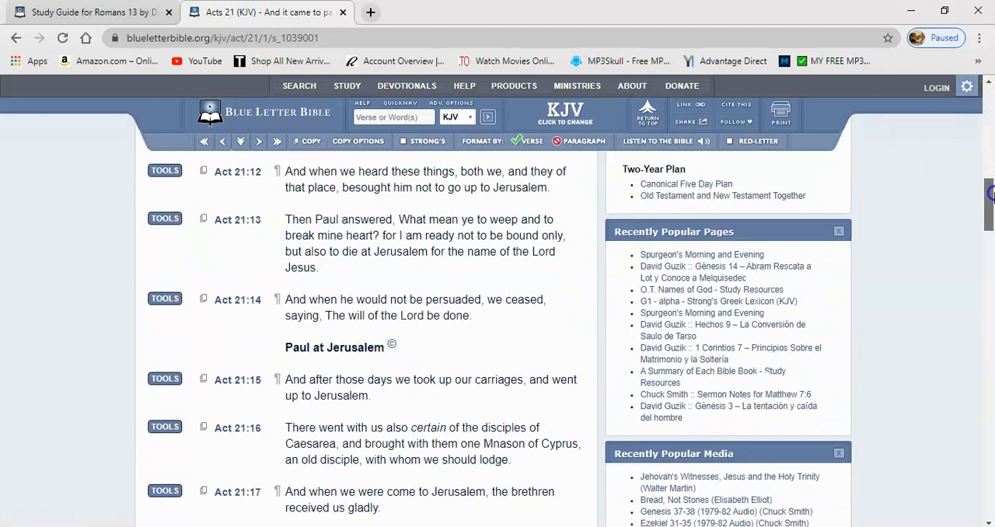
pyautogui.scroll(-3)
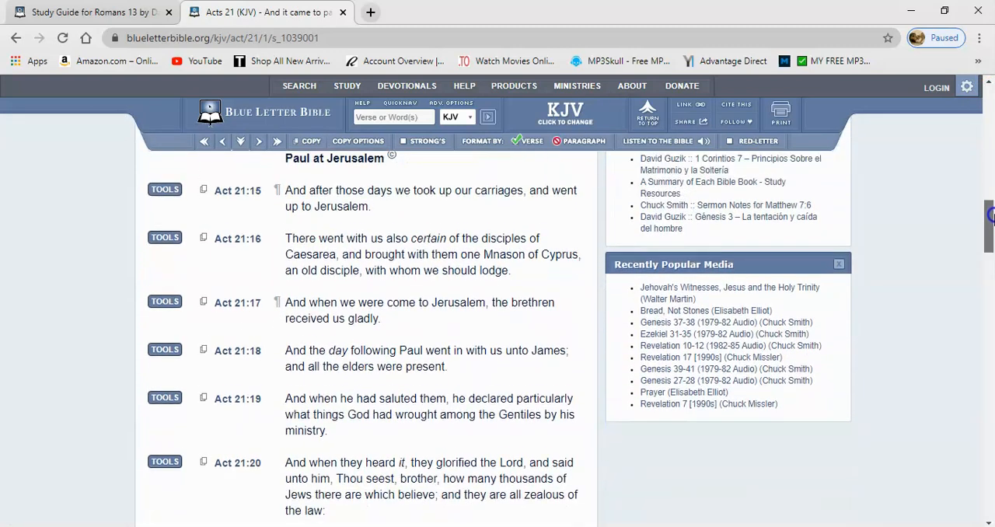
pyautogui.scroll(-3)
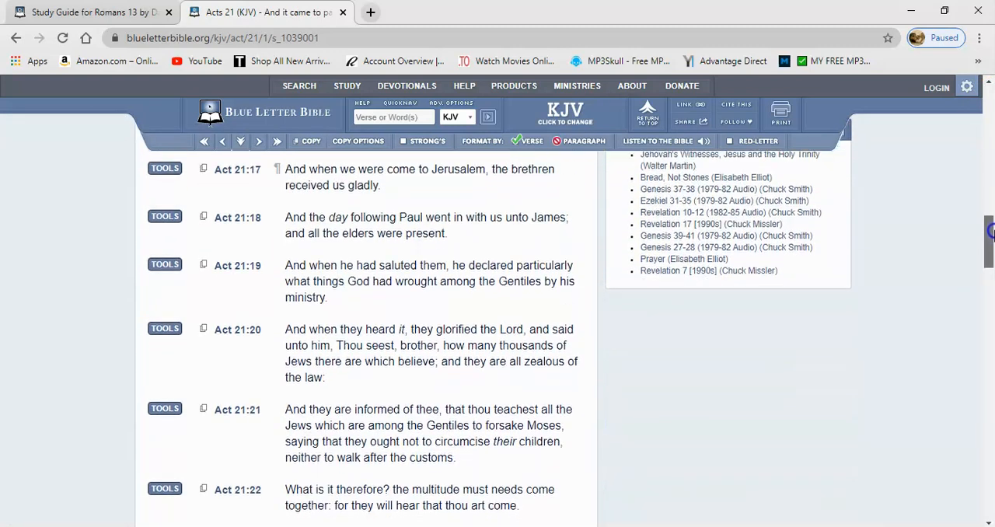
pyautogui.scroll(-3)
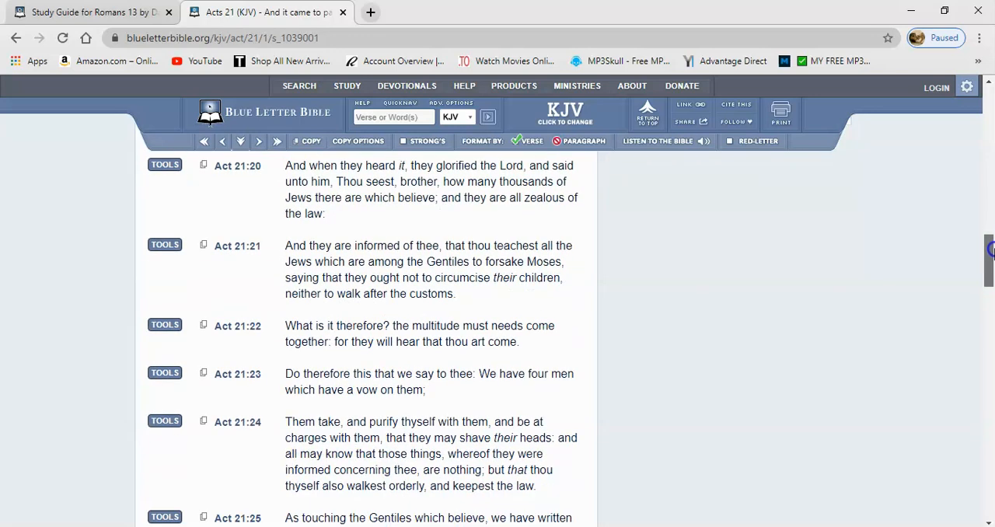
pyautogui.scroll(-3)
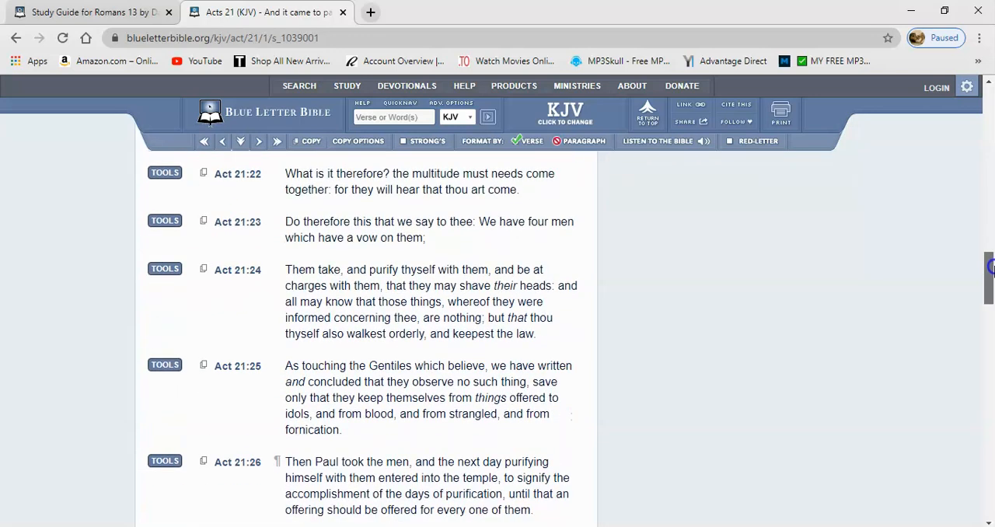
pyautogui.scroll(-3)
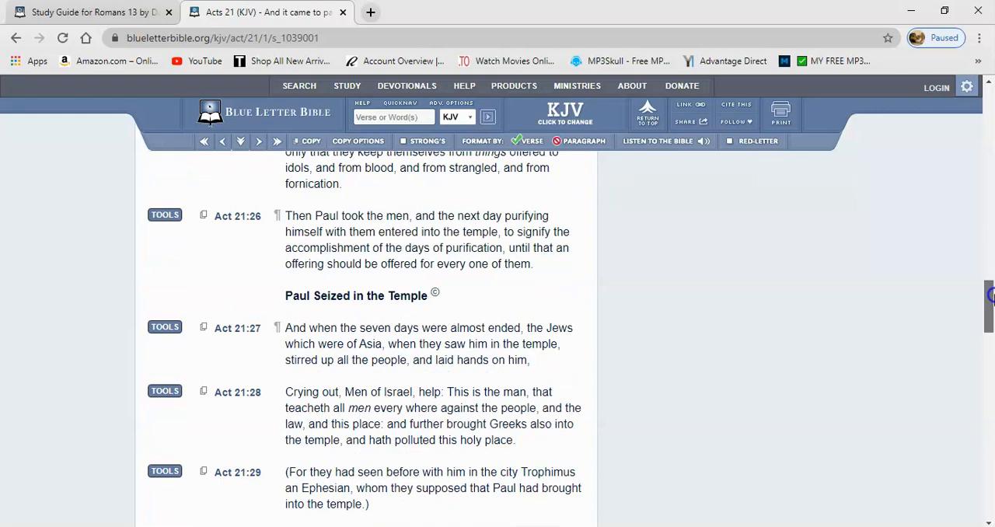
pyautogui.scroll(-3)
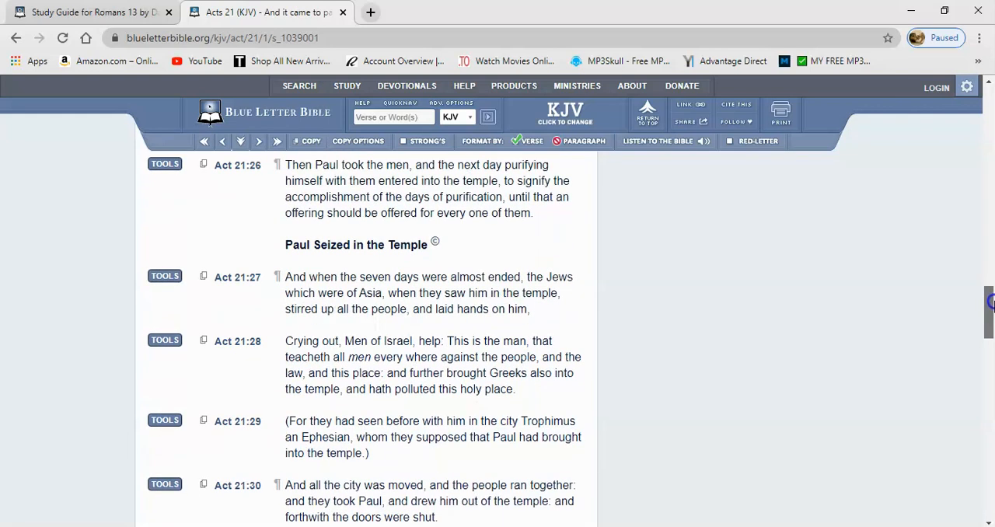
pyautogui.scroll(-3)
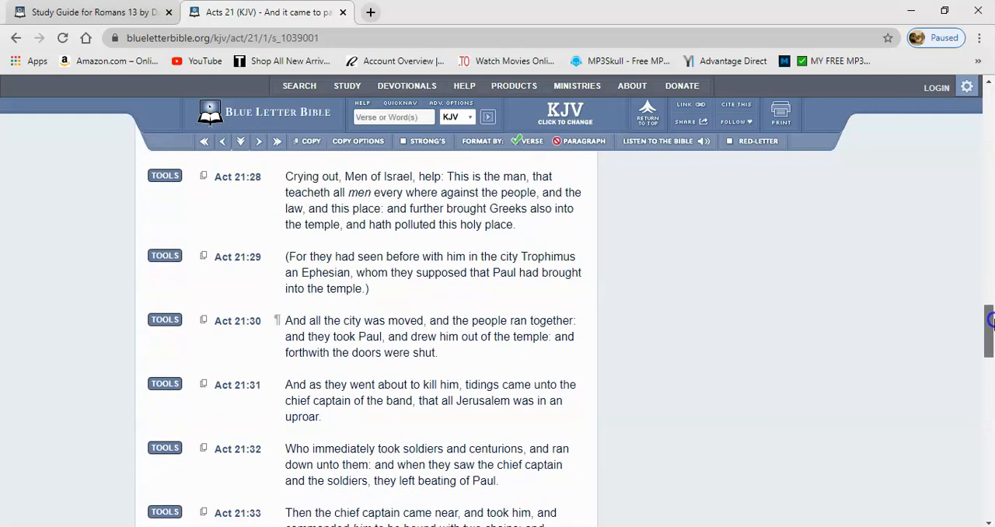
pyautogui.scroll(-3)
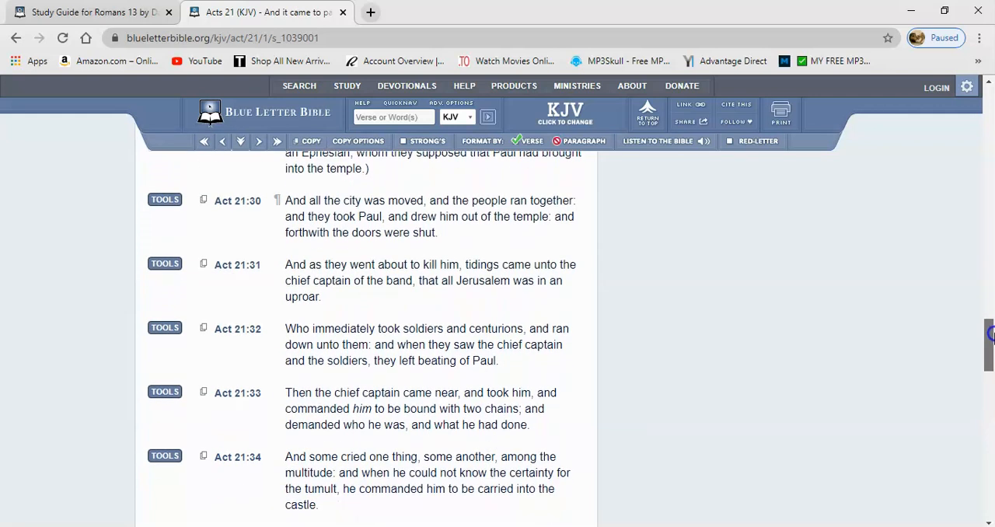
pyautogui.scroll(-3)
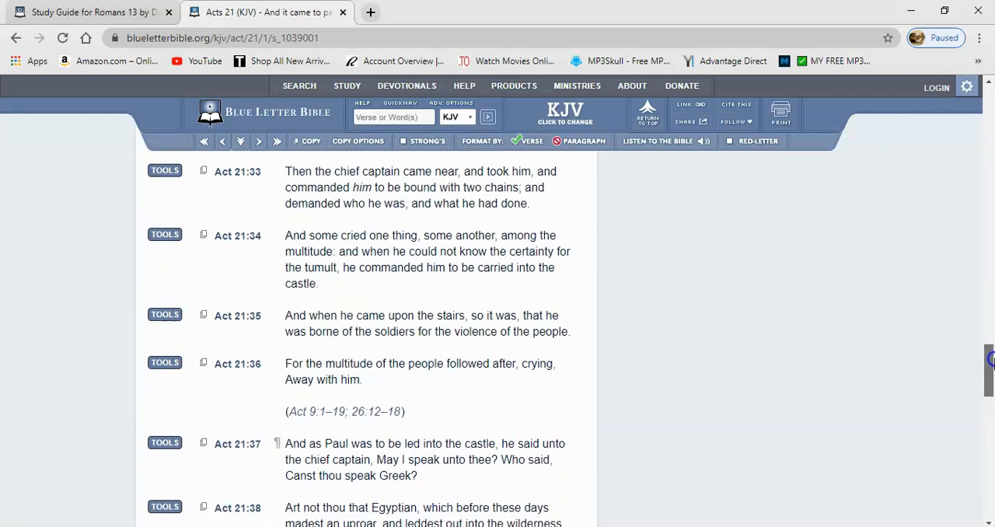
pyautogui.scroll(-3)
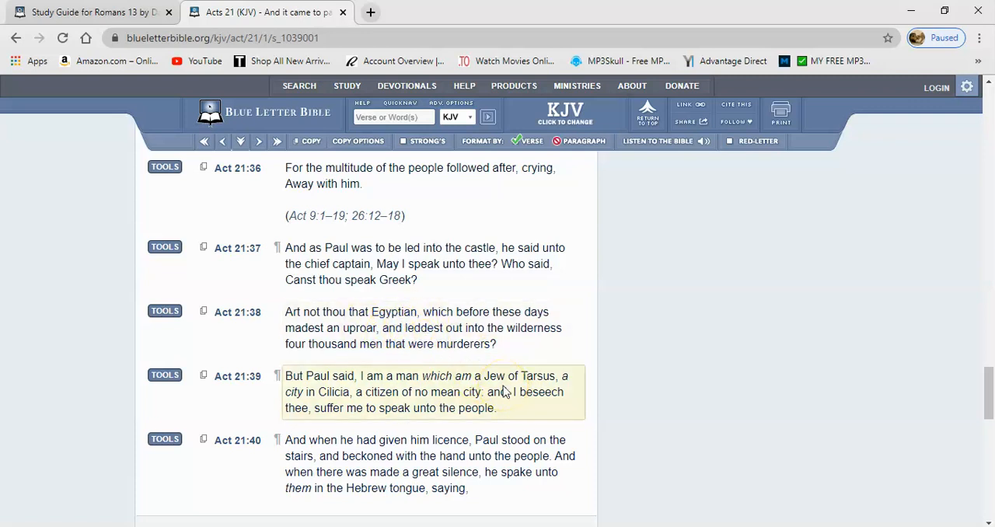
# View the Tools translation comparison for Acts 21:38, then reread KJV verses 38–40.
pyautogui.click(164, 311)
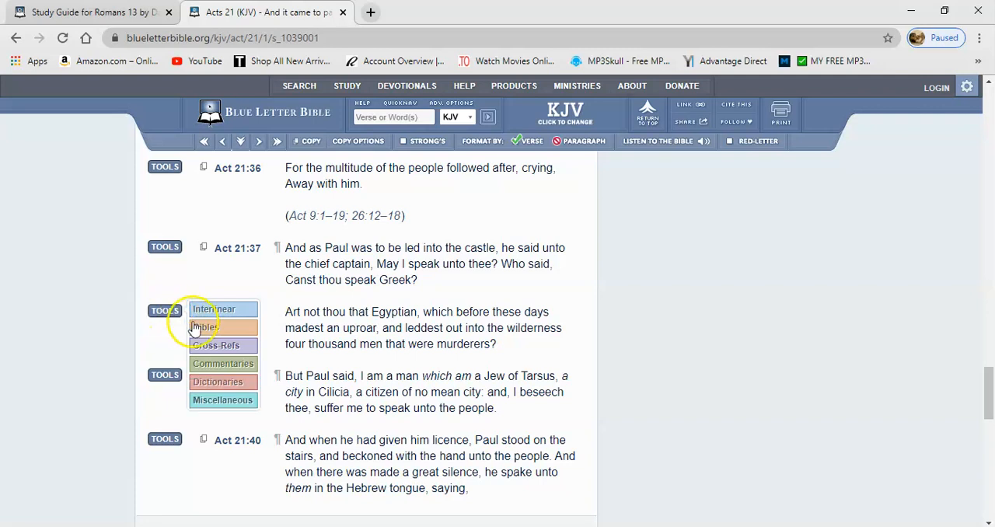
pyautogui.click(204, 326)
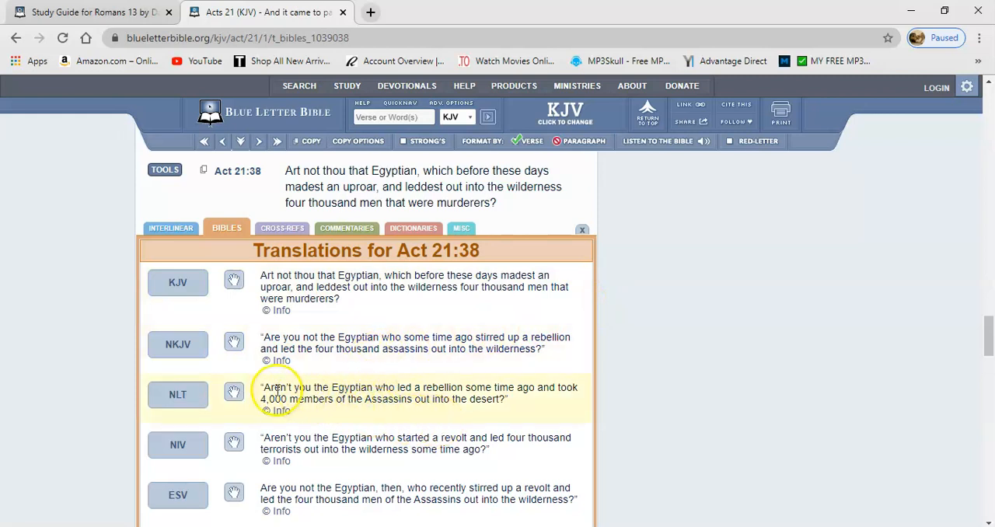
pyautogui.moveTo(473, 394)
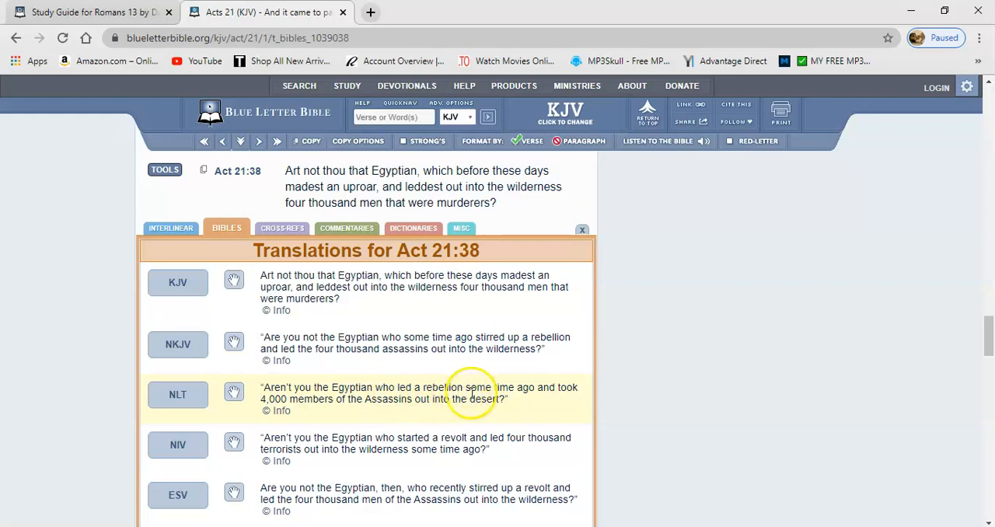
pyautogui.moveTo(334, 402)
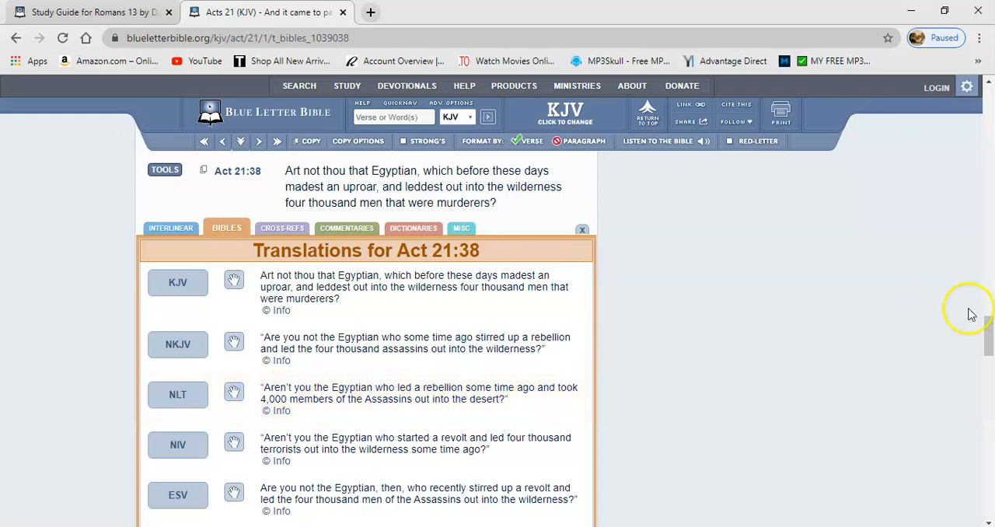
pyautogui.scroll(-3)
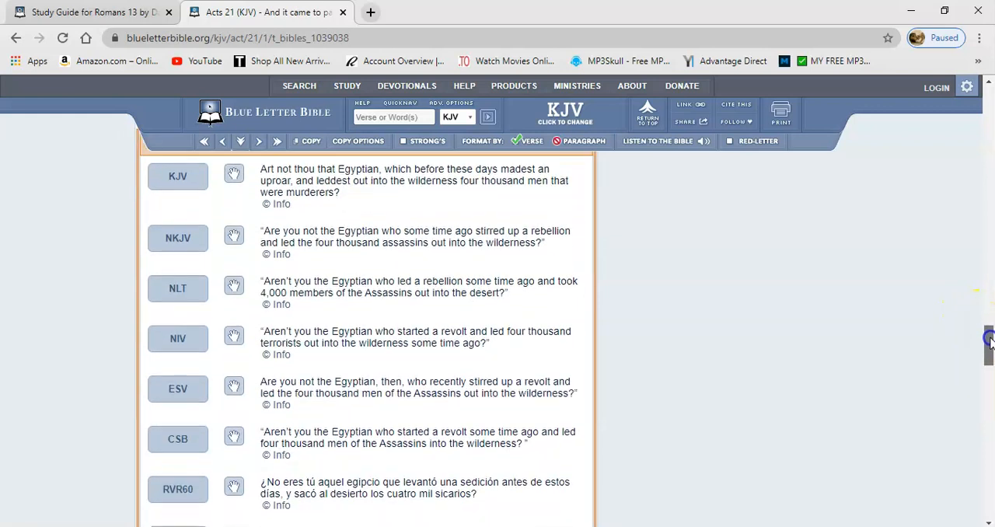
pyautogui.scroll(-3)
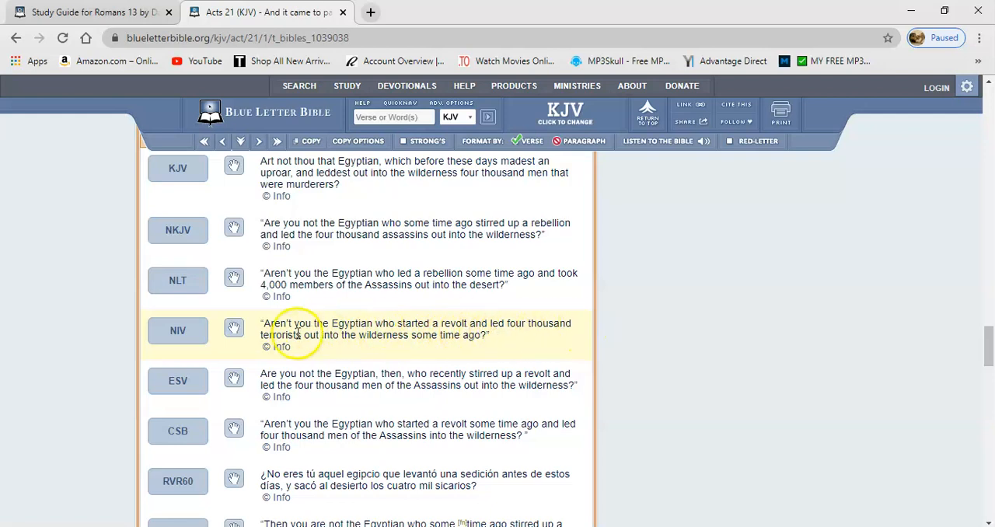
pyautogui.moveTo(427, 338)
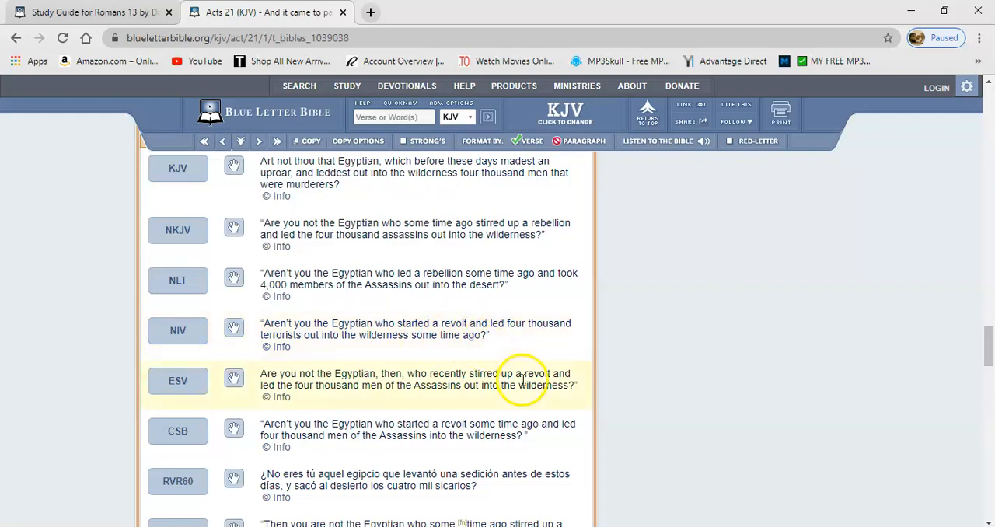
pyautogui.moveTo(380, 329)
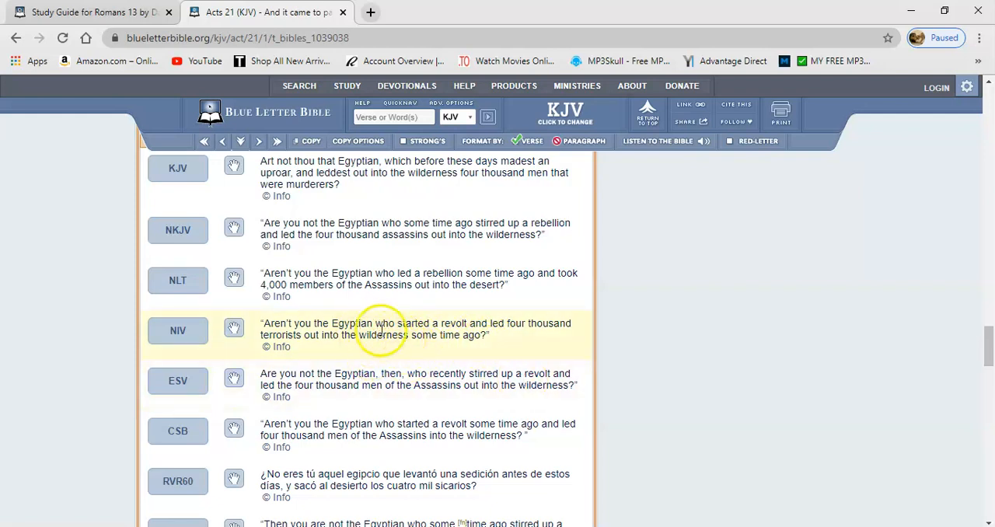
pyautogui.moveTo(451, 379)
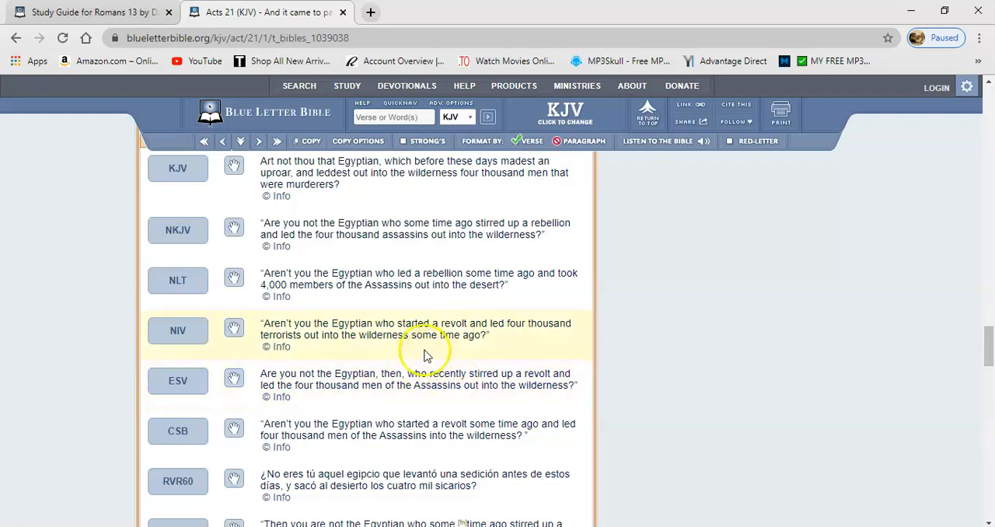
pyautogui.moveTo(414, 333)
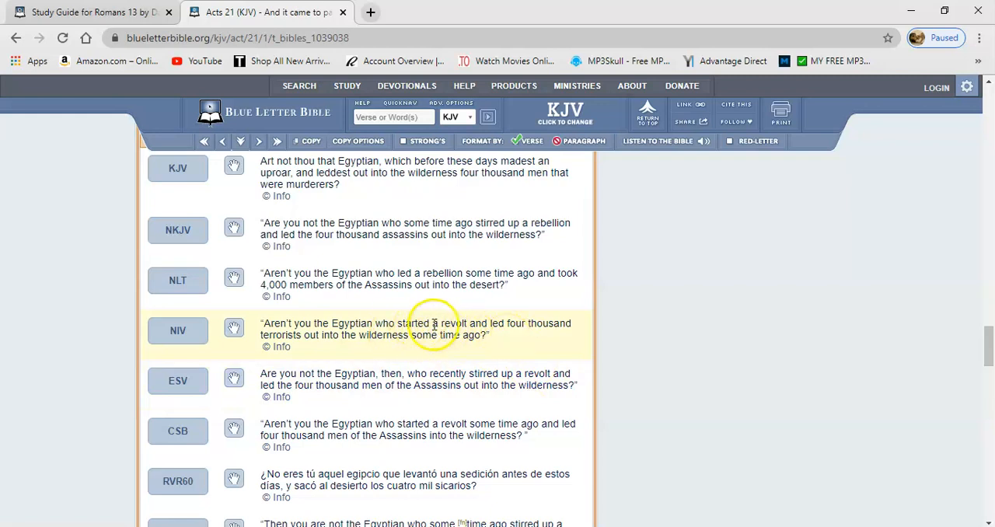
pyautogui.moveTo(425, 311)
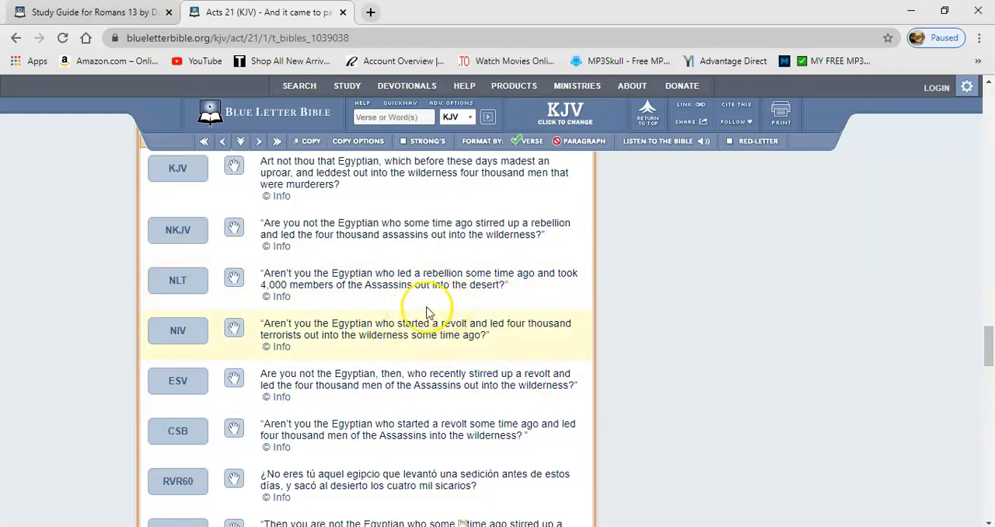
pyautogui.moveTo(476, 347)
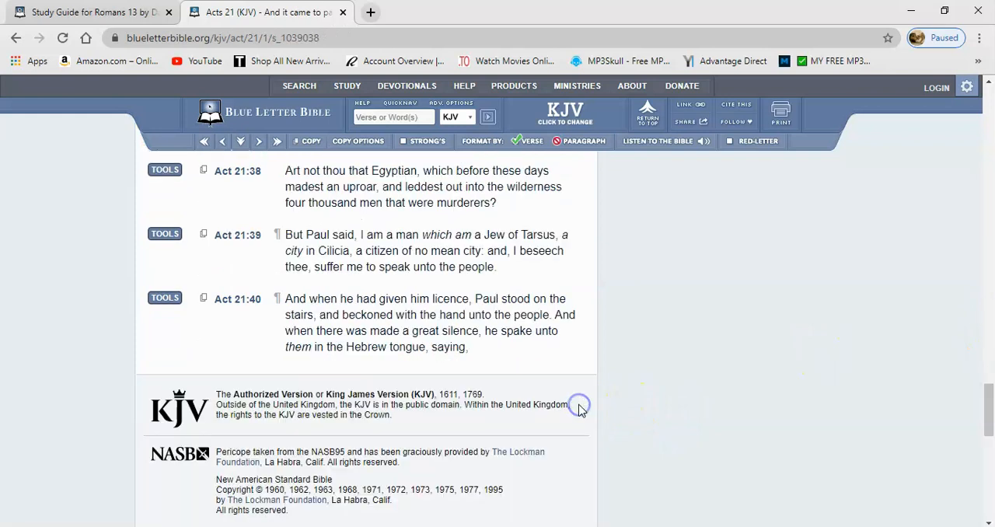
pyautogui.scroll(3)
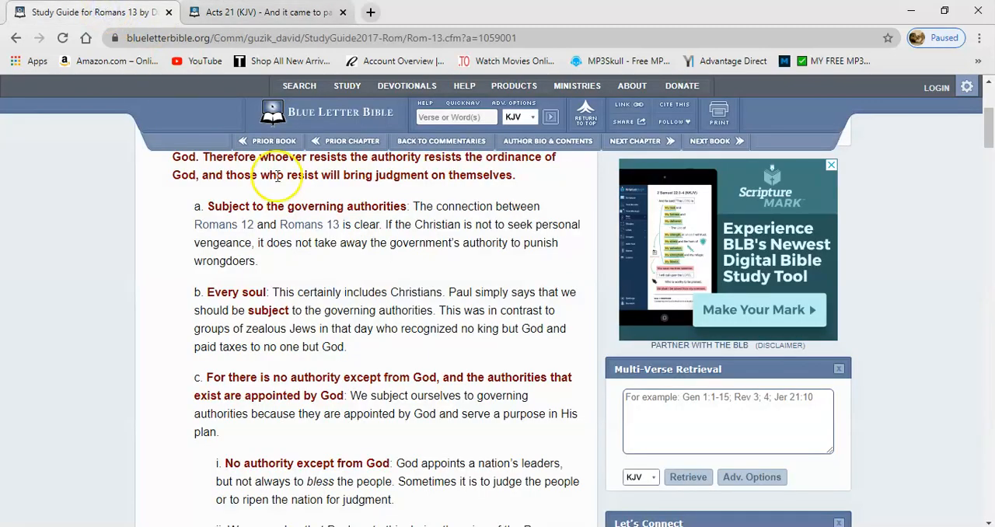
pyautogui.moveTo(180, 366)
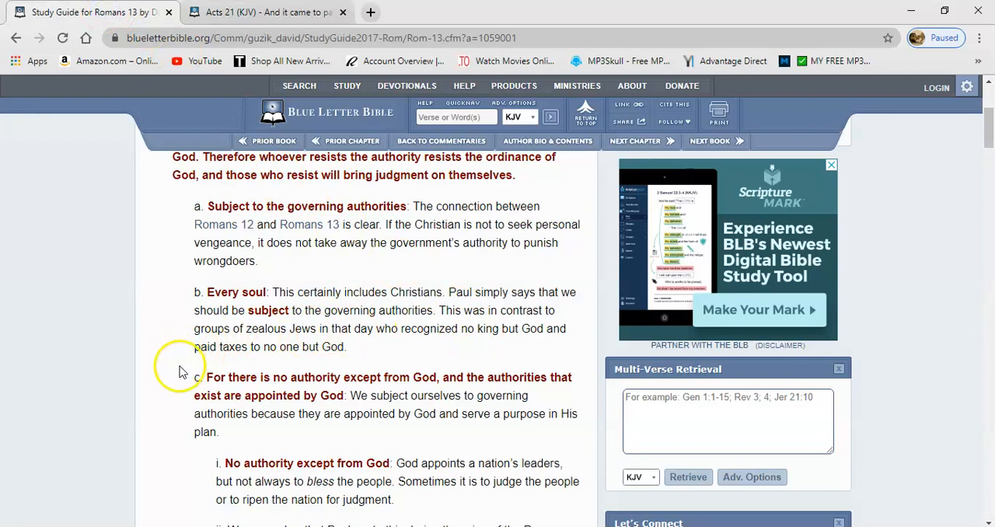
pyautogui.moveTo(202, 381)
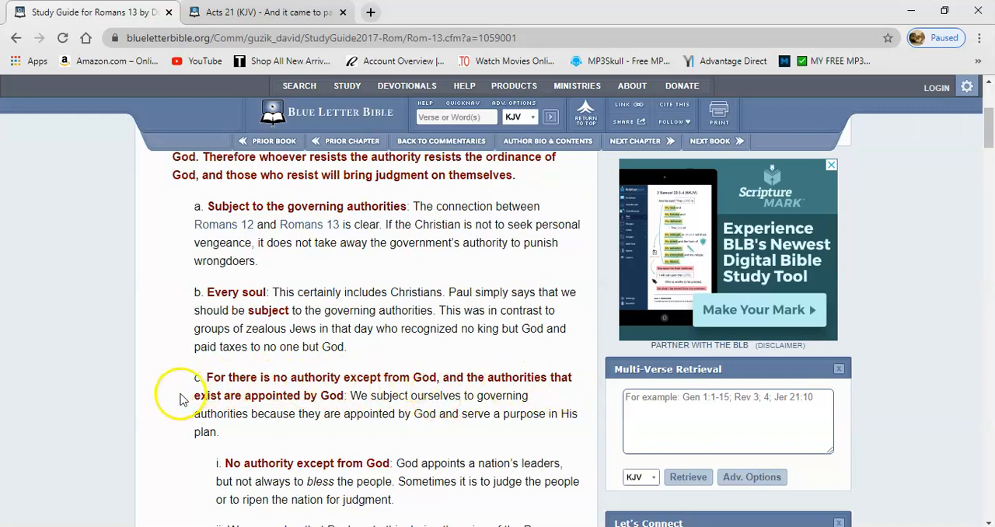
pyautogui.moveTo(336, 408)
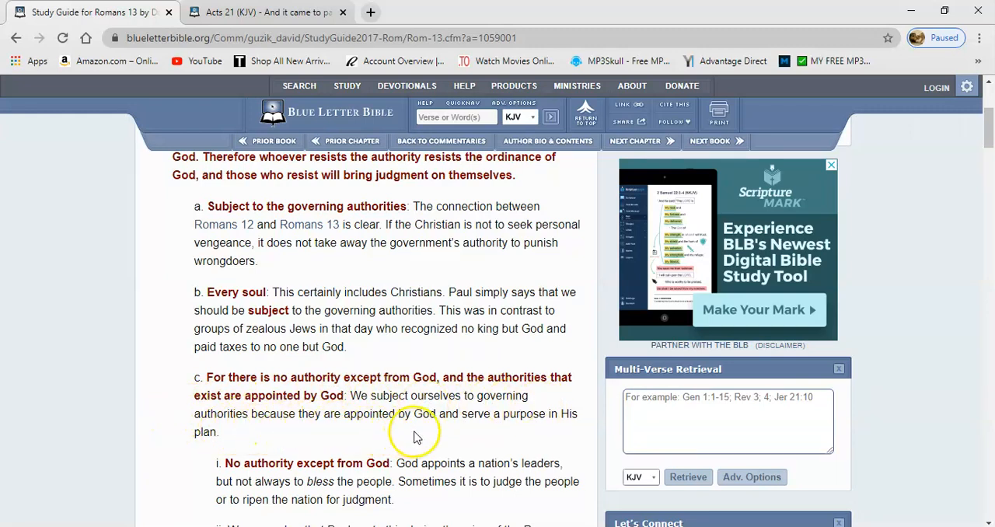
pyautogui.moveTo(559, 415)
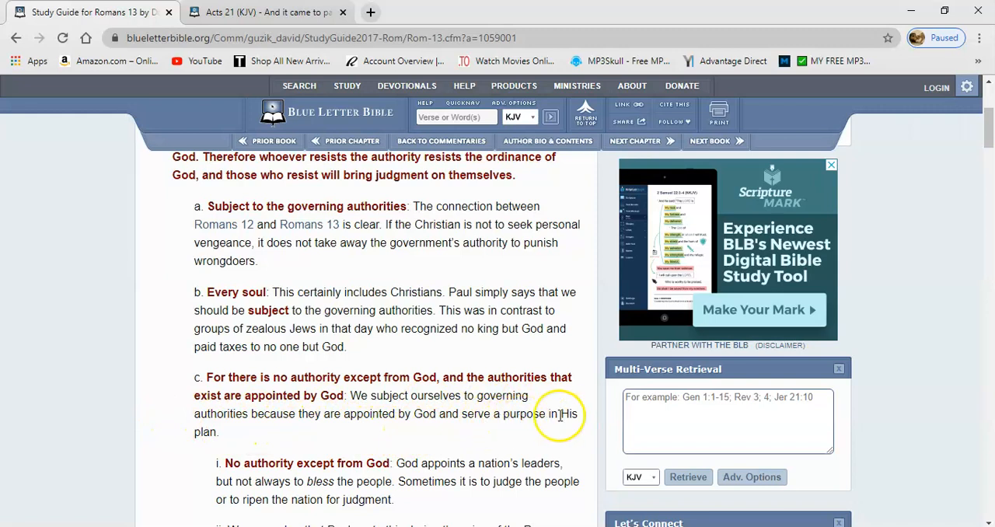
pyautogui.moveTo(987, 225)
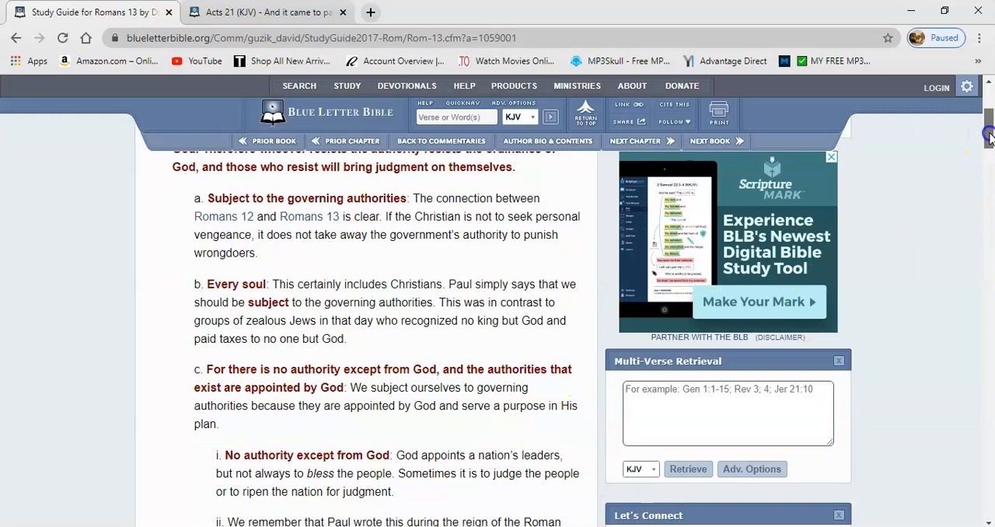
# Scroll the Romans 13 guide to sub-points ii and iii under point c.
pyautogui.scroll(-3)
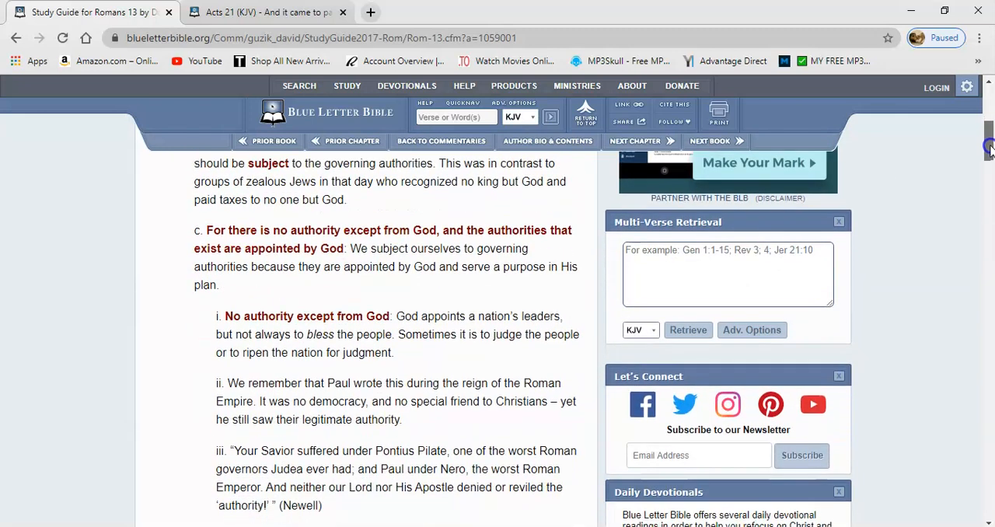
pyautogui.scroll(-3)
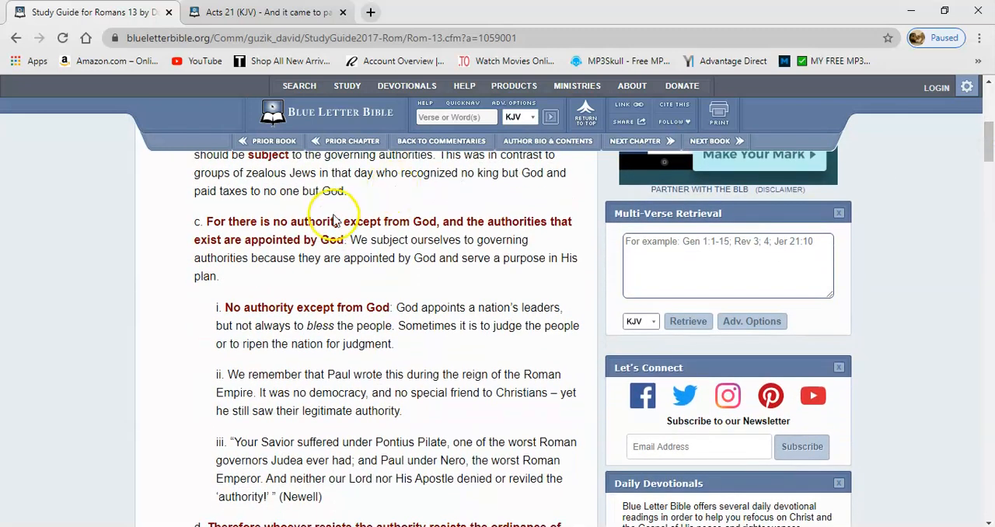
pyautogui.moveTo(474, 302)
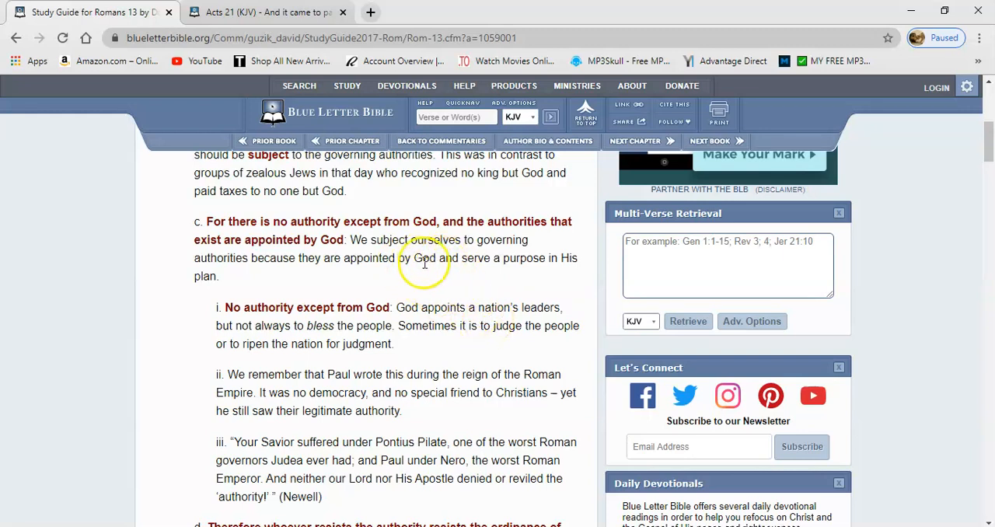
pyautogui.moveTo(458, 272)
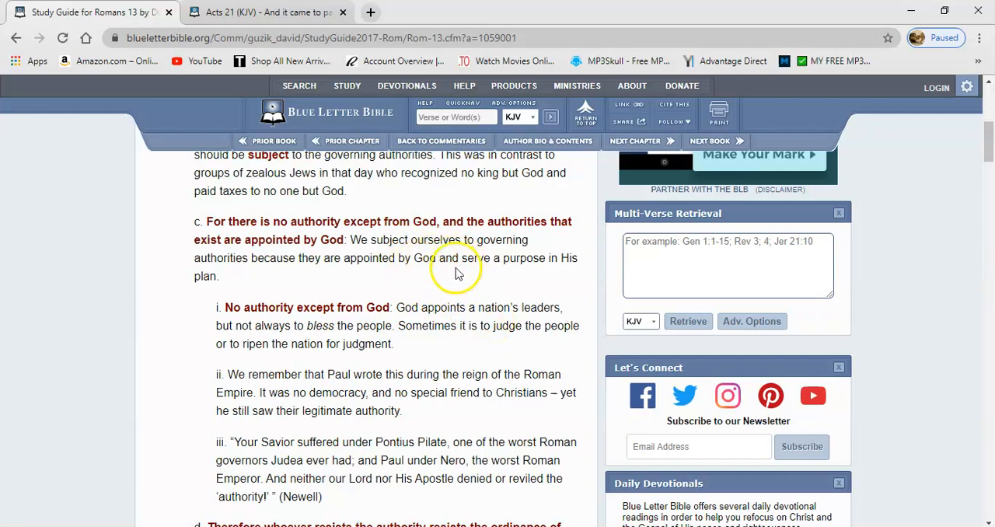
pyautogui.moveTo(550, 313)
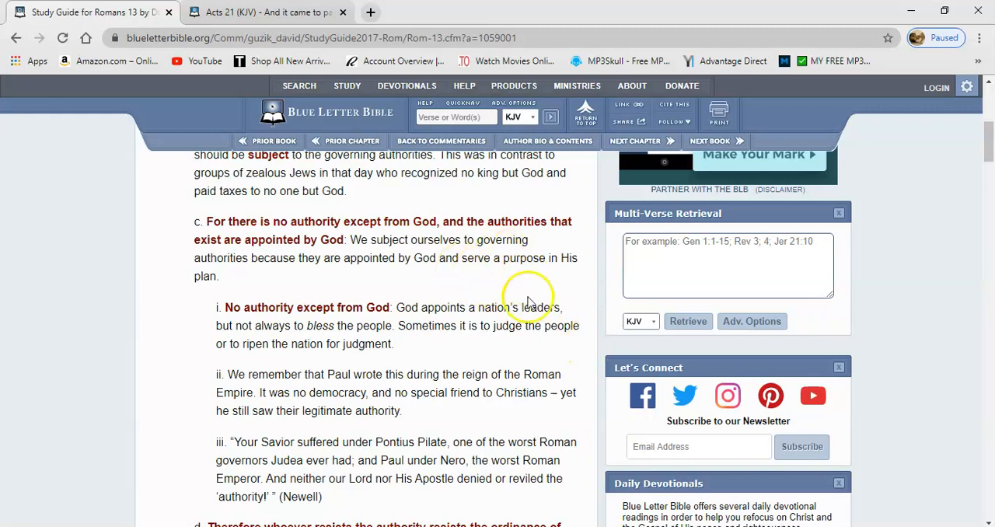
pyautogui.moveTo(532, 342)
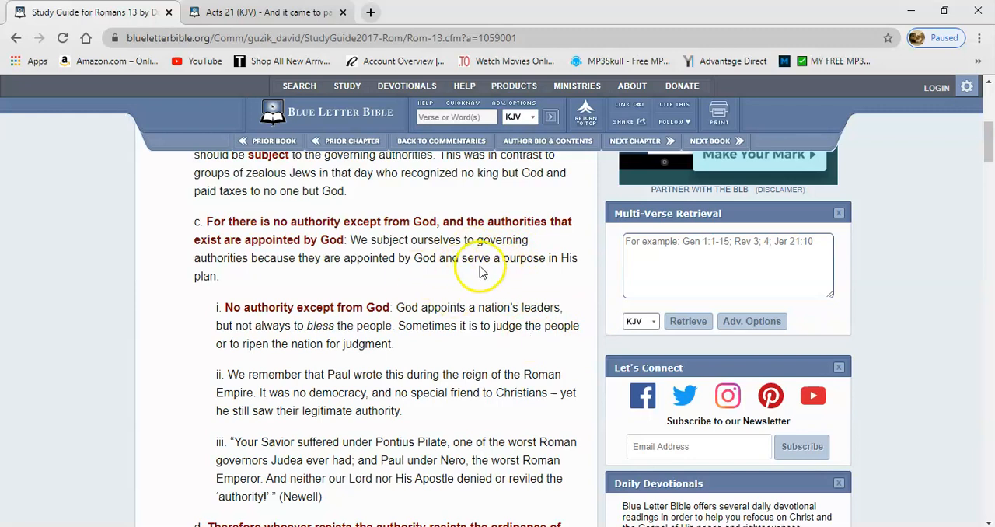
pyautogui.moveTo(463, 281)
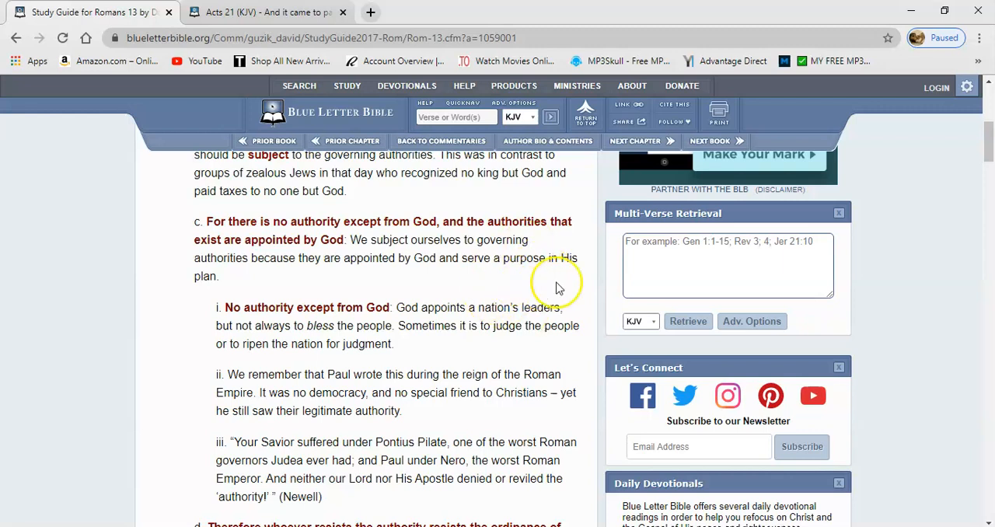
pyautogui.moveTo(556, 288)
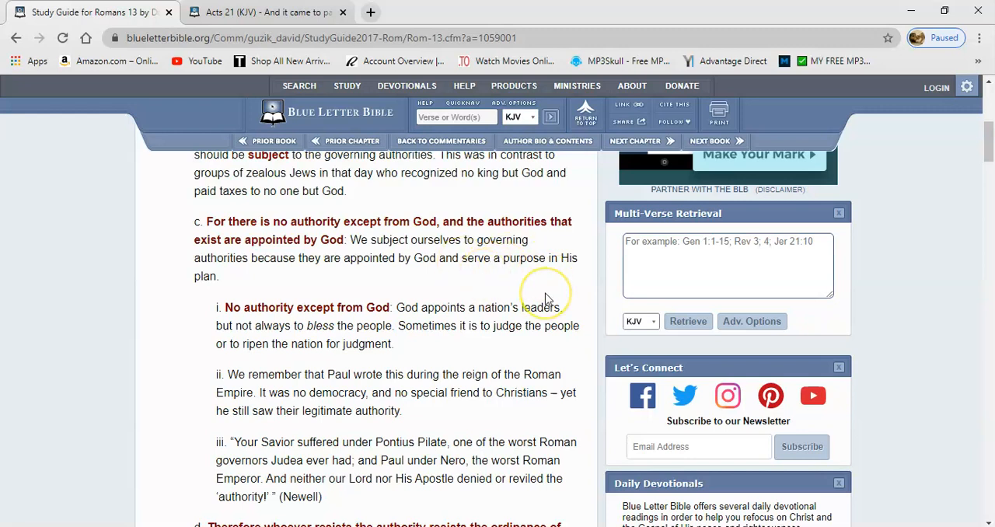
pyautogui.moveTo(544, 299)
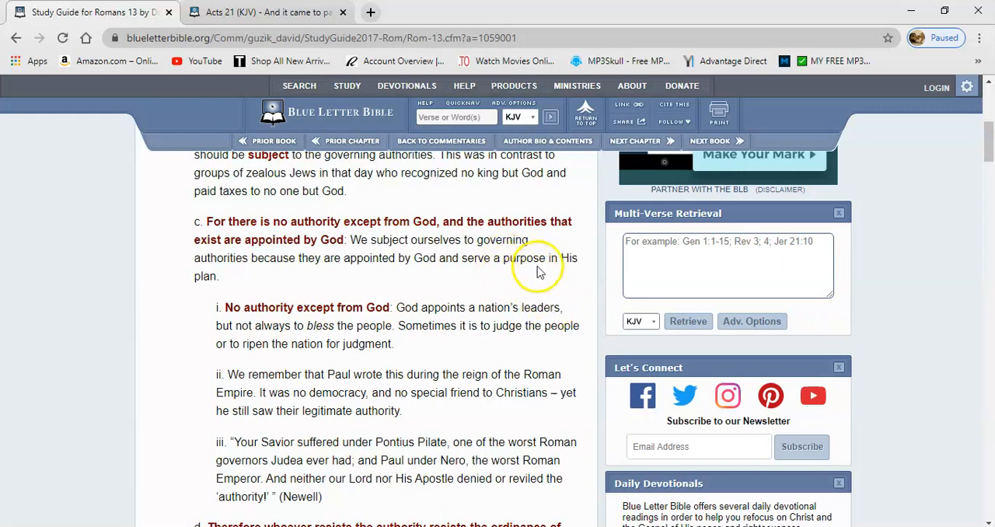
pyautogui.moveTo(525, 289)
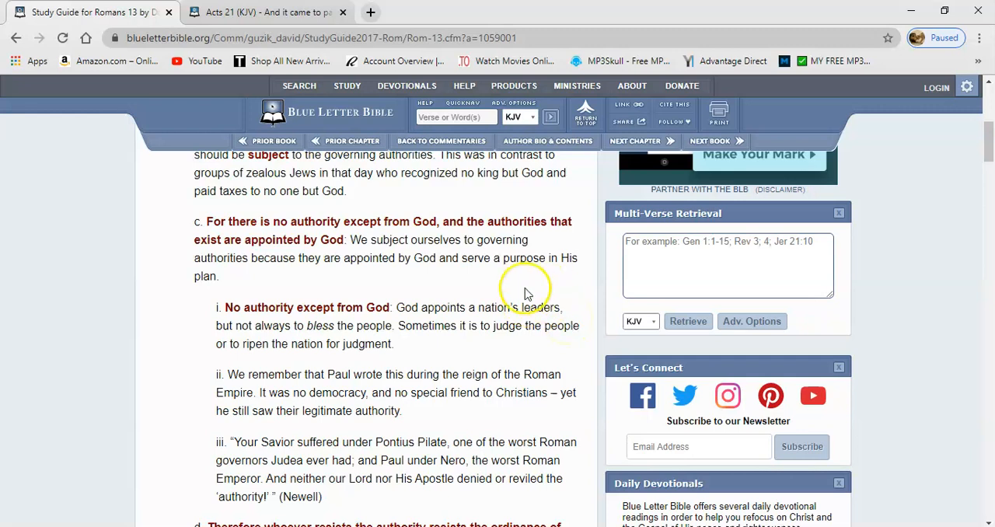
pyautogui.moveTo(529, 299)
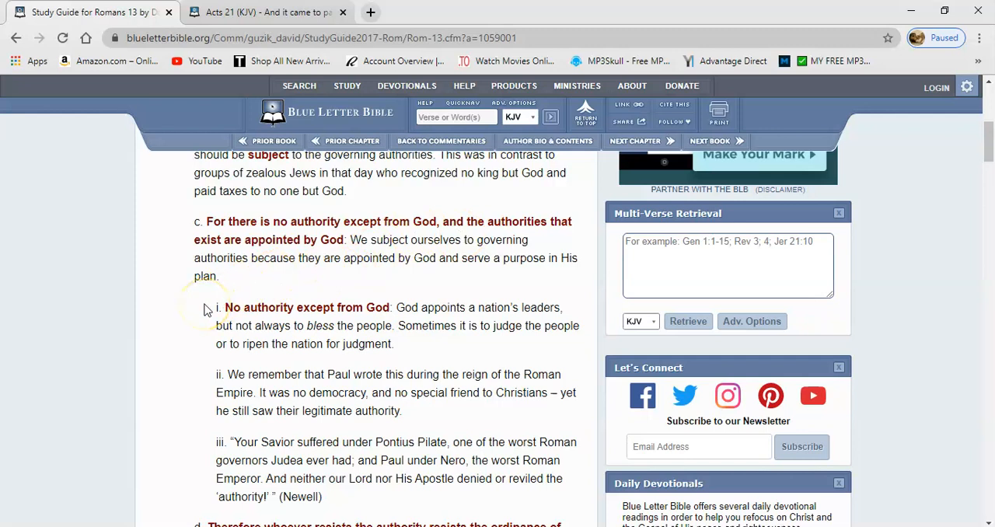
pyautogui.moveTo(355, 319)
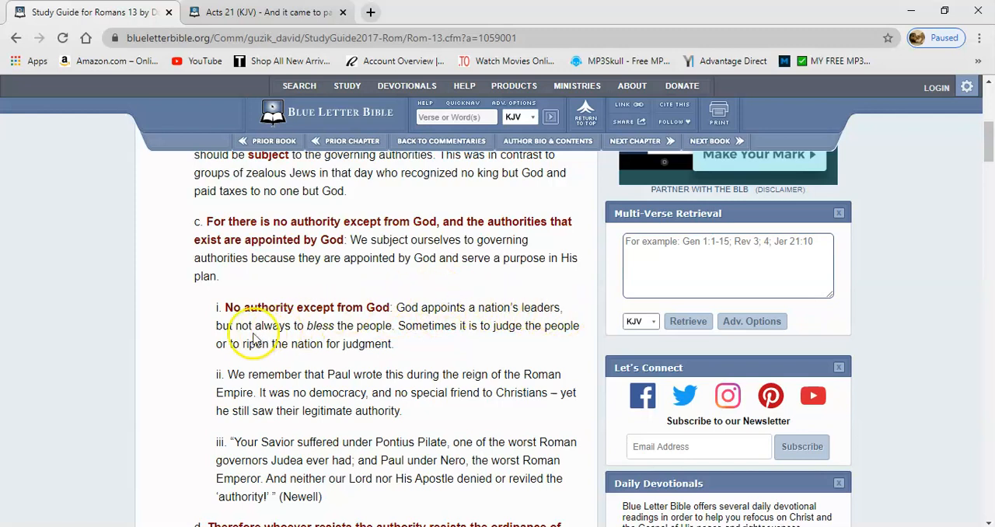
pyautogui.moveTo(371, 343)
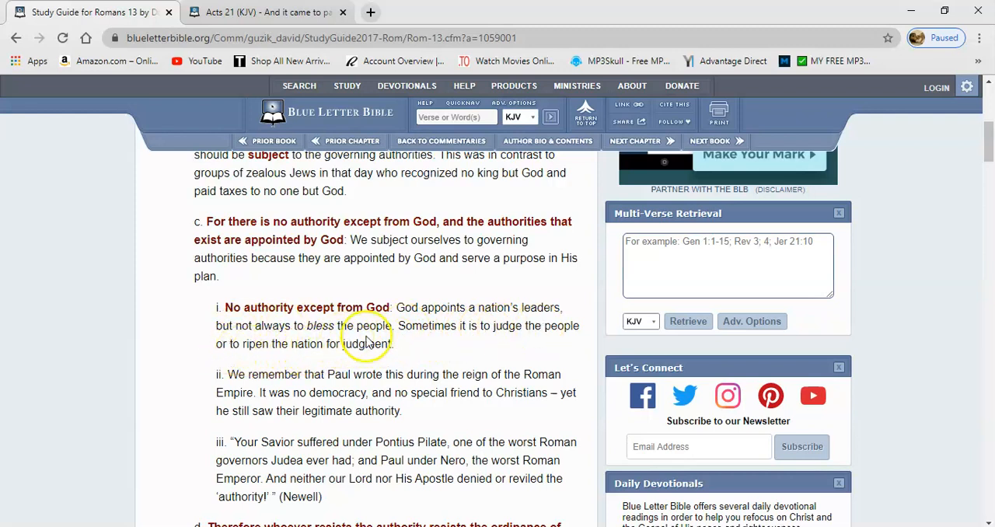
pyautogui.moveTo(325, 348)
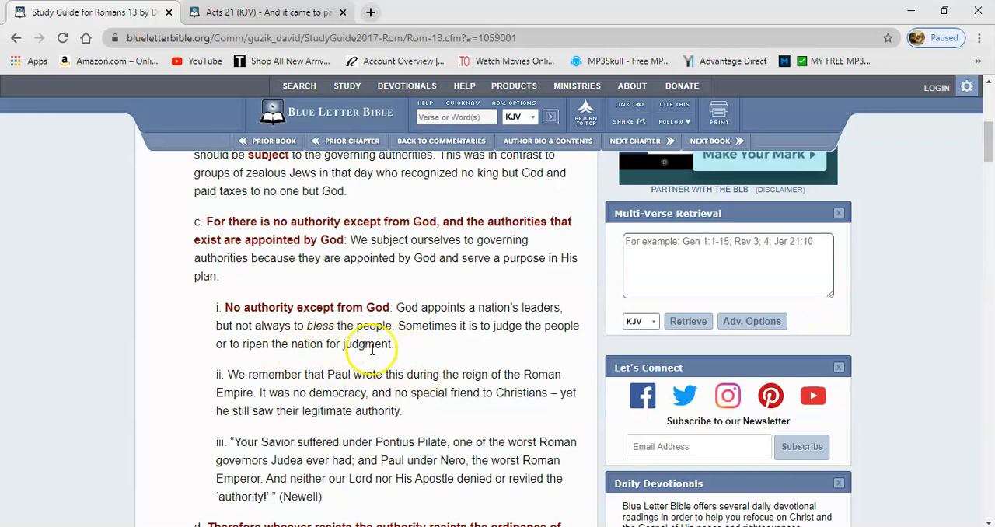
pyautogui.moveTo(439, 370)
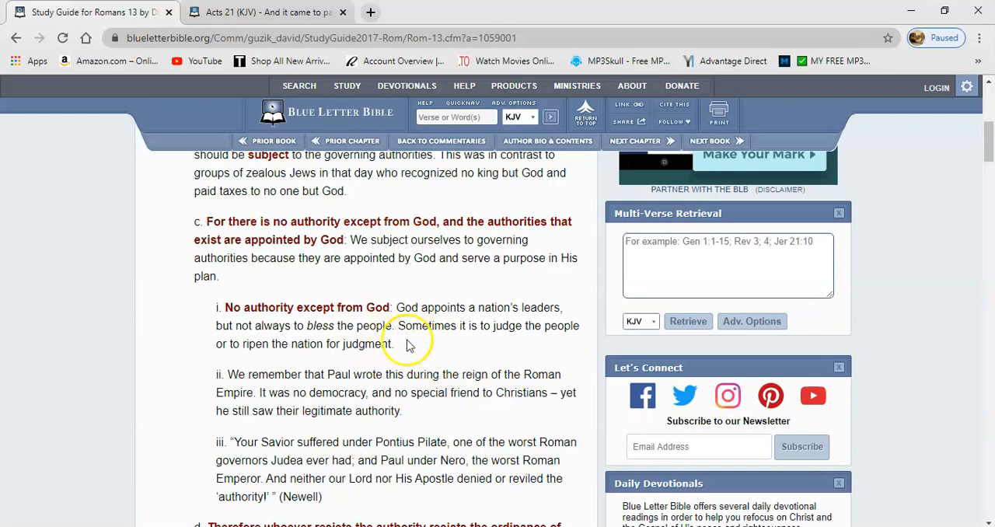
pyautogui.moveTo(438, 350)
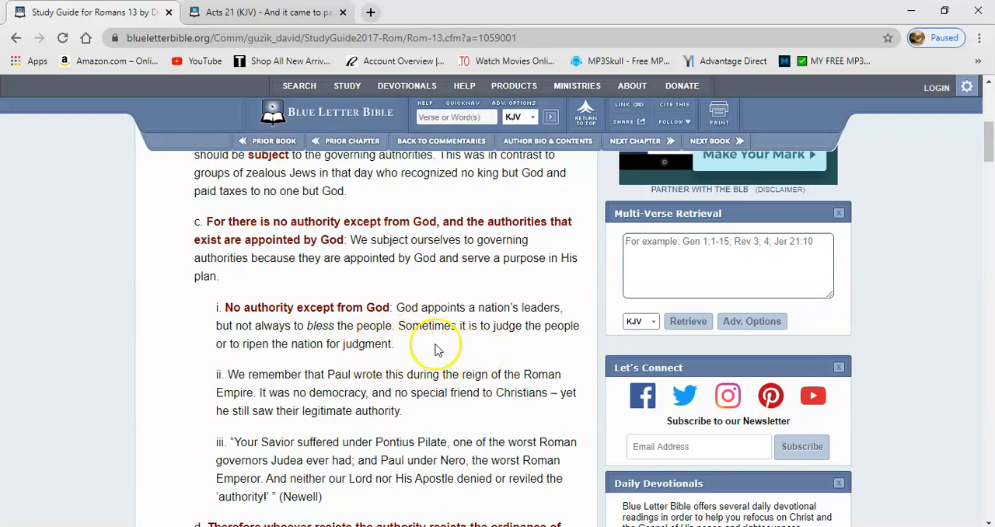
pyautogui.moveTo(463, 325)
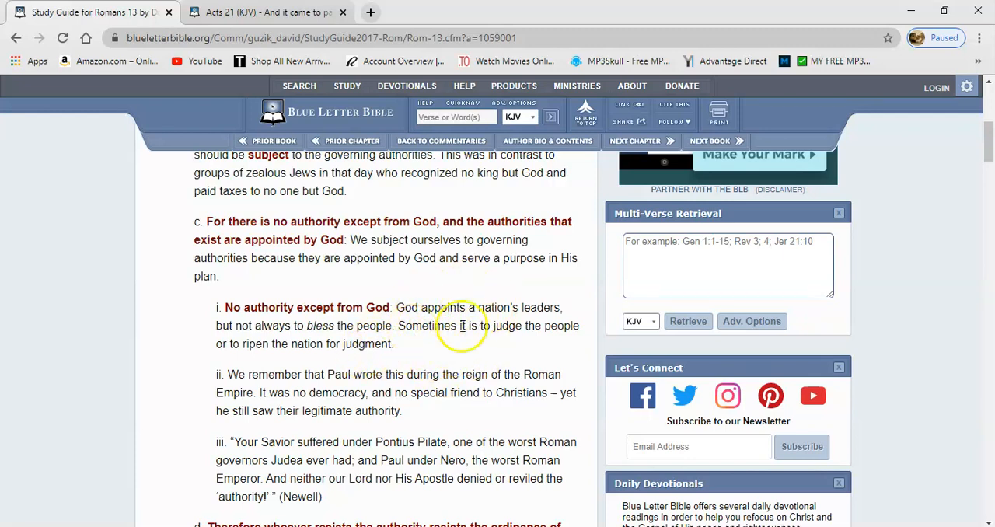
pyautogui.moveTo(471, 355)
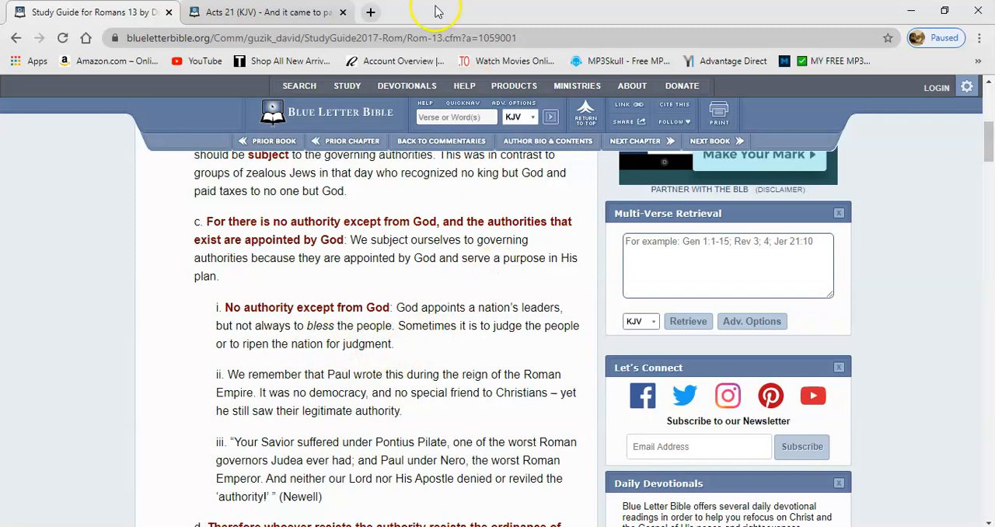
# Quick-search 'joel 3' and open Joel 3:13 in the King James Version.
pyautogui.click(265, 11)
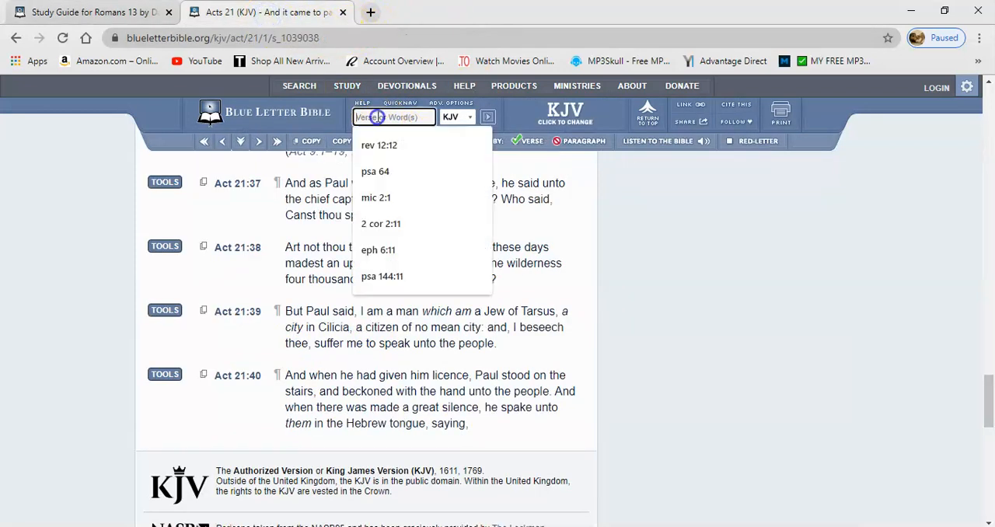
pyautogui.write('joel 3')
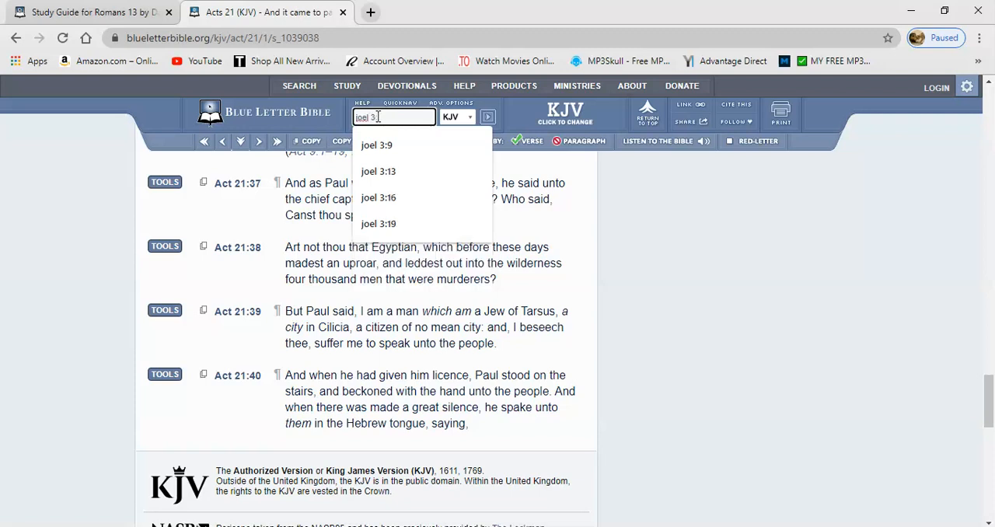
pyautogui.click(379, 171)
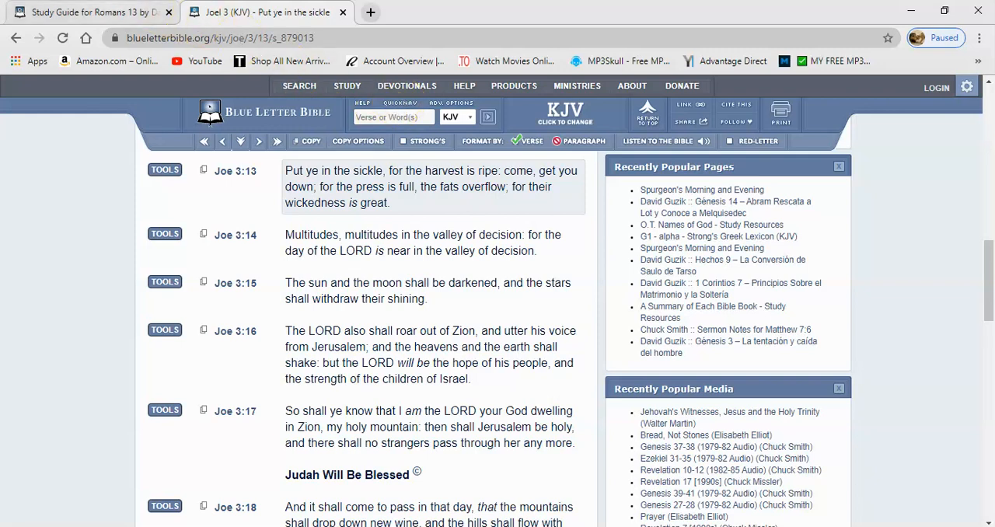
# Return to the Romans 13 guide tab and scroll to point d on resisting authority.
pyautogui.click(90, 12)
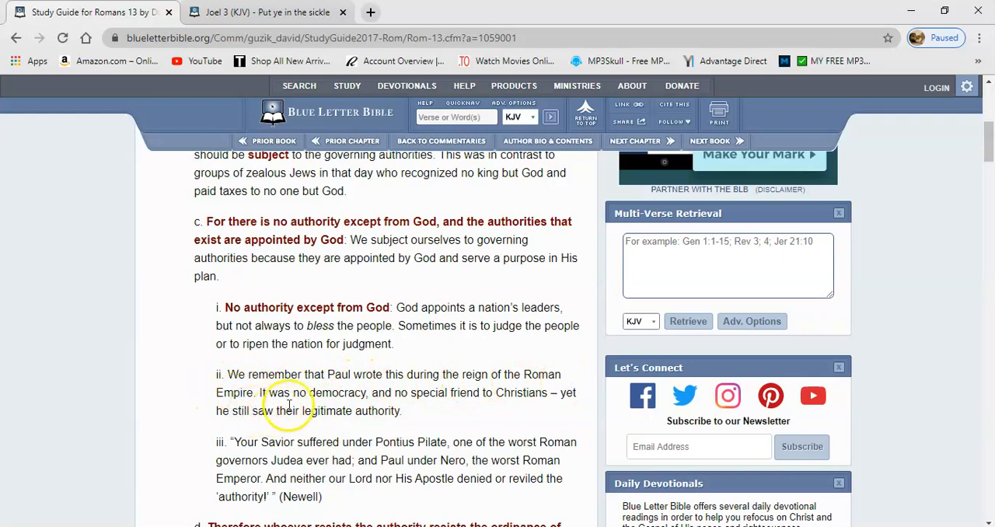
pyautogui.moveTo(369, 409)
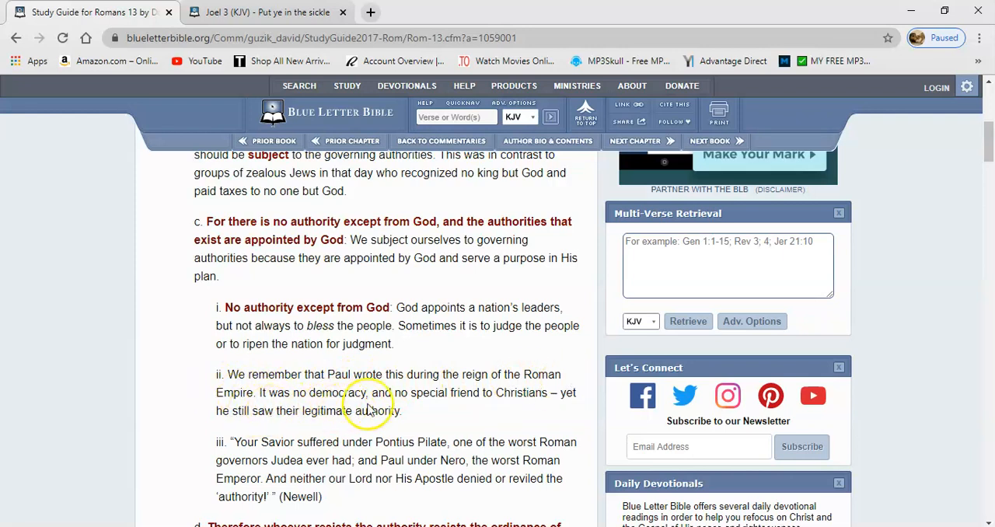
pyautogui.moveTo(548, 408)
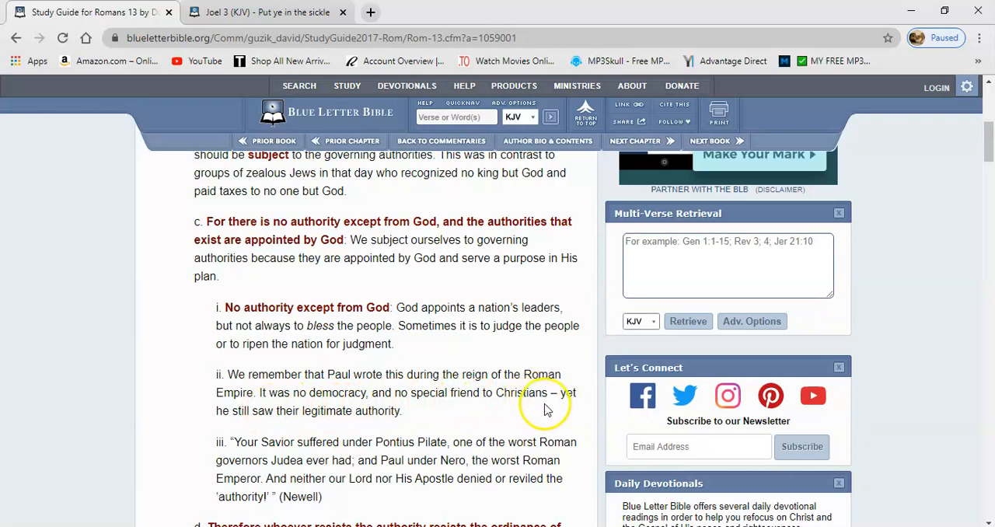
pyautogui.moveTo(503, 409)
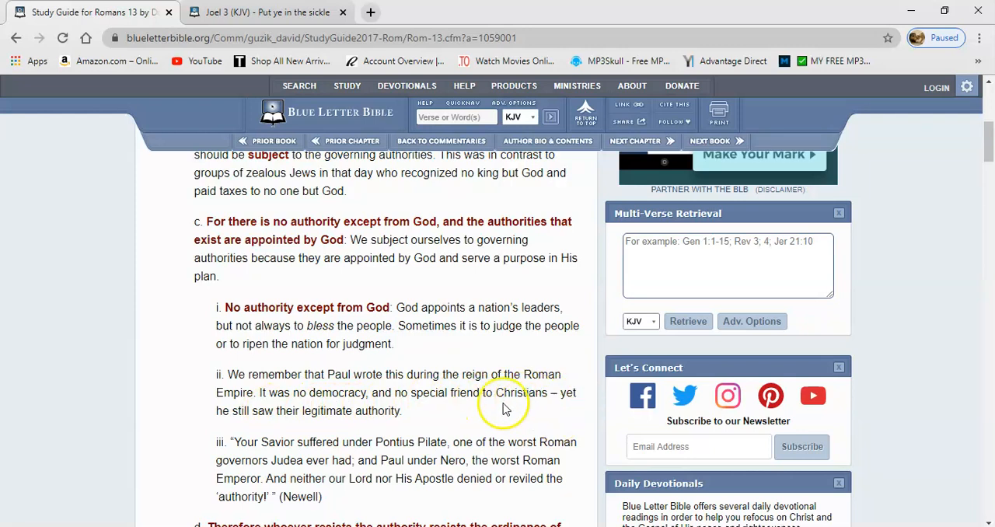
pyautogui.moveTo(518, 443)
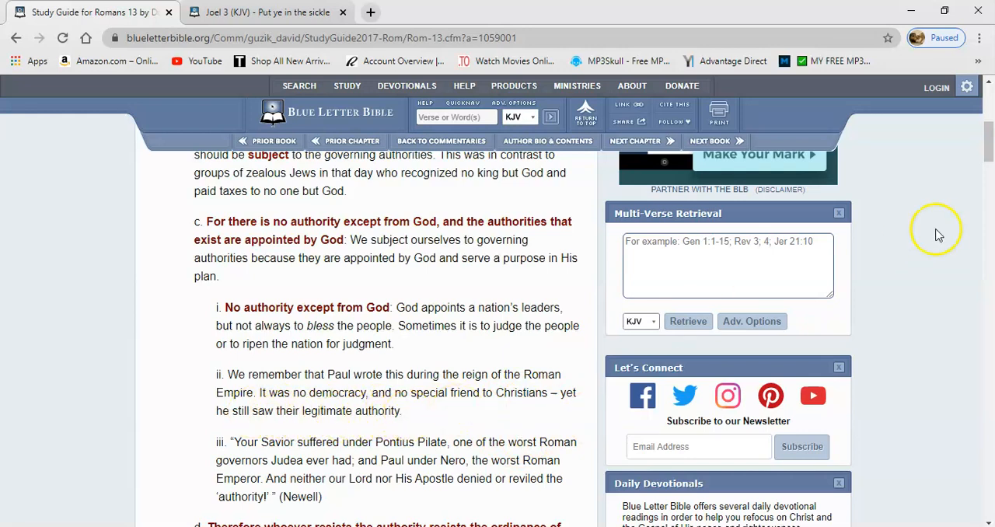
pyautogui.scroll(-3)
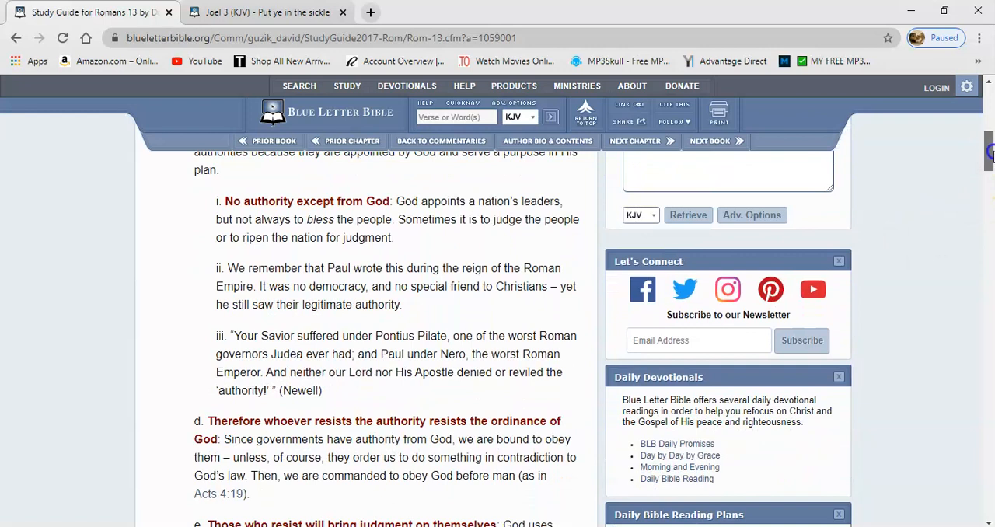
pyautogui.scroll(-3)
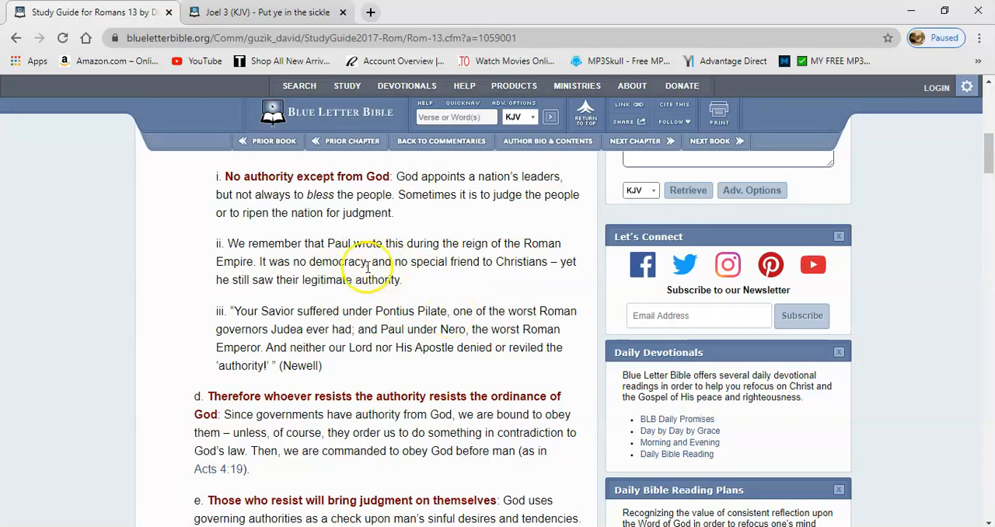
pyautogui.moveTo(475, 286)
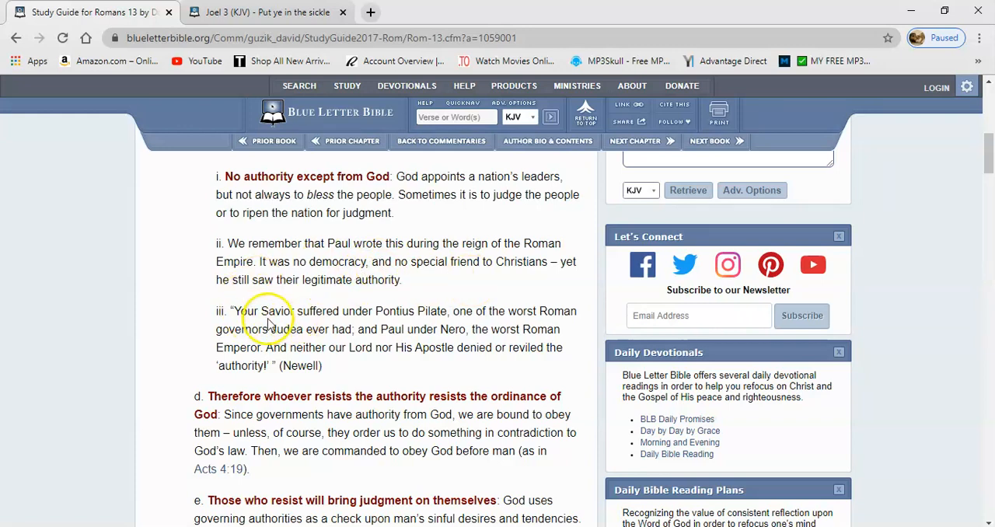
pyautogui.moveTo(439, 323)
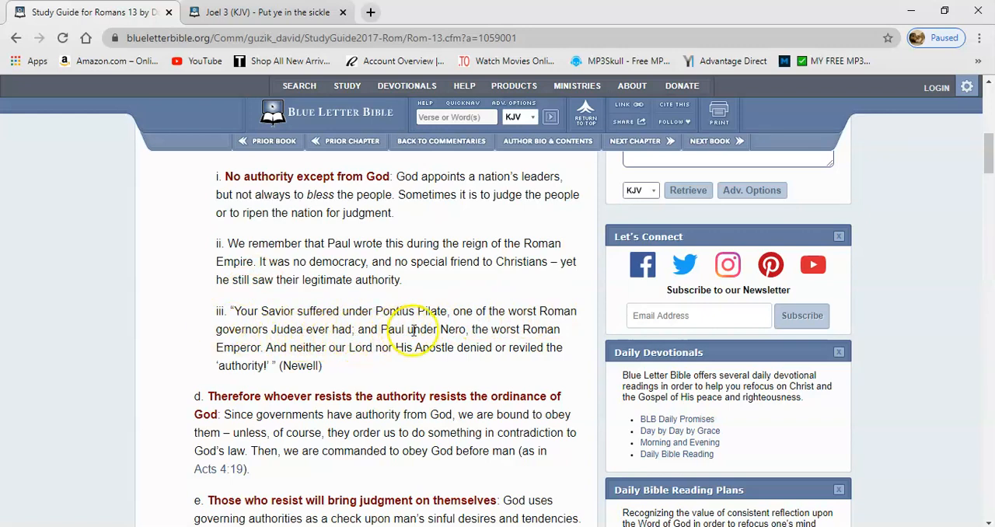
pyautogui.moveTo(567, 337)
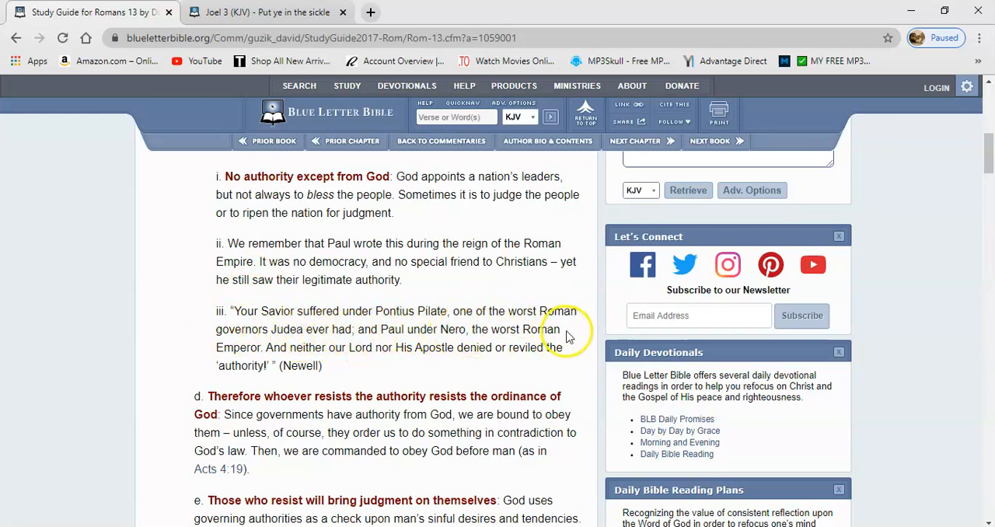
pyautogui.moveTo(325, 360)
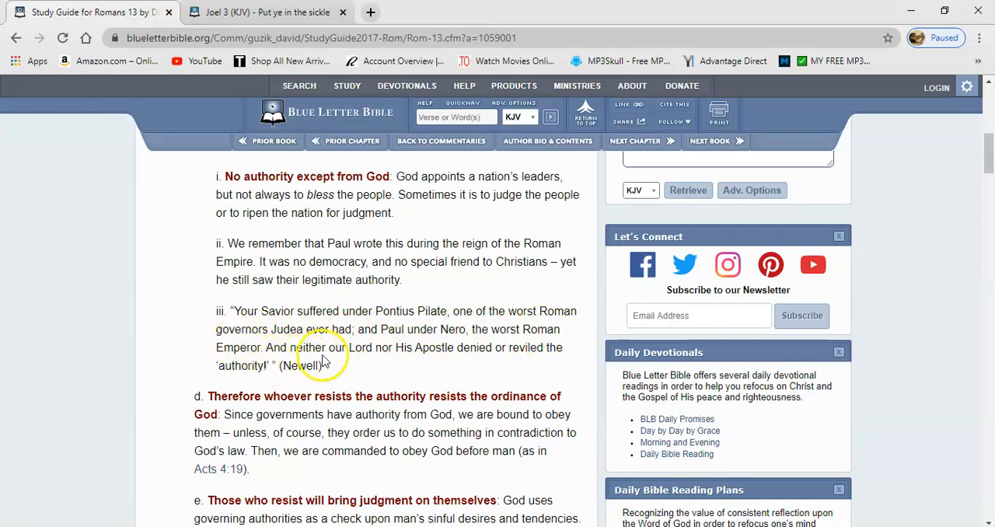
pyautogui.moveTo(470, 354)
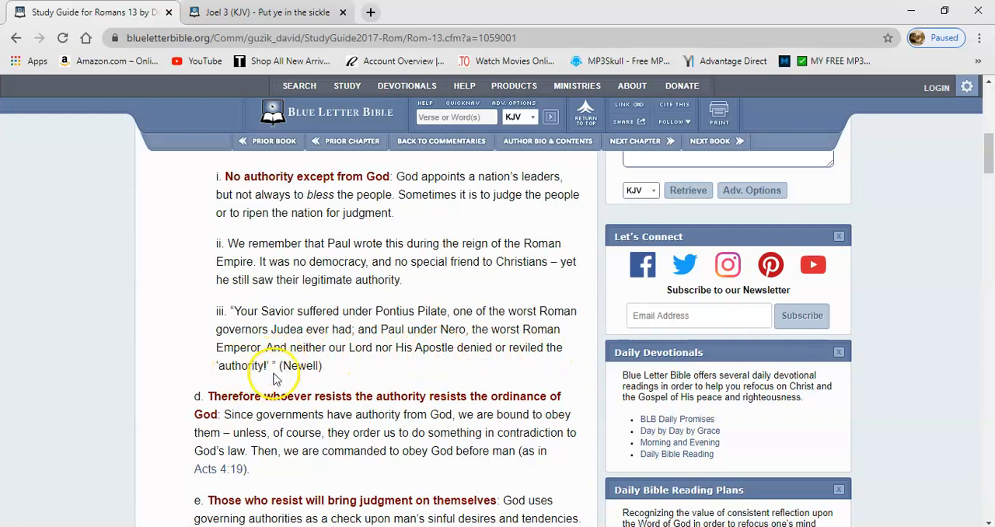
pyautogui.moveTo(987, 167)
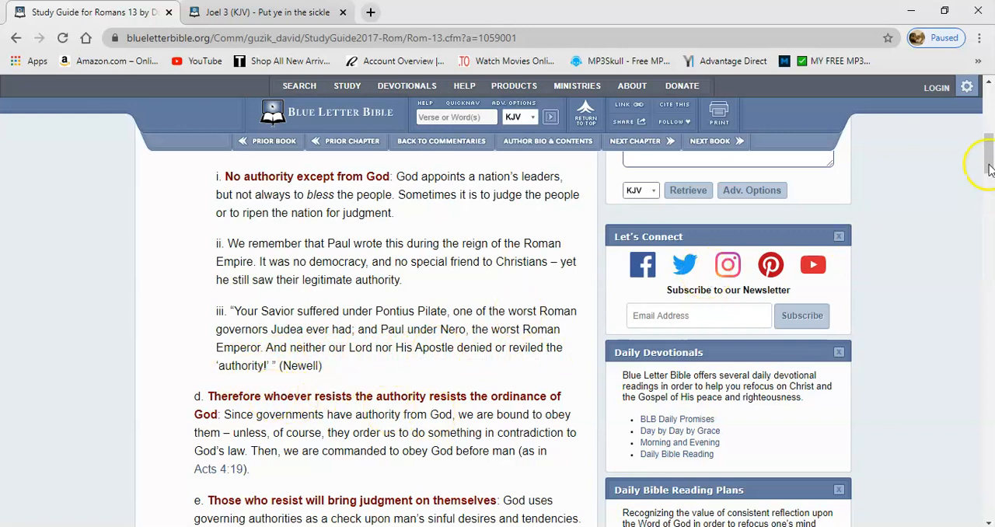
# Scroll past paragraphs d and e to section 2 on Romans 13:3-4.
pyautogui.scroll(-3)
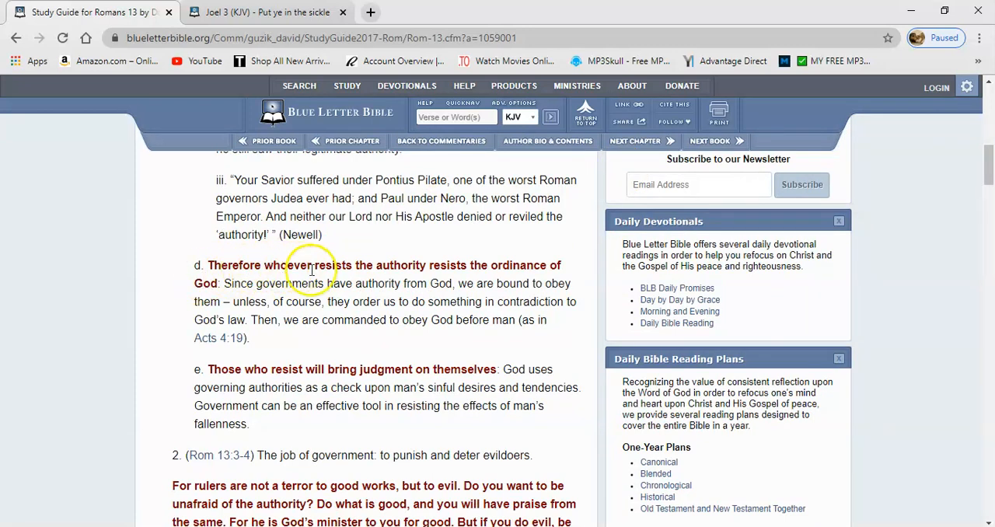
pyautogui.moveTo(482, 266)
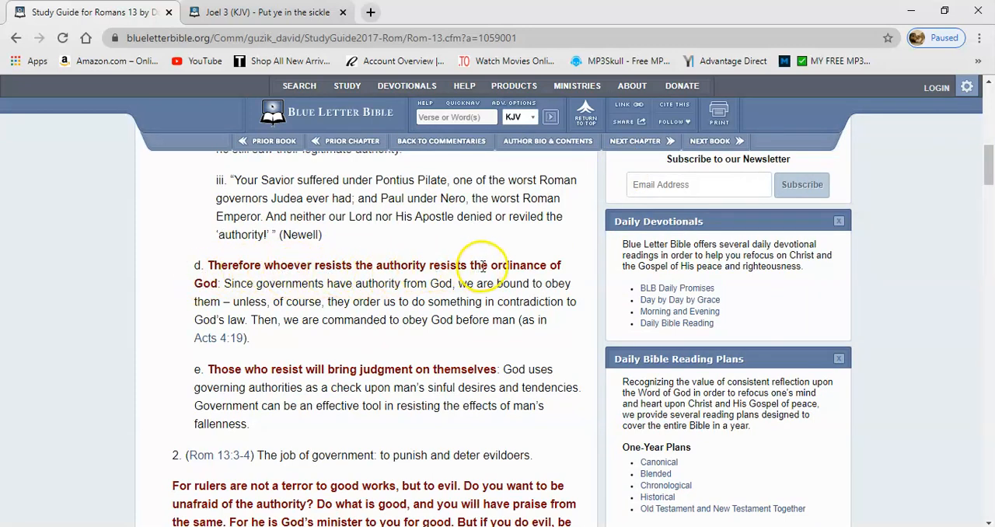
pyautogui.moveTo(252, 302)
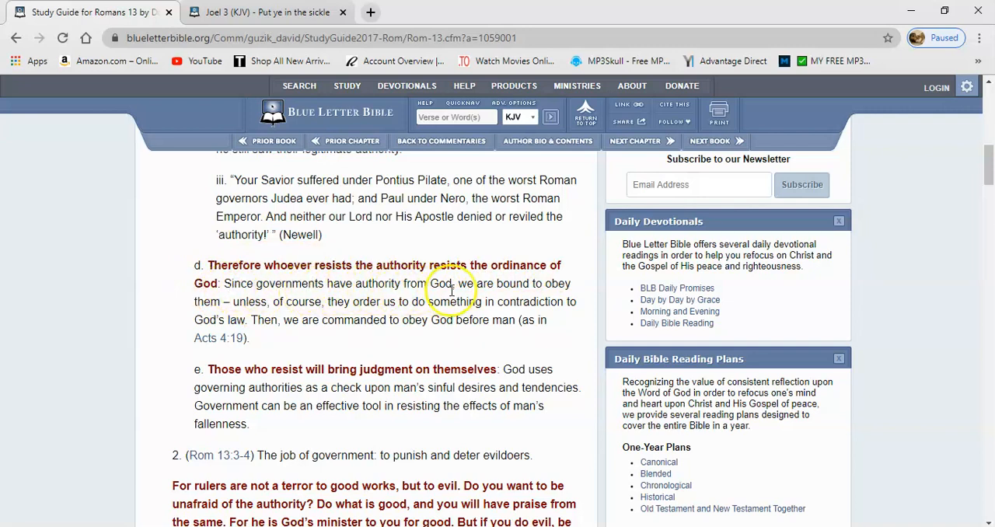
pyautogui.moveTo(567, 288)
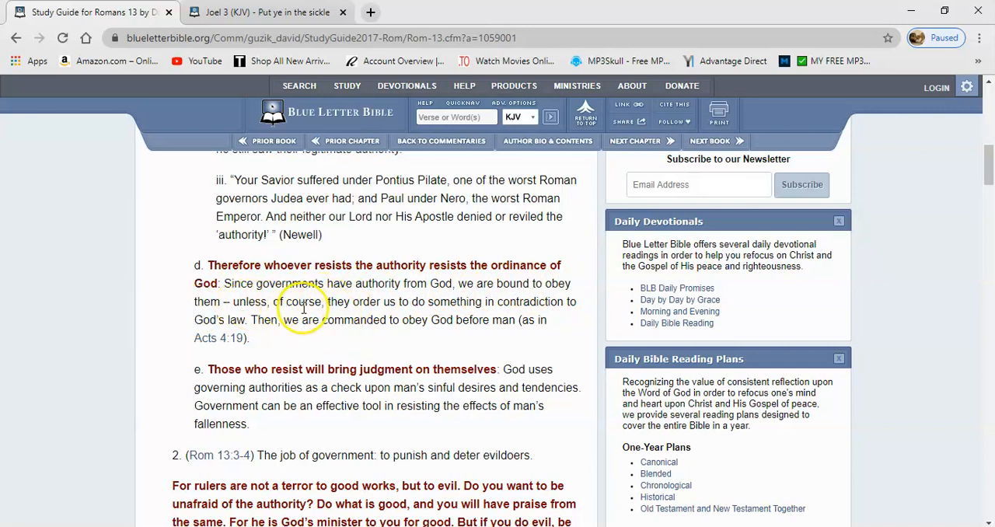
pyautogui.moveTo(579, 311)
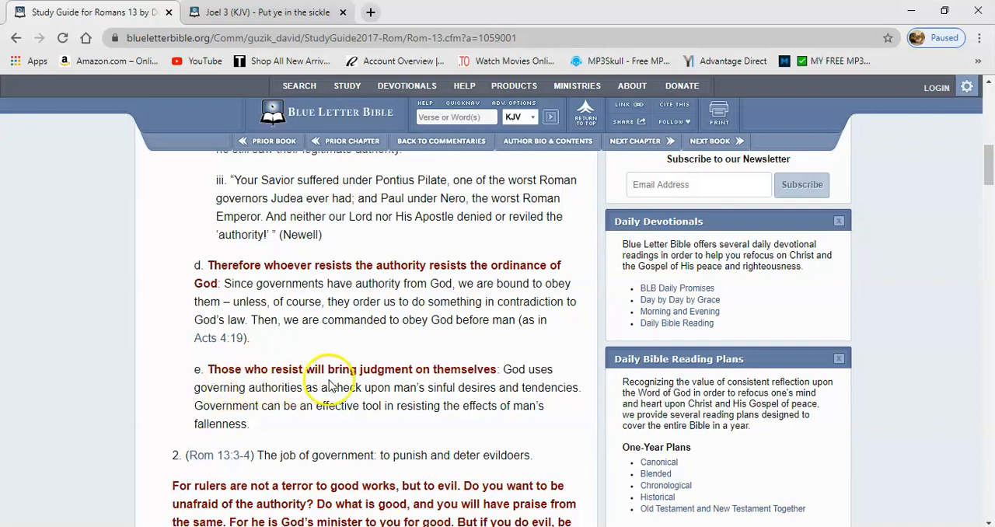
pyautogui.moveTo(505, 373)
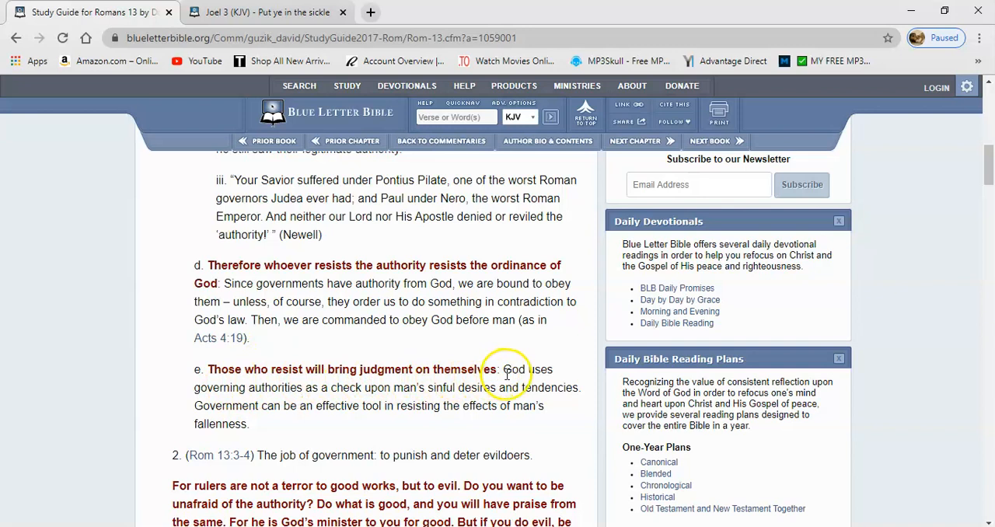
pyautogui.moveTo(272, 393)
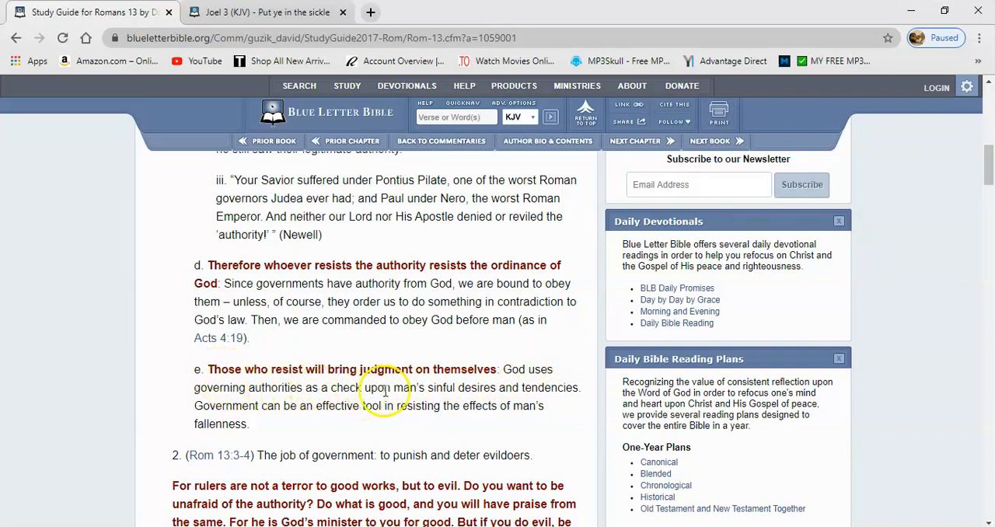
pyautogui.moveTo(571, 399)
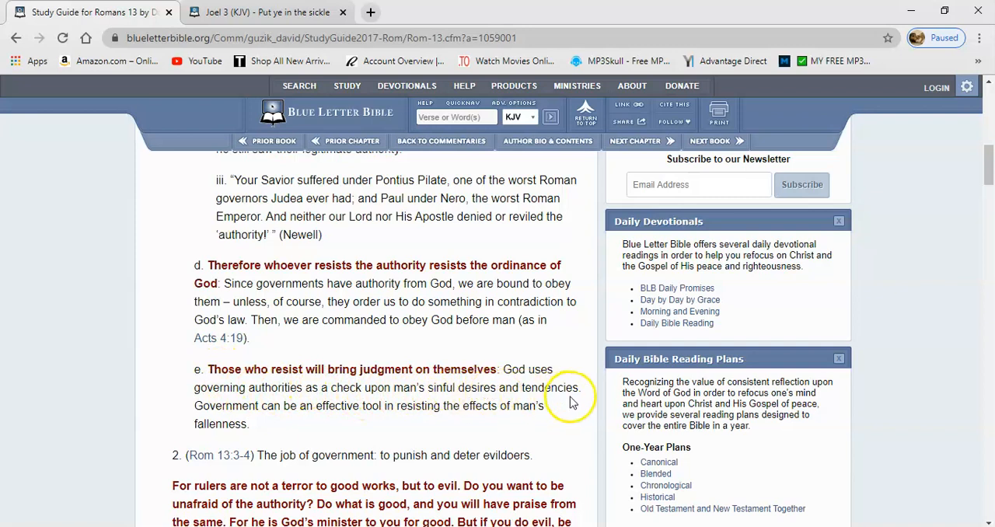
pyautogui.moveTo(316, 418)
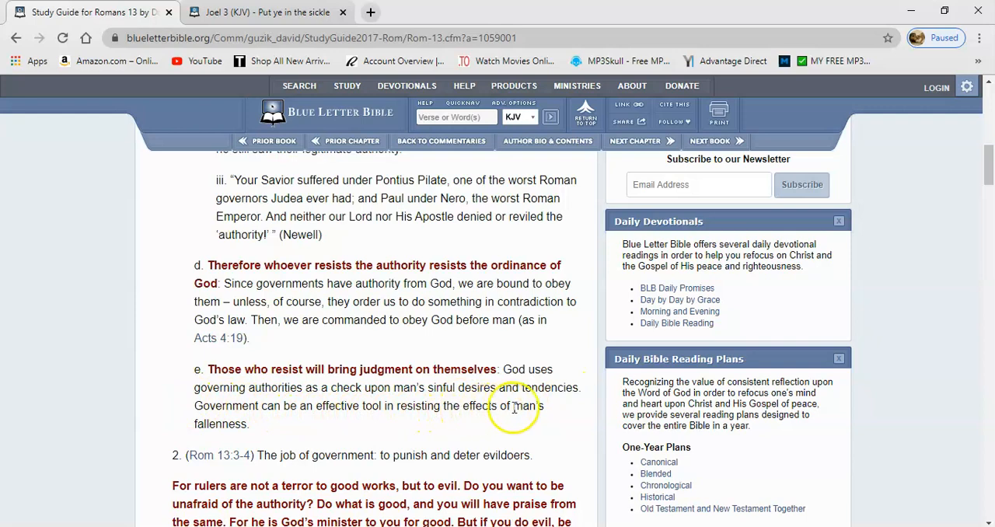
pyautogui.moveTo(766, 218)
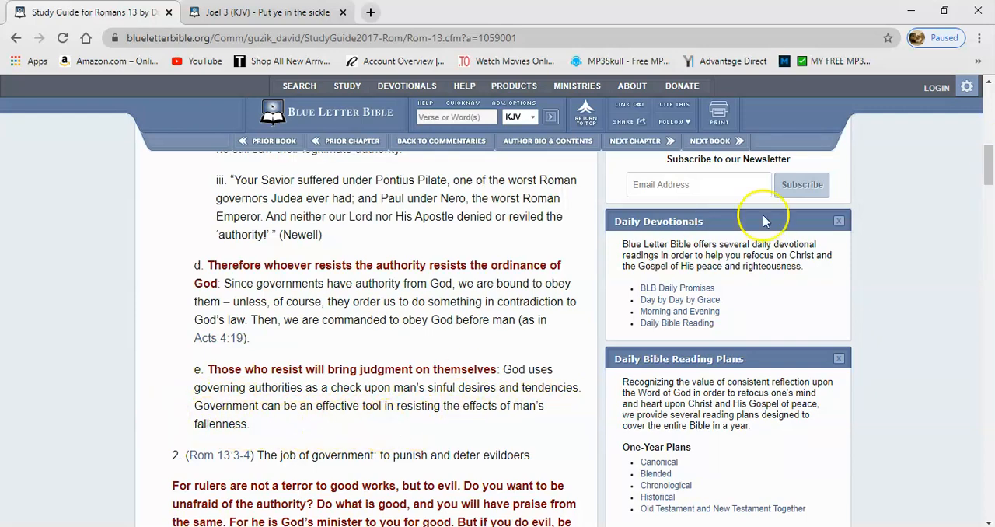
pyautogui.scroll(-3)
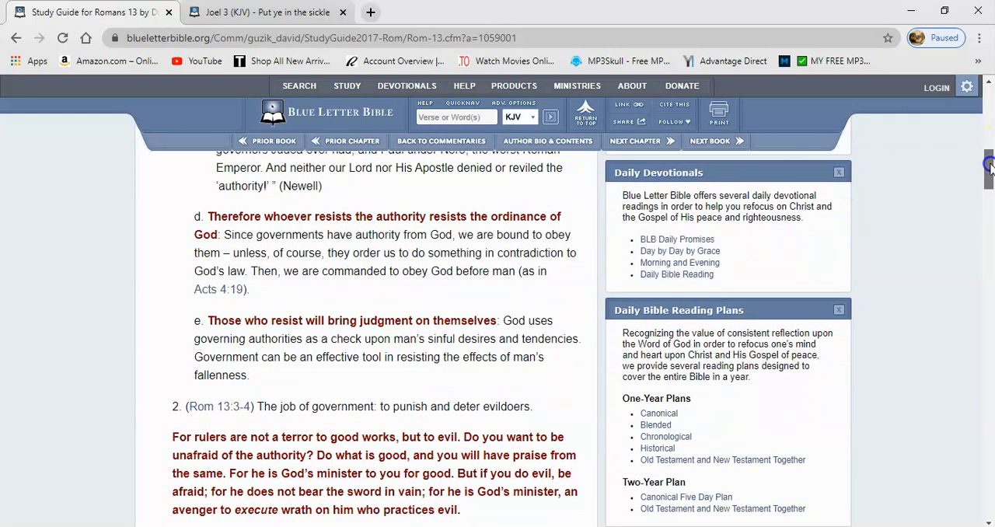
# Scroll past Romans 13:3-4 and point a on doing good to point b, 'He is God's minister'.
pyautogui.scroll(-3)
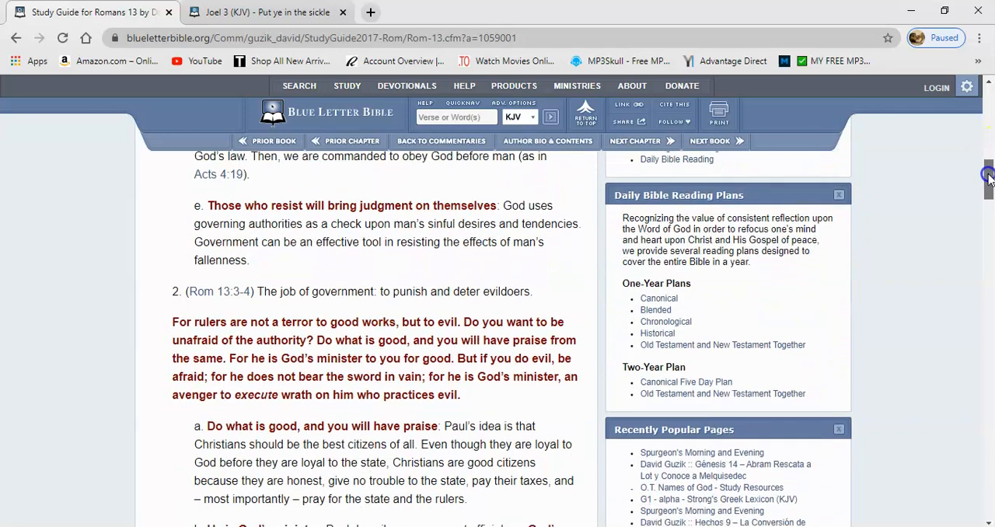
pyautogui.scroll(-3)
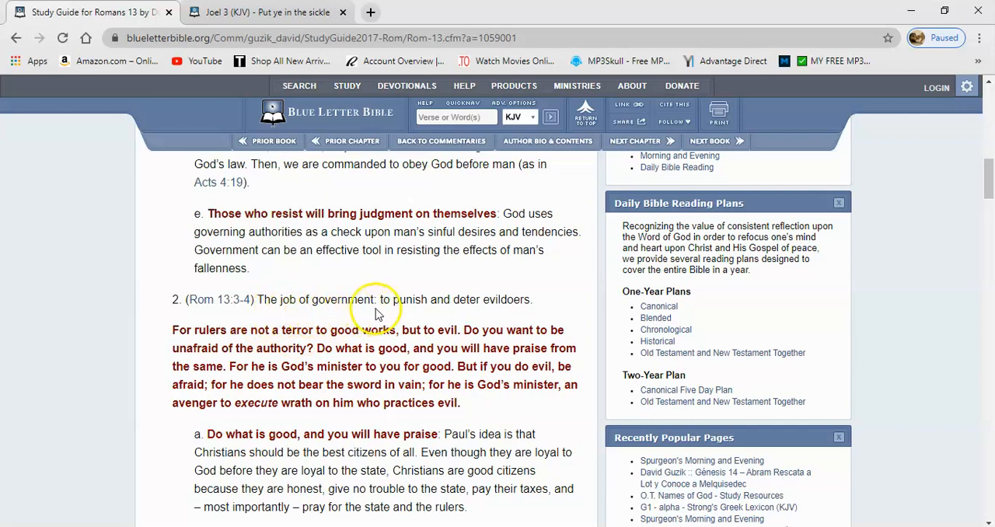
pyautogui.moveTo(521, 319)
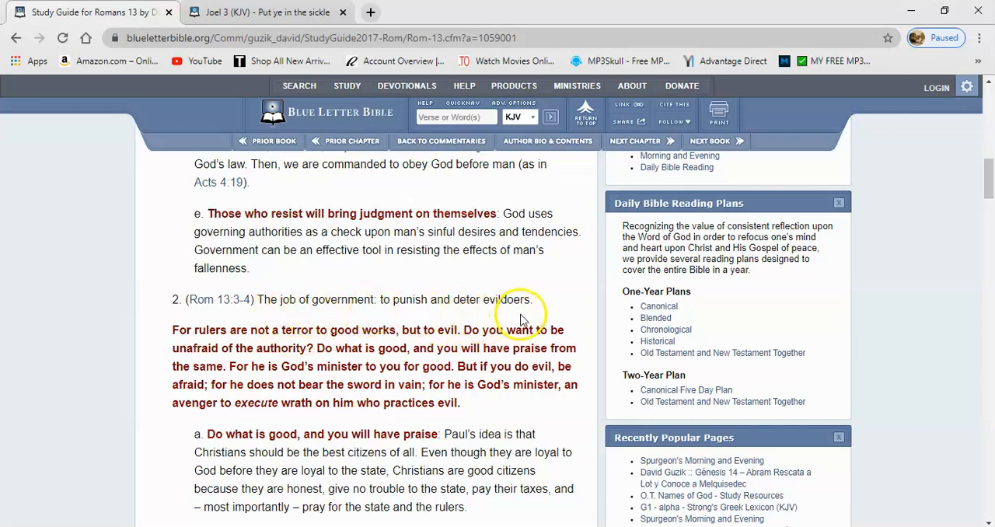
pyautogui.moveTo(330, 346)
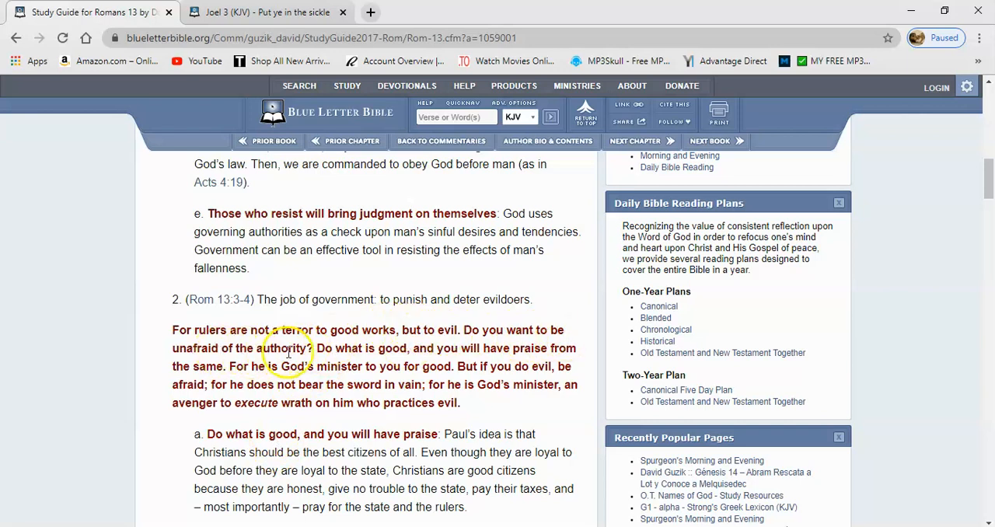
pyautogui.moveTo(491, 363)
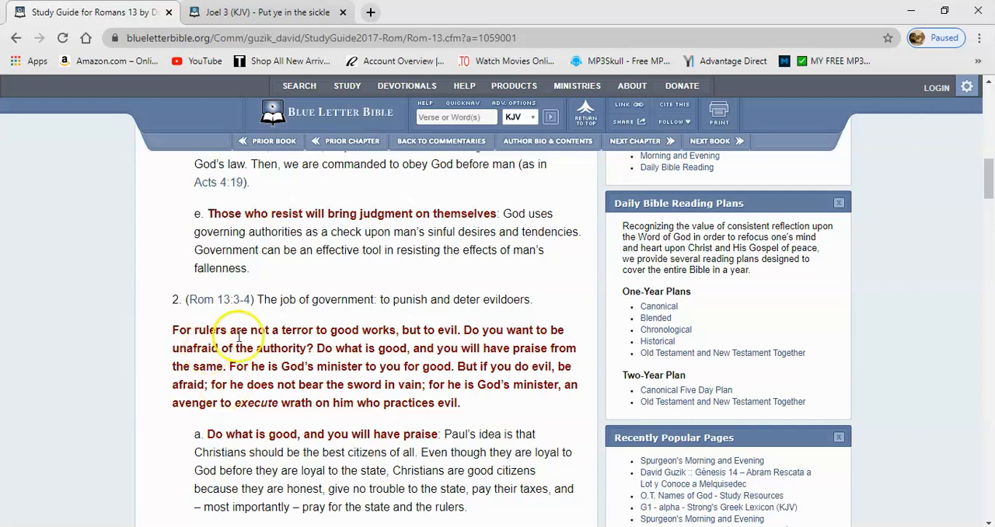
pyautogui.moveTo(237, 371)
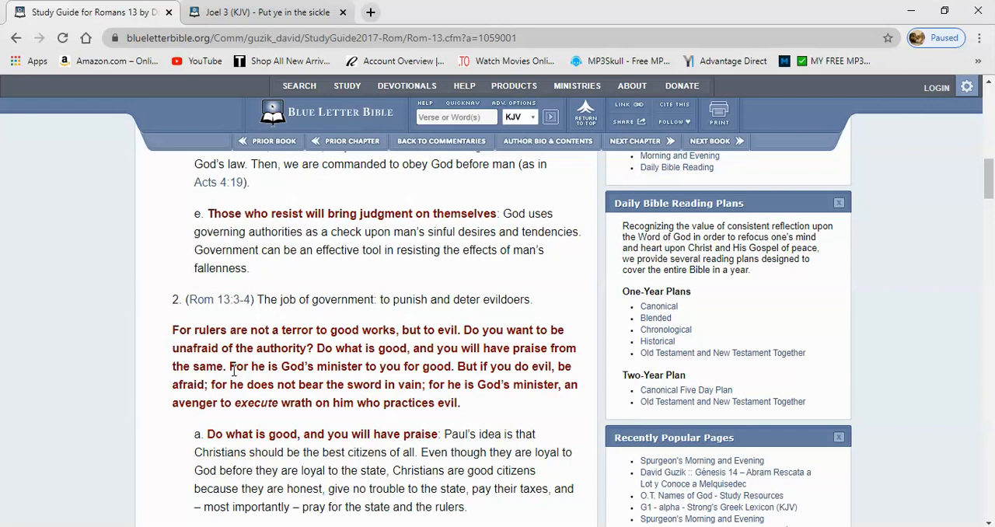
pyautogui.moveTo(228, 366)
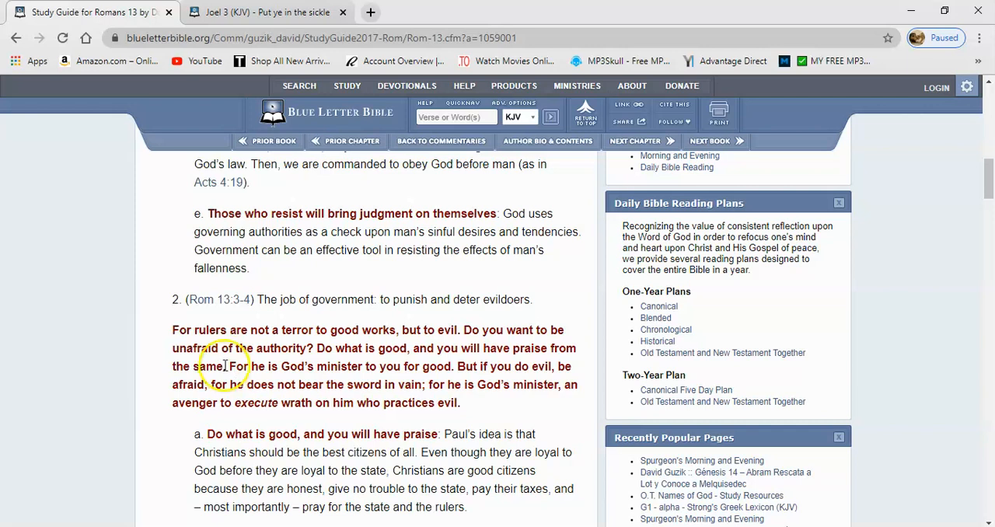
pyautogui.moveTo(224, 366)
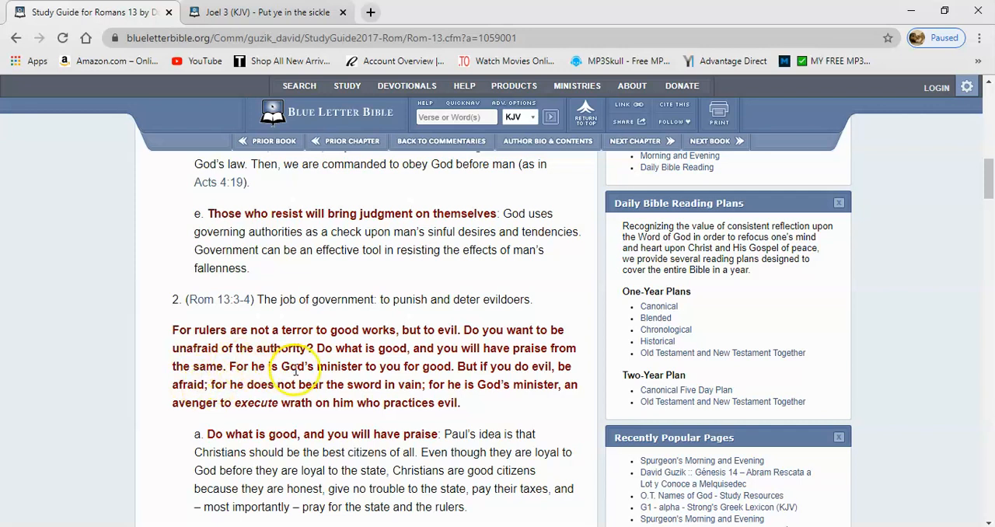
pyautogui.moveTo(449, 371)
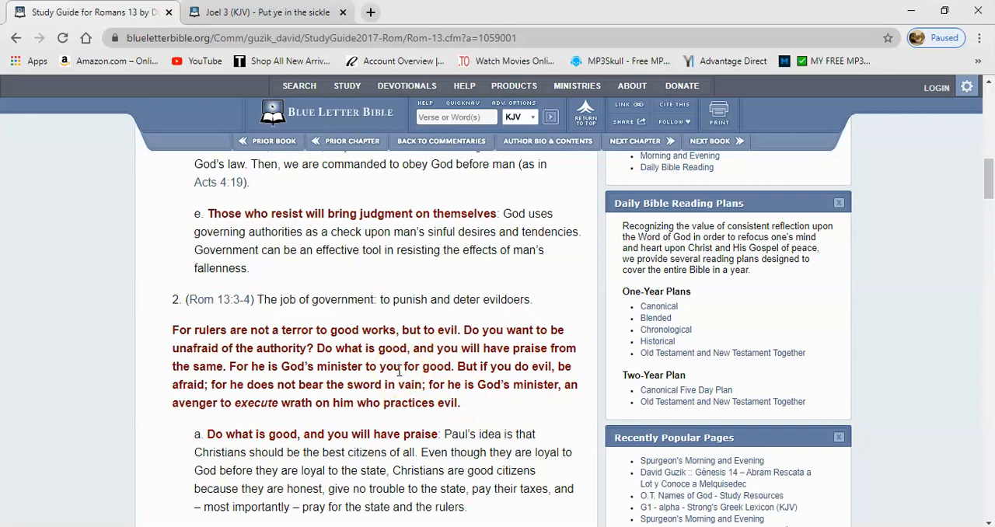
pyautogui.moveTo(400, 381)
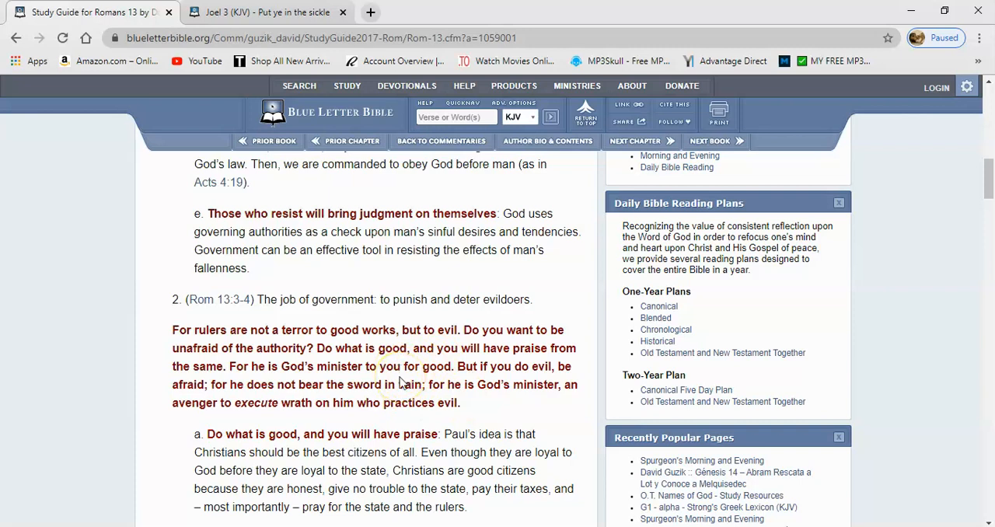
pyautogui.moveTo(500, 377)
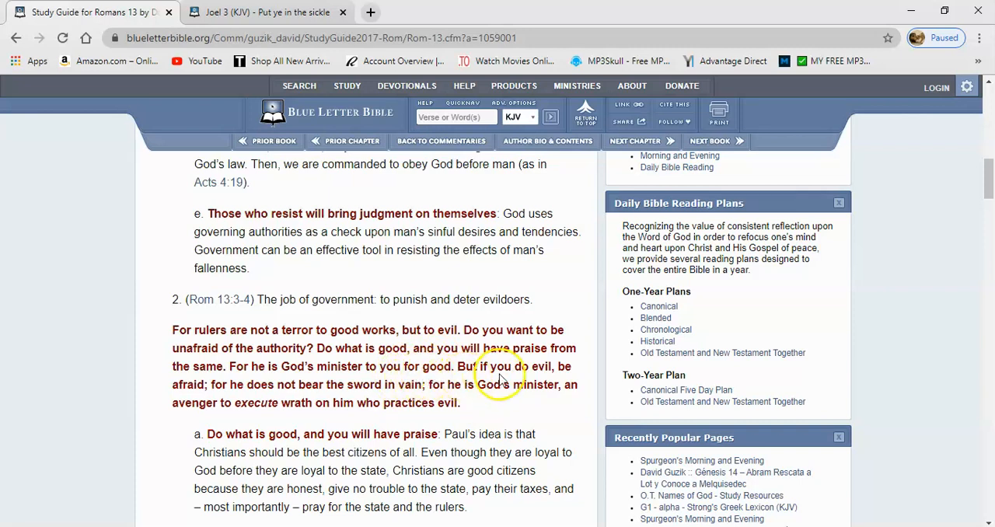
pyautogui.moveTo(158, 381)
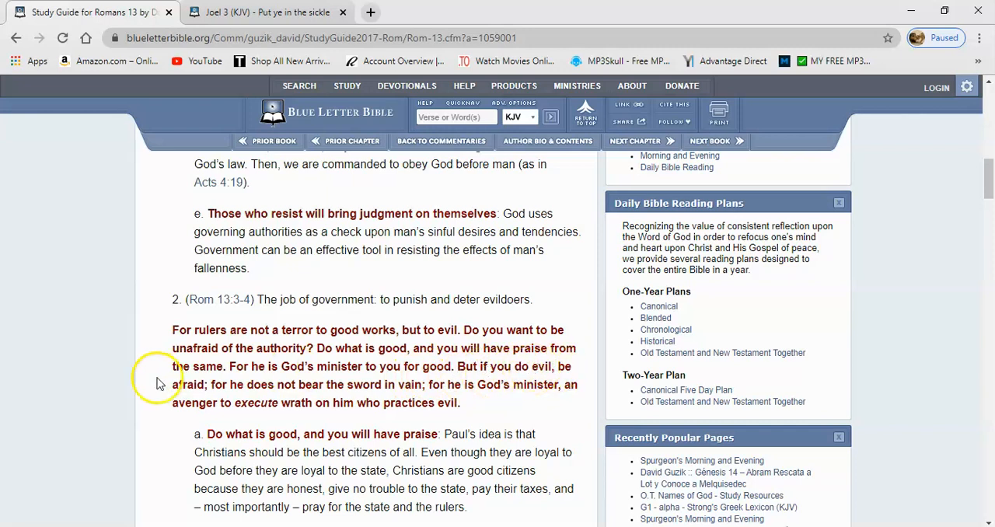
pyautogui.moveTo(387, 399)
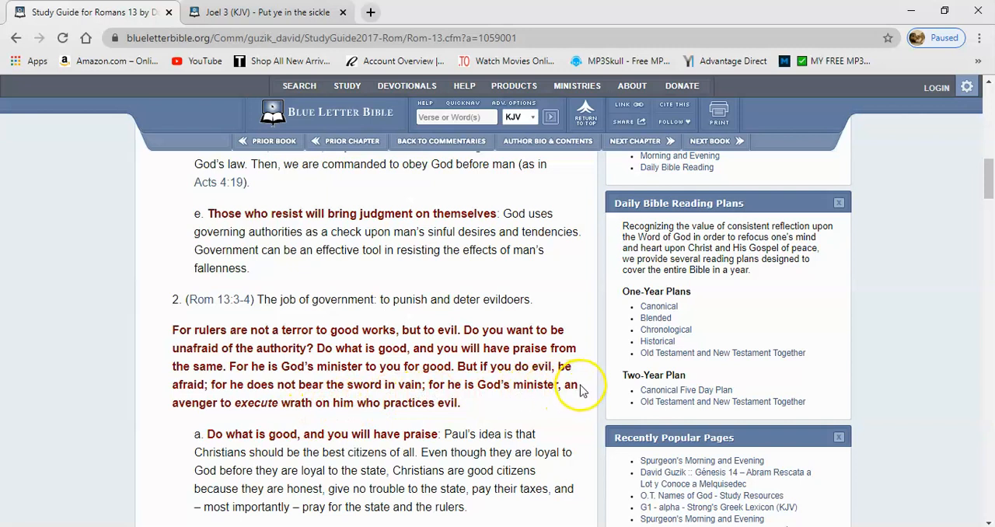
pyautogui.moveTo(321, 419)
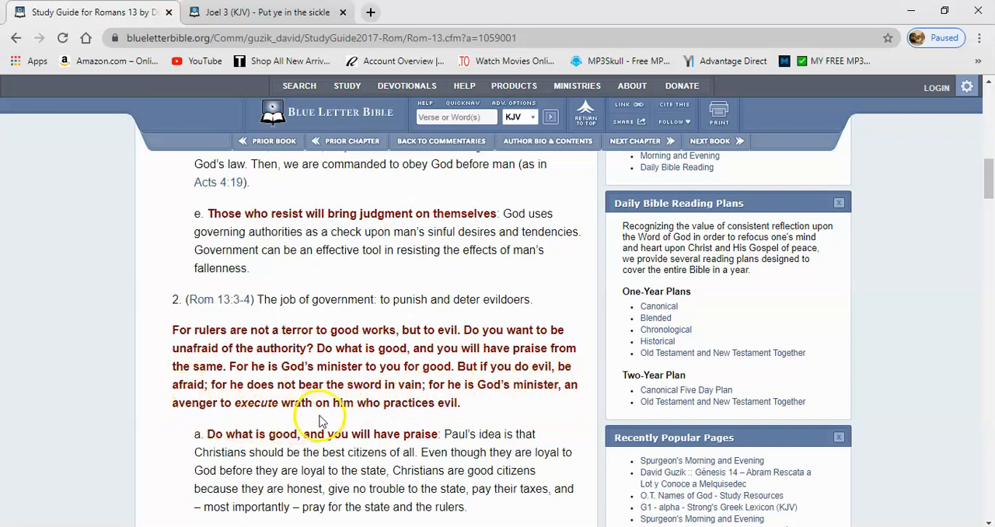
pyautogui.moveTo(958, 248)
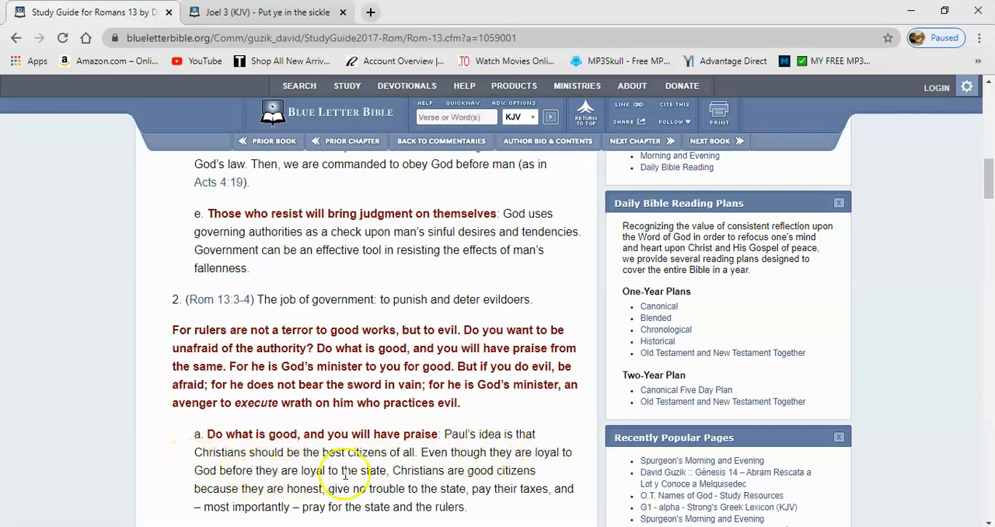
pyautogui.moveTo(459, 470)
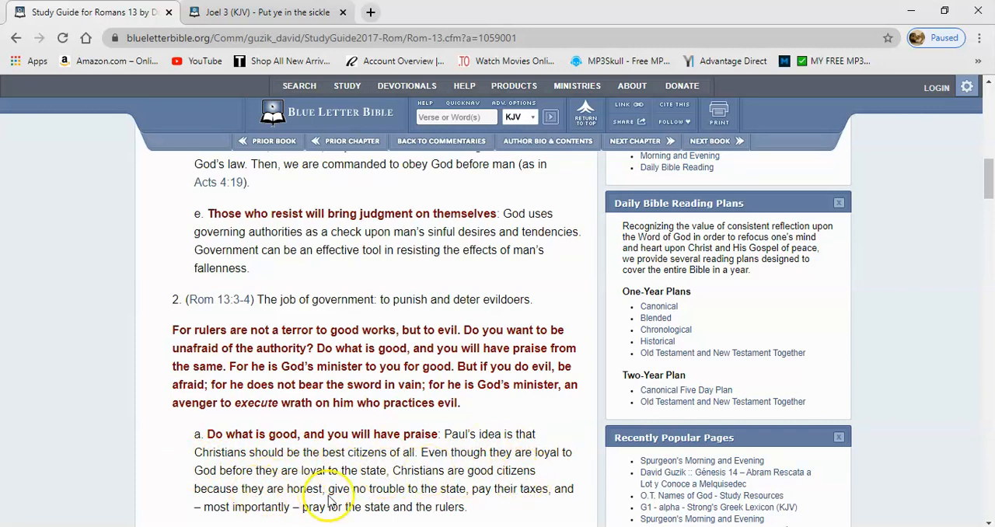
pyautogui.moveTo(419, 496)
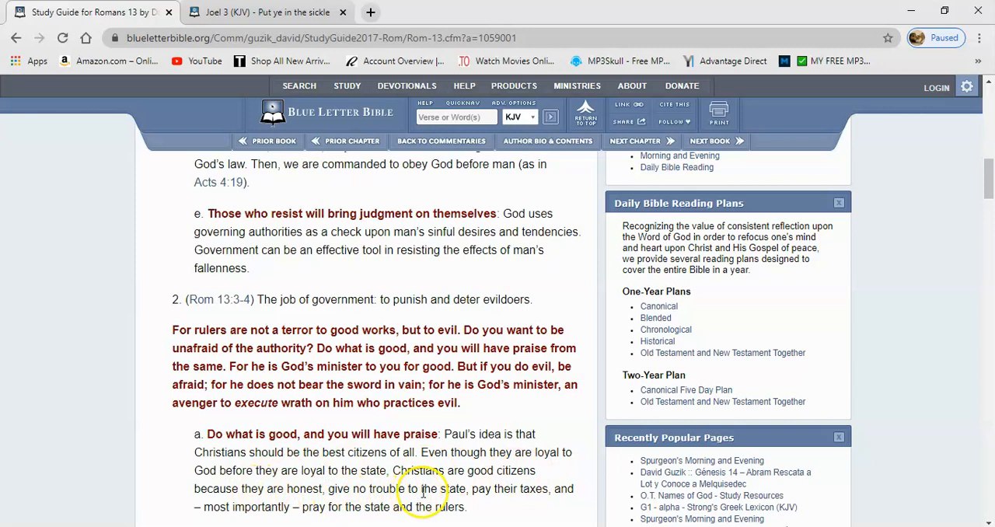
pyautogui.moveTo(283, 517)
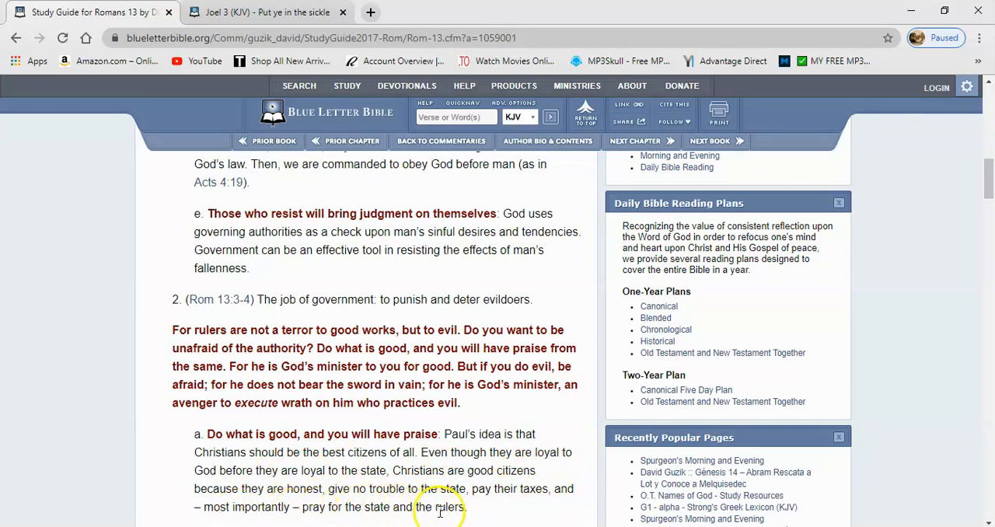
pyautogui.moveTo(399, 513)
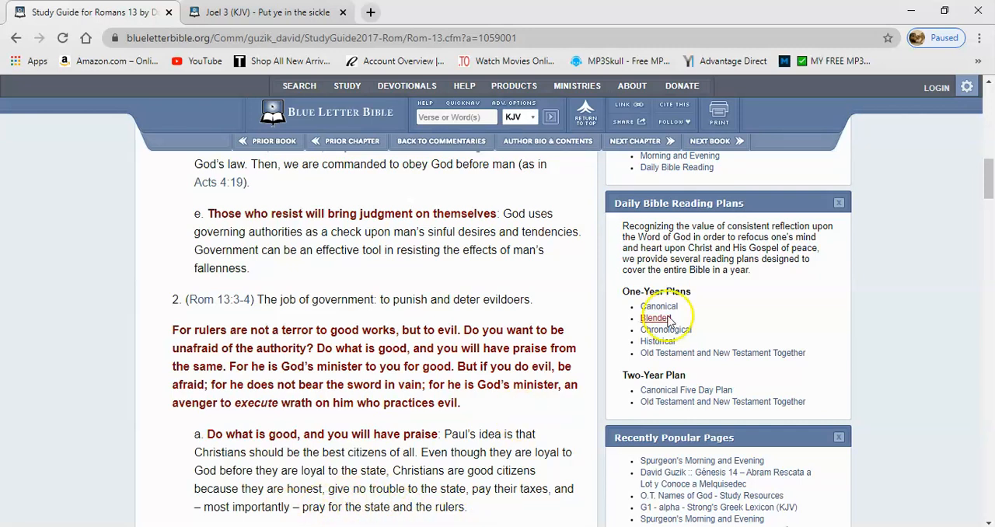
pyautogui.scroll(-3)
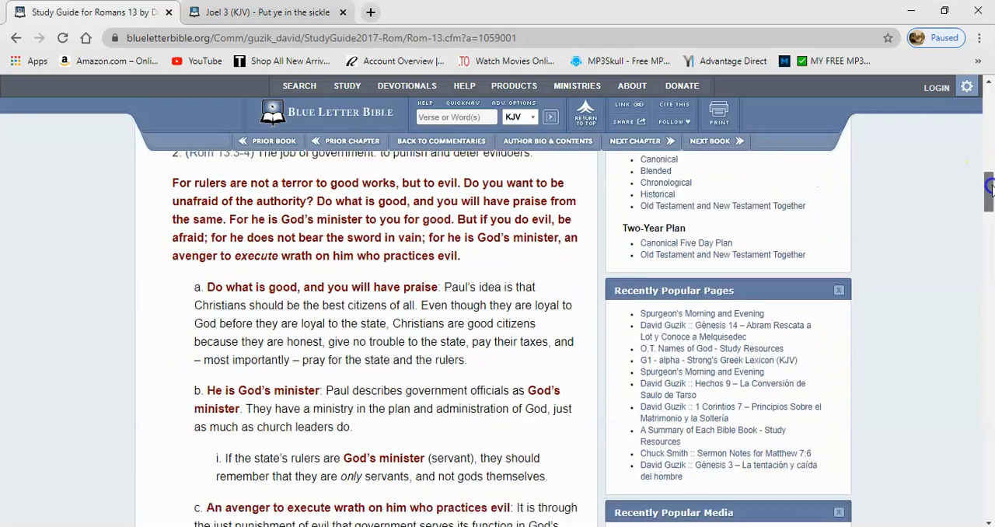
# Scroll past point b until point c on government as an avenger executing wrath is fully visible.
pyautogui.scroll(-3)
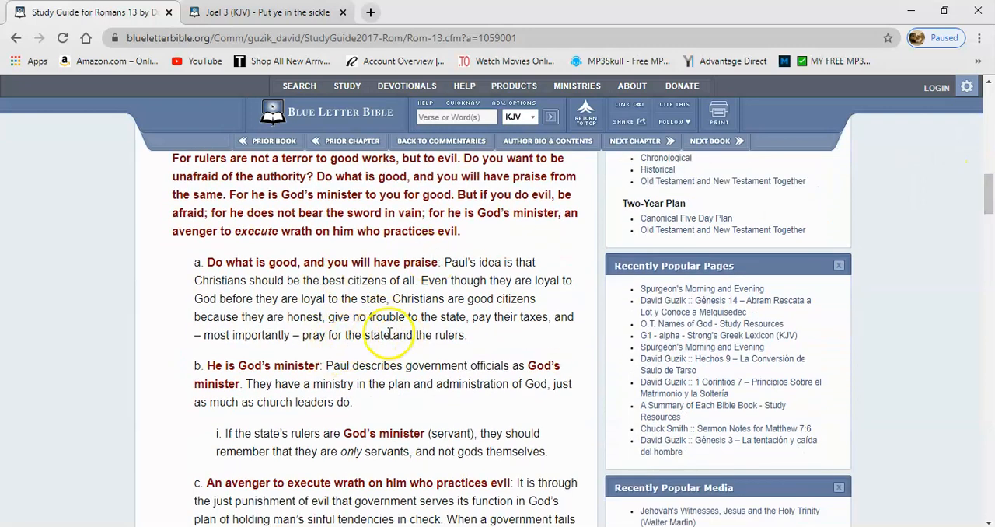
pyautogui.moveTo(363, 314)
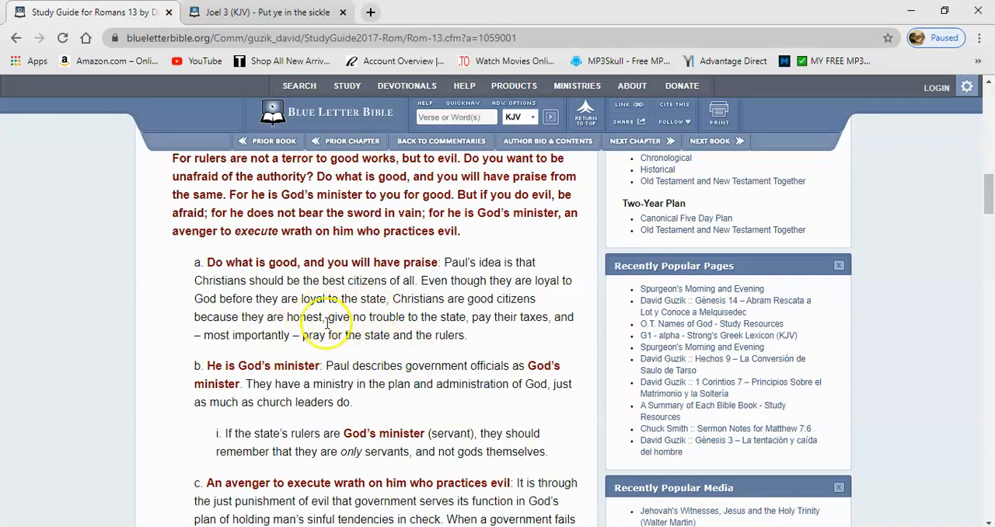
pyautogui.moveTo(426, 359)
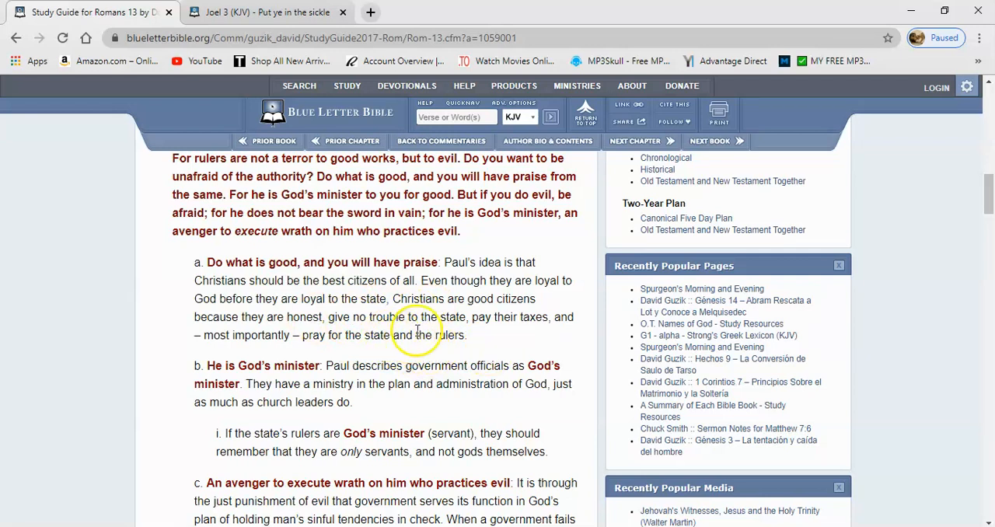
pyautogui.moveTo(474, 336)
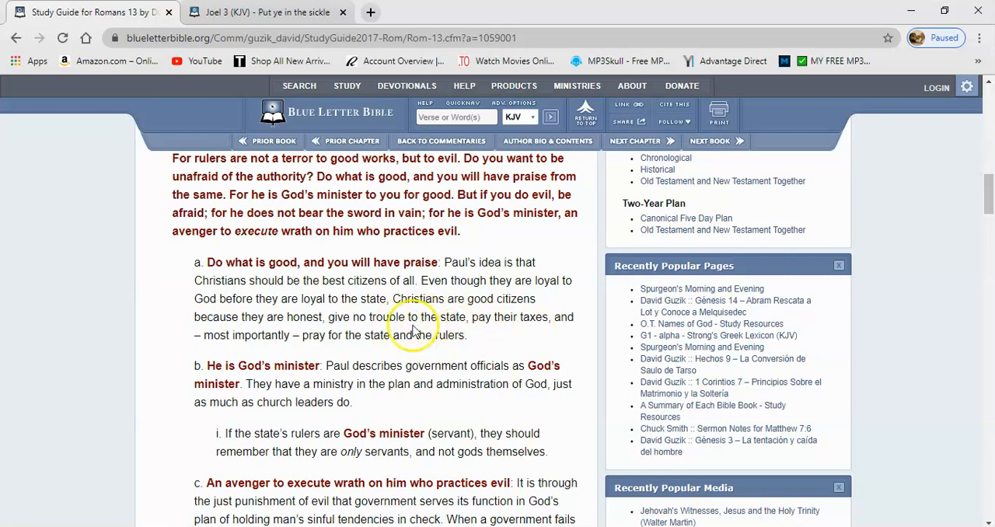
pyautogui.moveTo(497, 348)
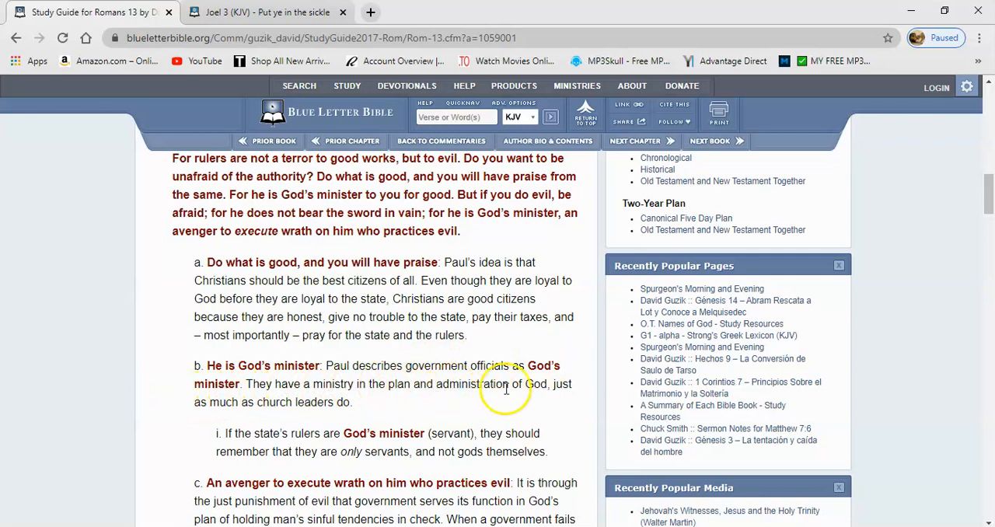
pyautogui.moveTo(298, 405)
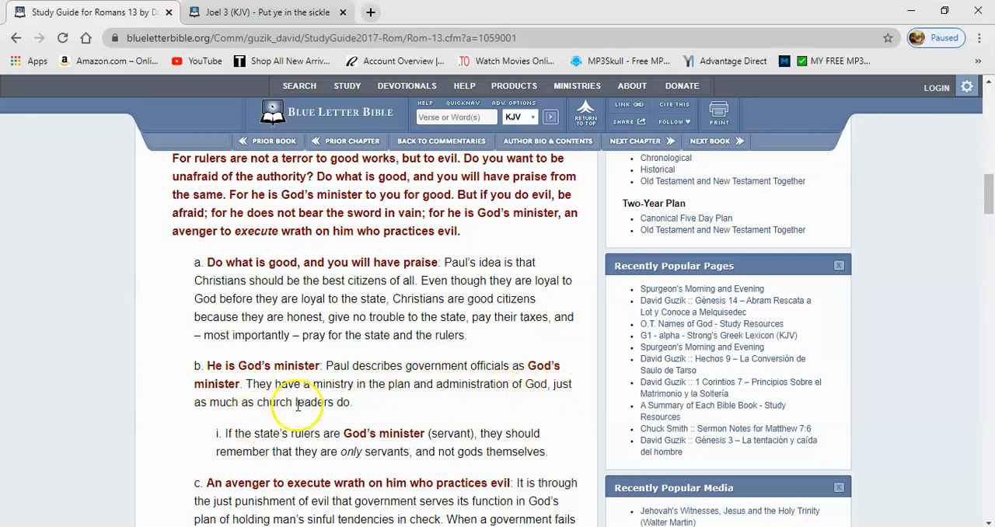
pyautogui.moveTo(983, 140)
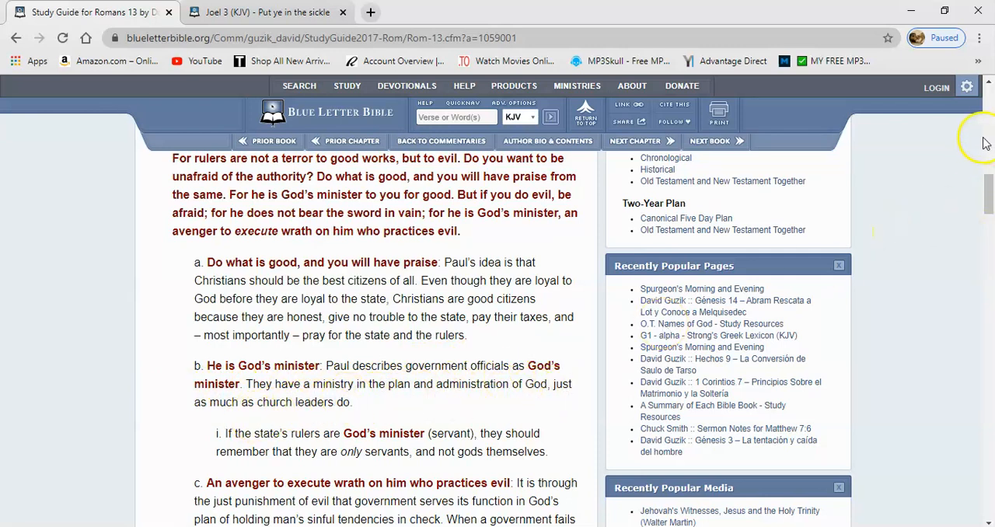
pyautogui.scroll(-3)
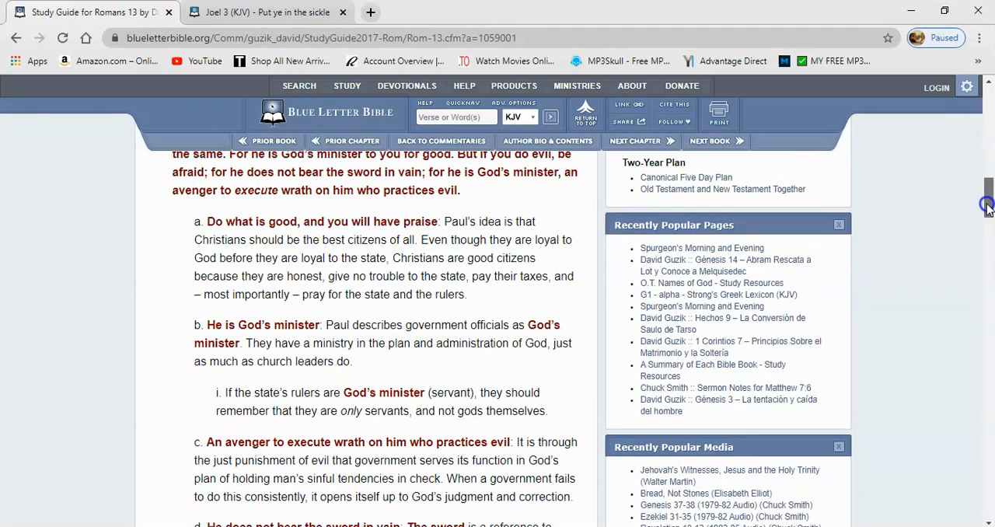
# Scroll past points c and d to section 3 (Rom 13:5-7), showing points a and b.
pyautogui.scroll(-3)
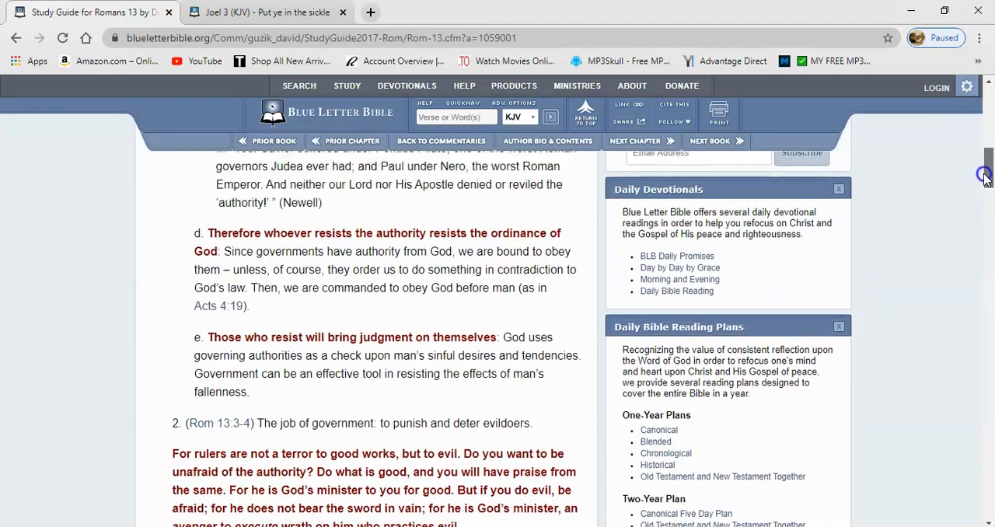
pyautogui.scroll(-3)
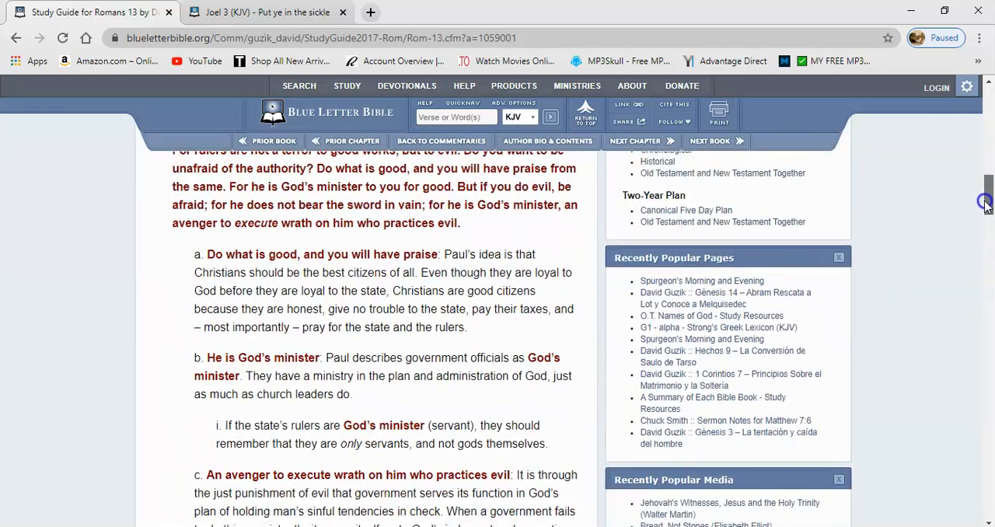
pyautogui.scroll(-3)
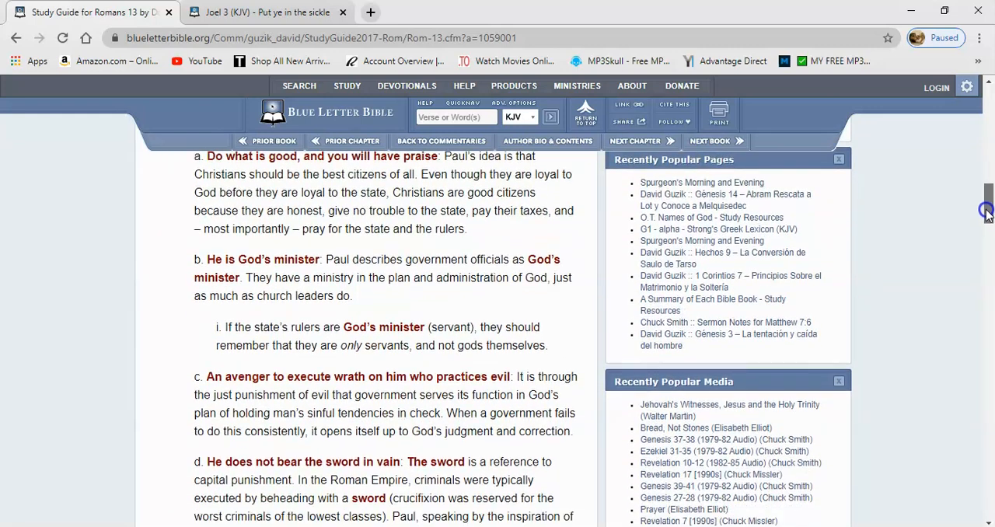
pyautogui.scroll(-3)
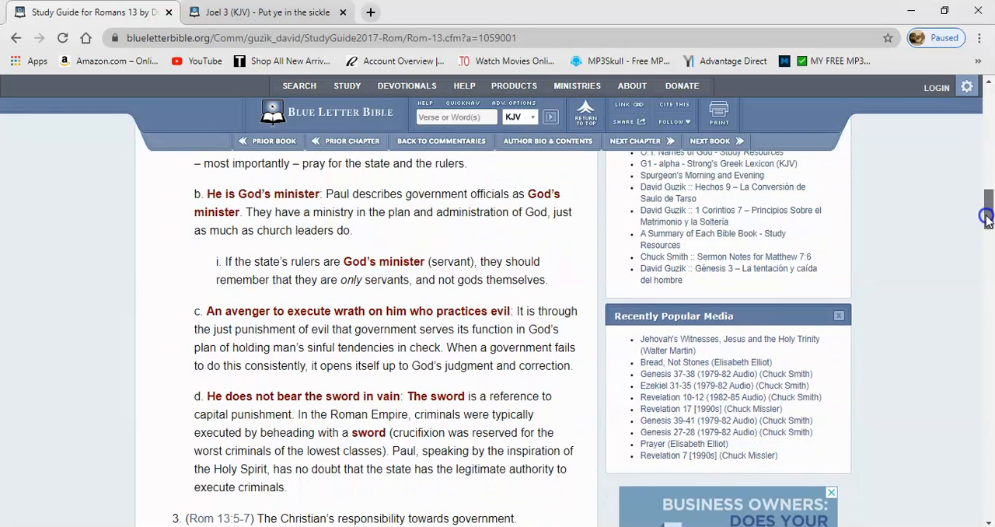
pyautogui.scroll(-3)
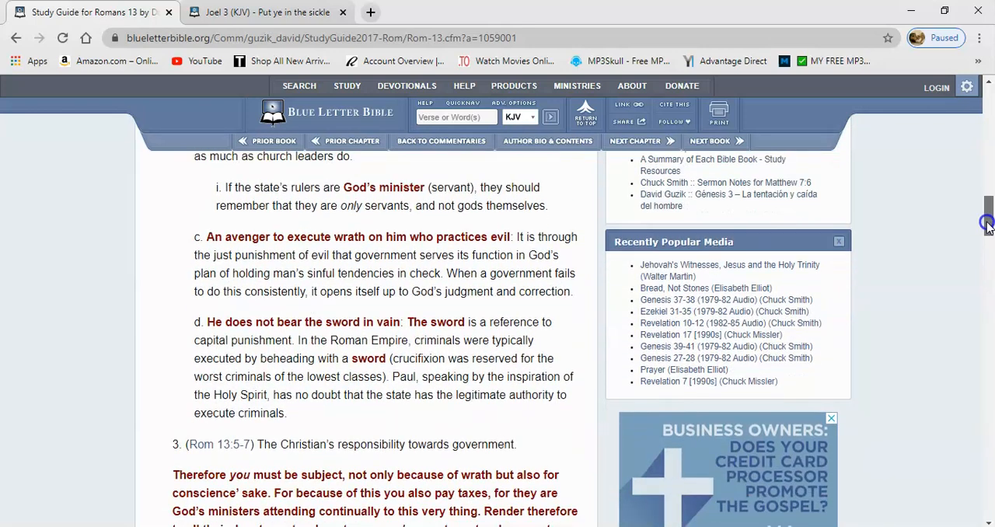
pyautogui.scroll(-3)
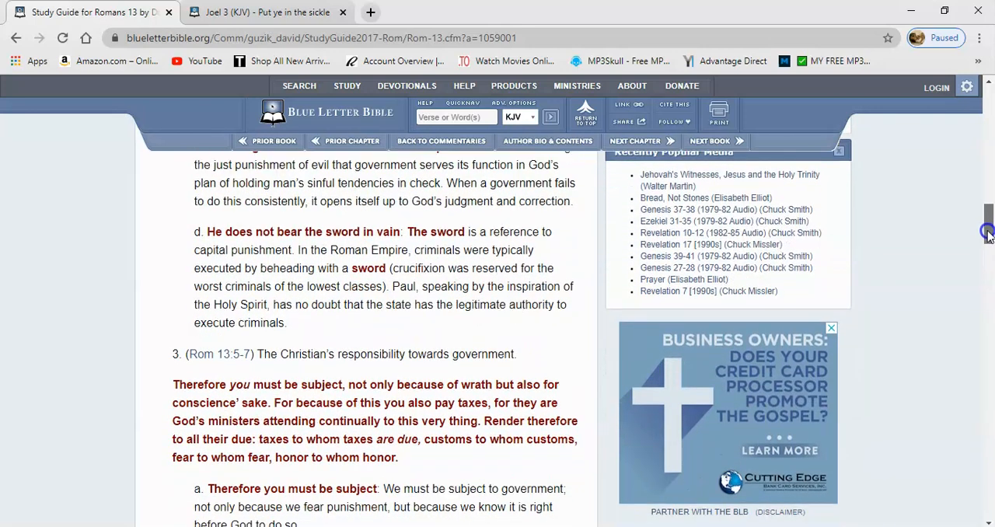
pyautogui.scroll(-3)
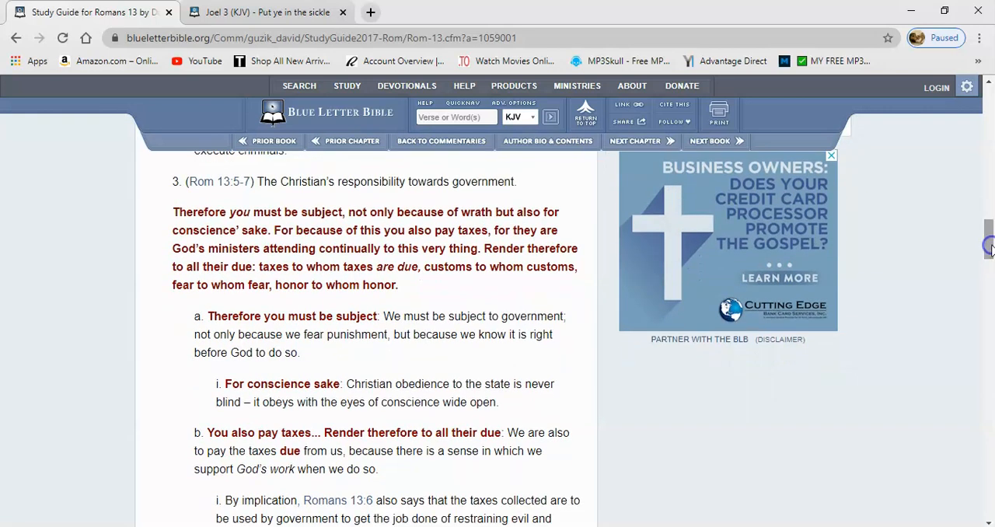
pyautogui.moveTo(465, 375)
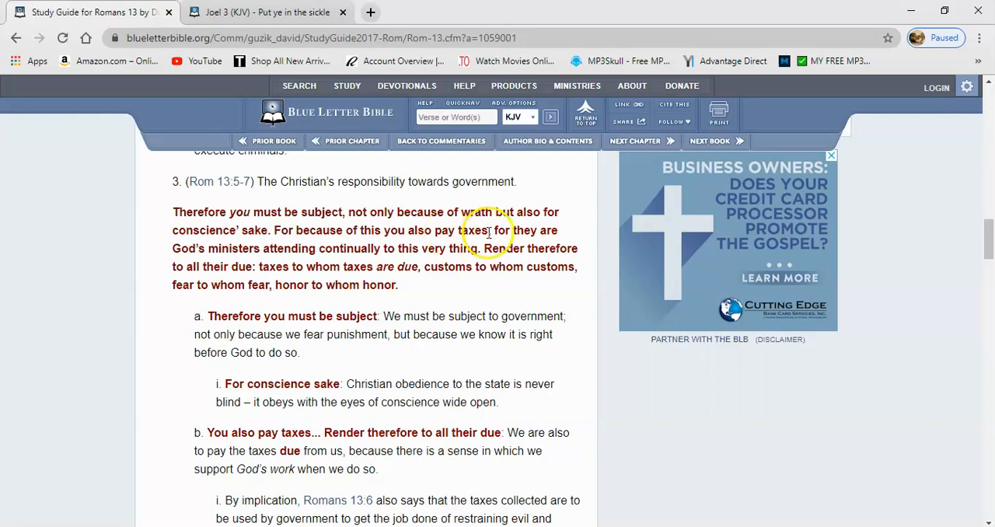
pyautogui.moveTo(260, 260)
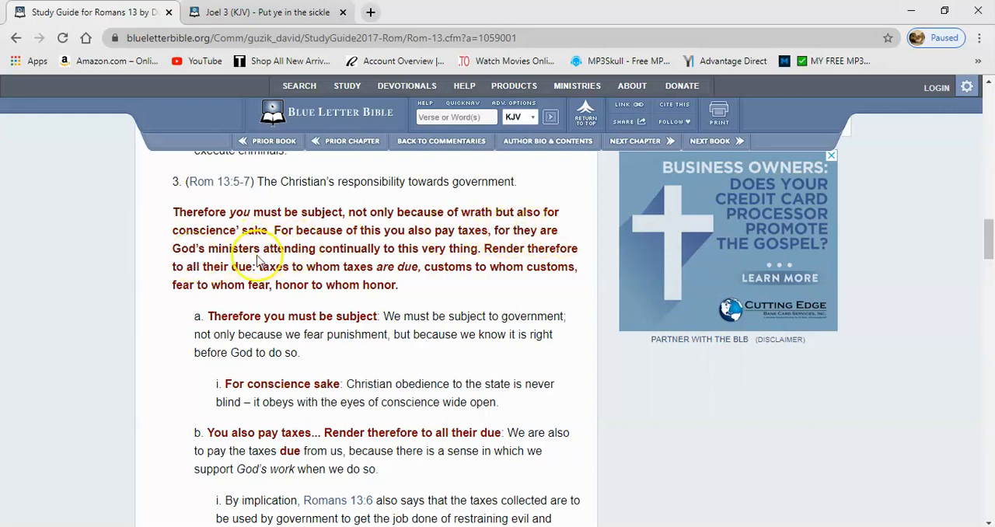
pyautogui.moveTo(449, 251)
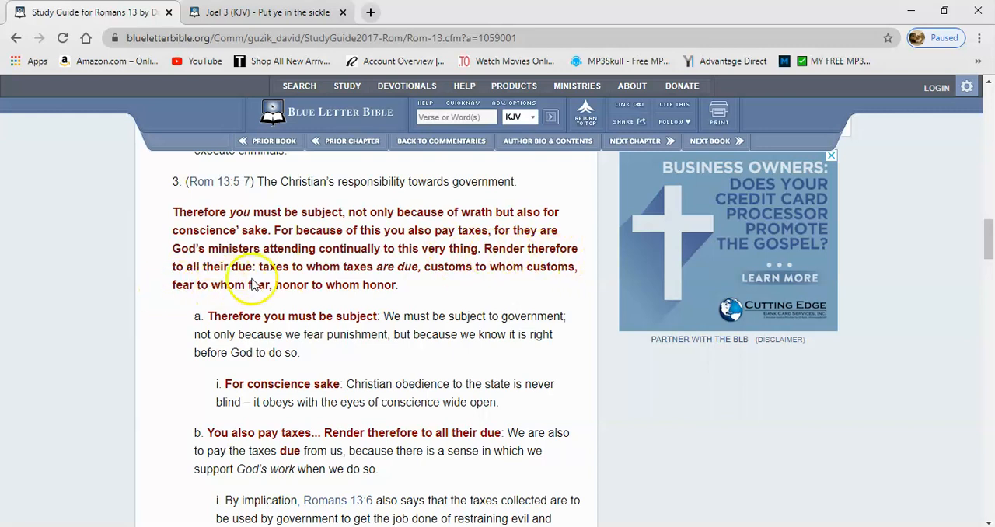
pyautogui.moveTo(388, 272)
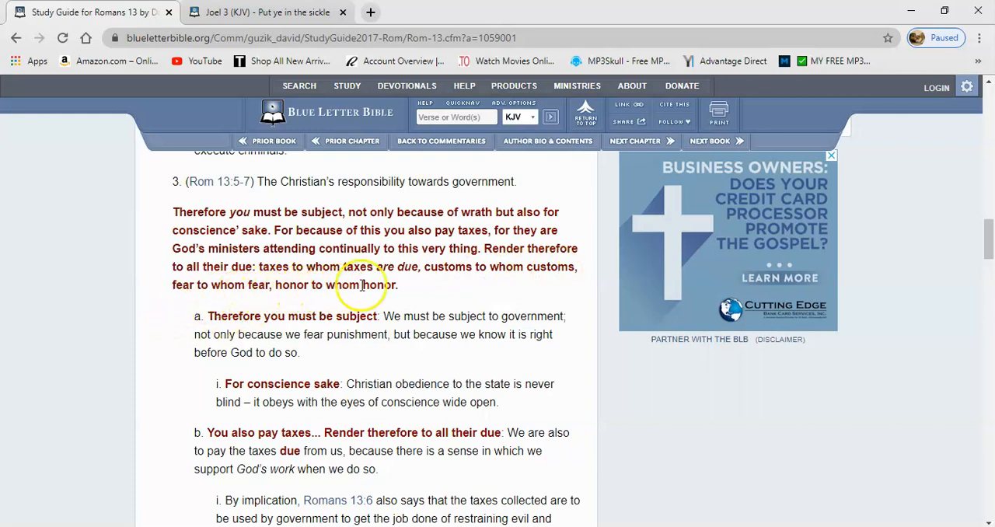
pyautogui.moveTo(334, 335)
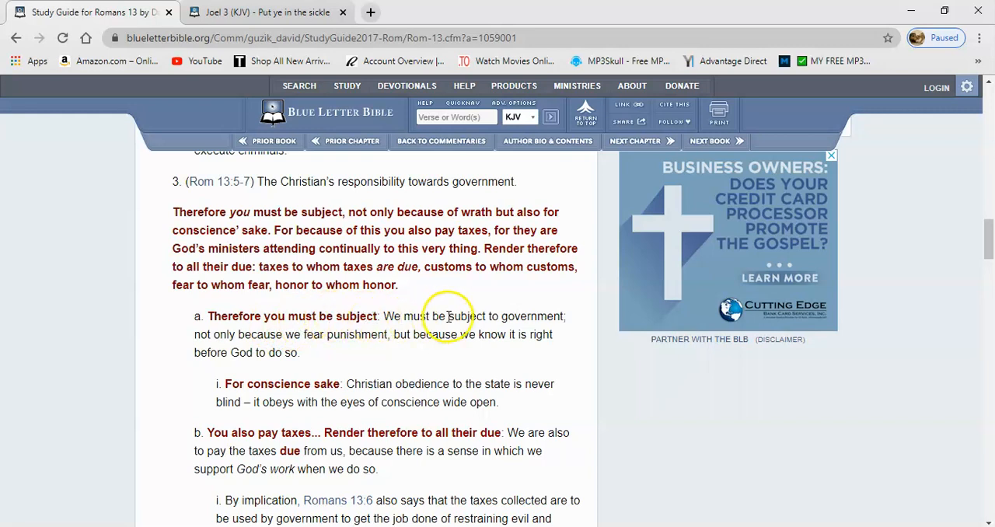
pyautogui.moveTo(287, 345)
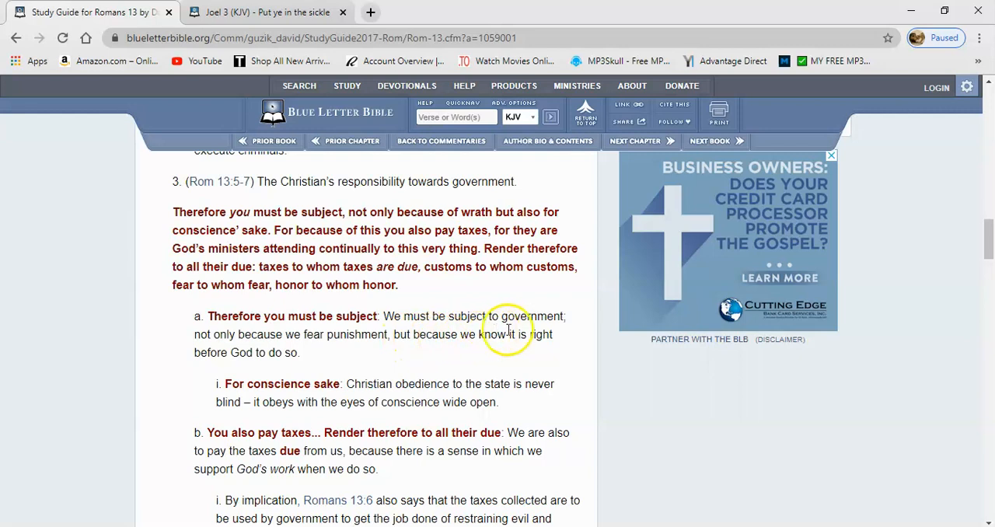
pyautogui.moveTo(331, 363)
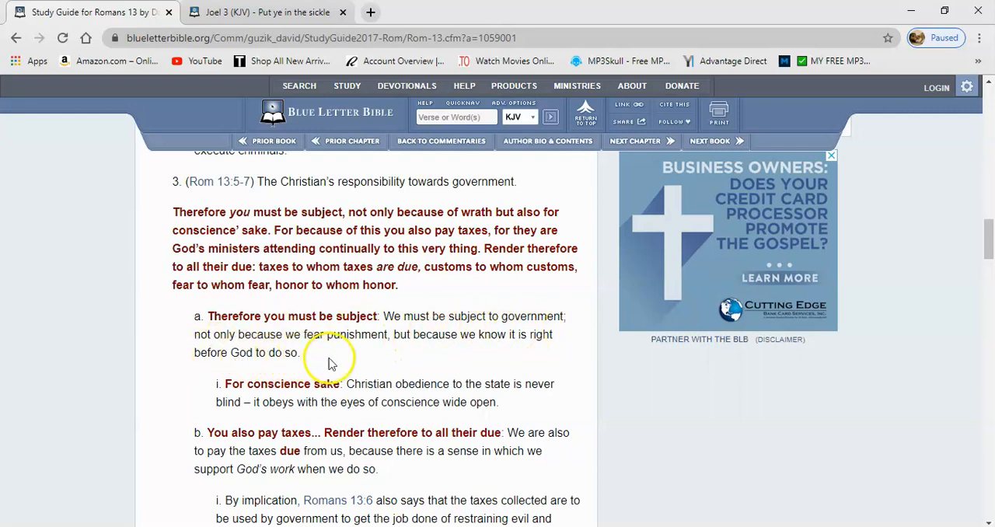
pyautogui.moveTo(380, 393)
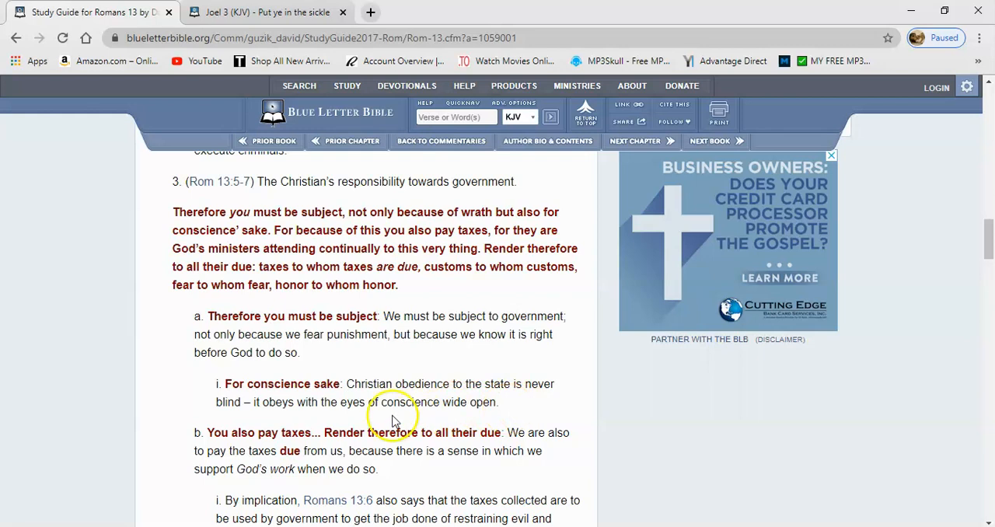
pyautogui.moveTo(355, 439)
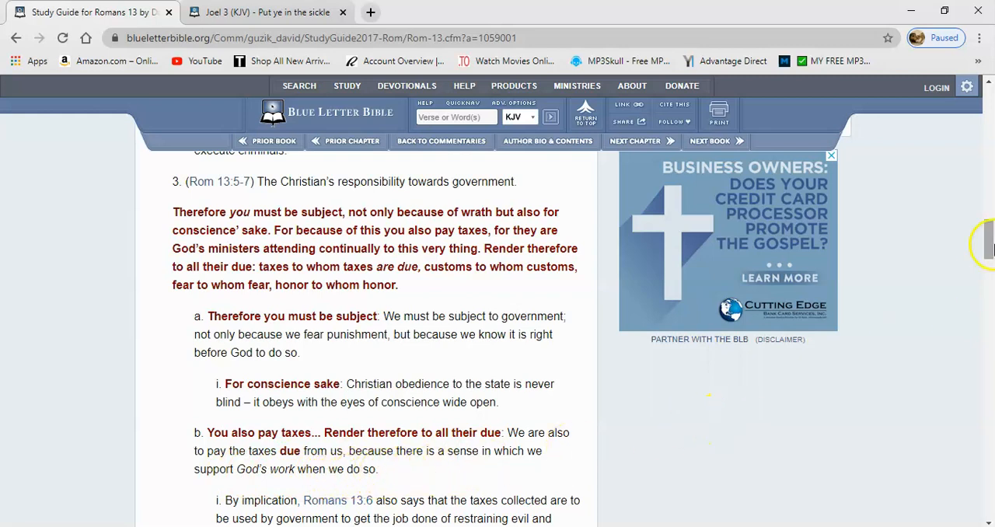
# Scroll down to the taxes sub-note, point c on taxes, customs, fear and honor, and point d.
pyautogui.scroll(-3)
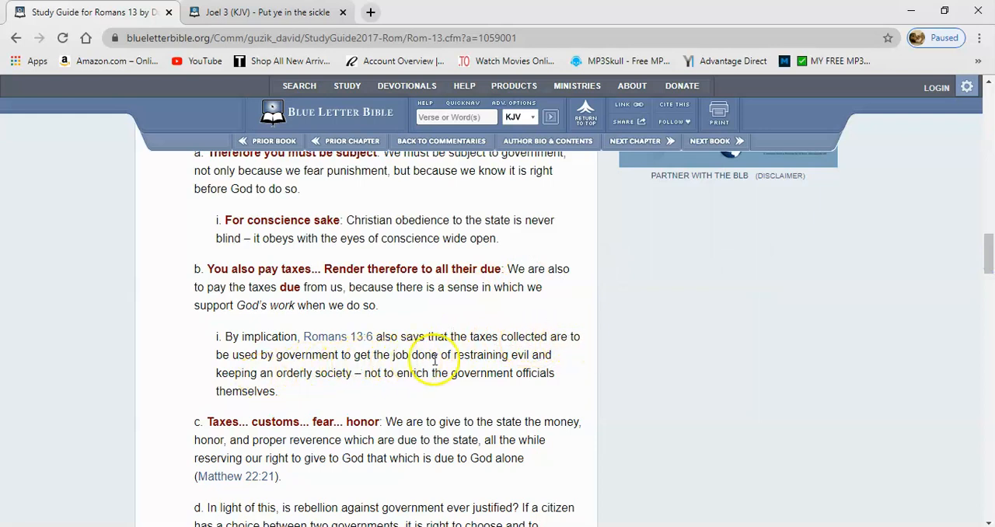
pyautogui.moveTo(233, 389)
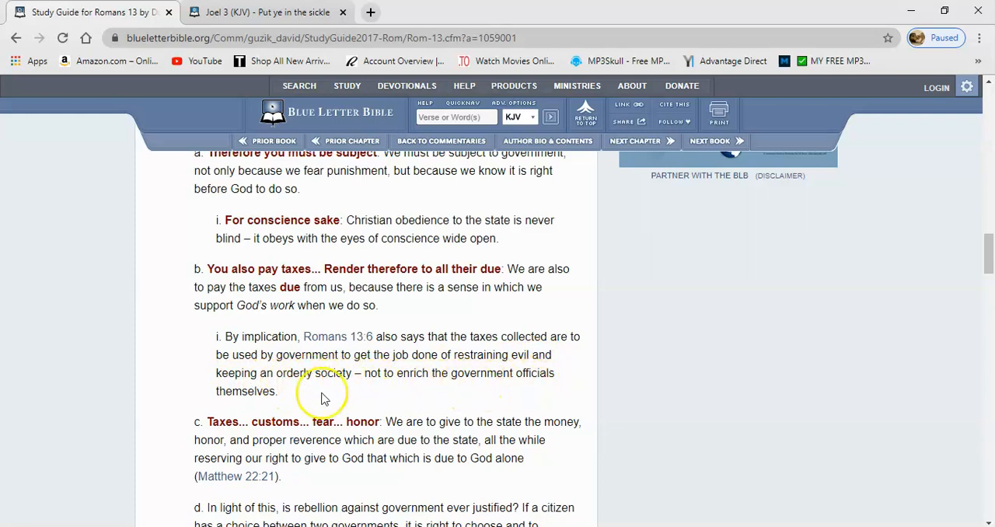
pyautogui.moveTo(484, 377)
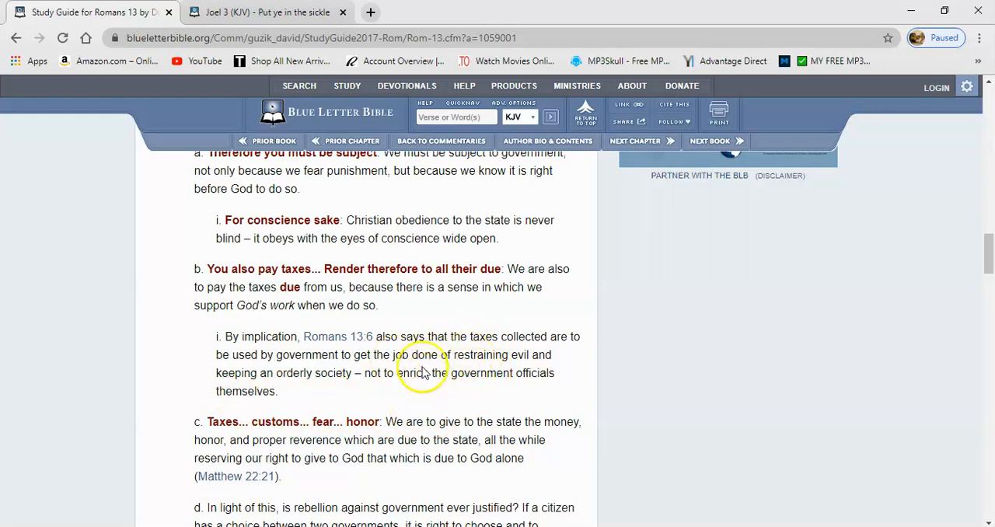
pyautogui.moveTo(499, 410)
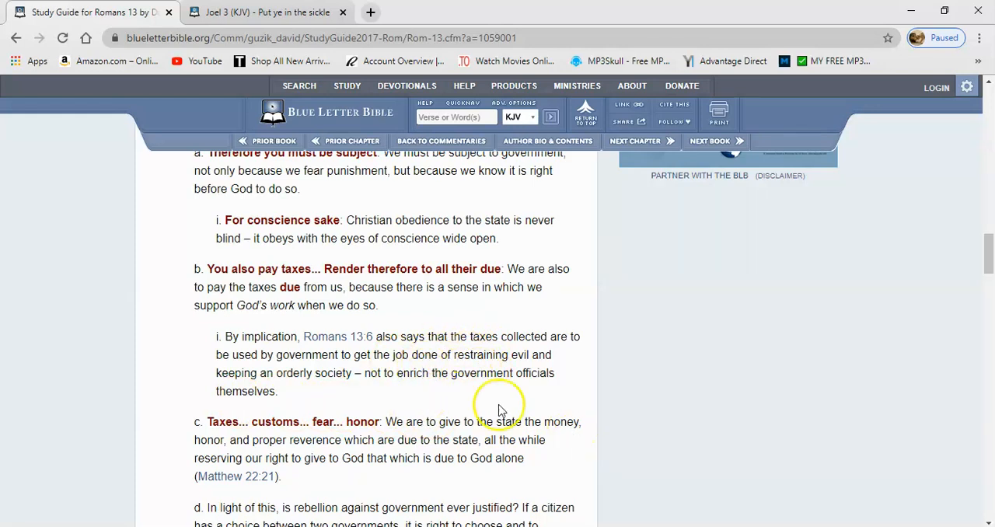
pyautogui.moveTo(403, 386)
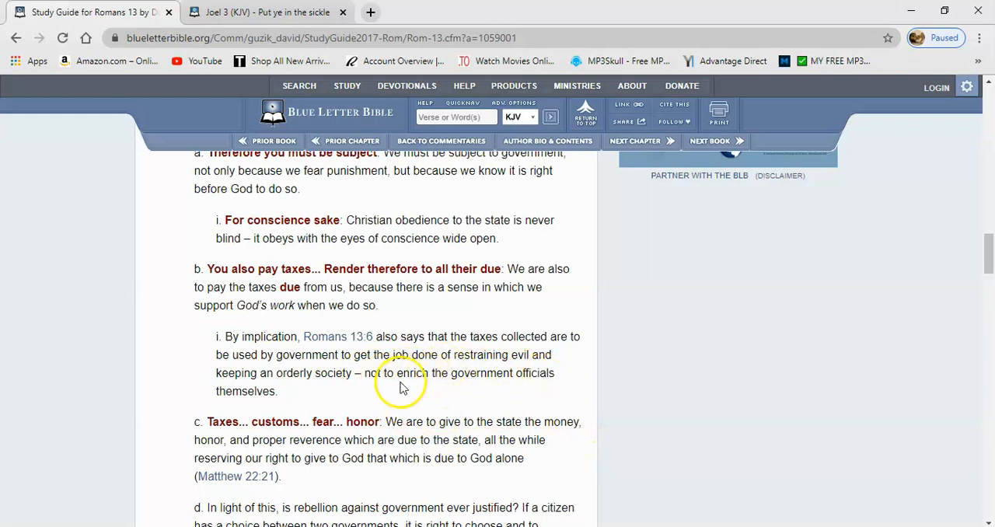
pyautogui.moveTo(672, 452)
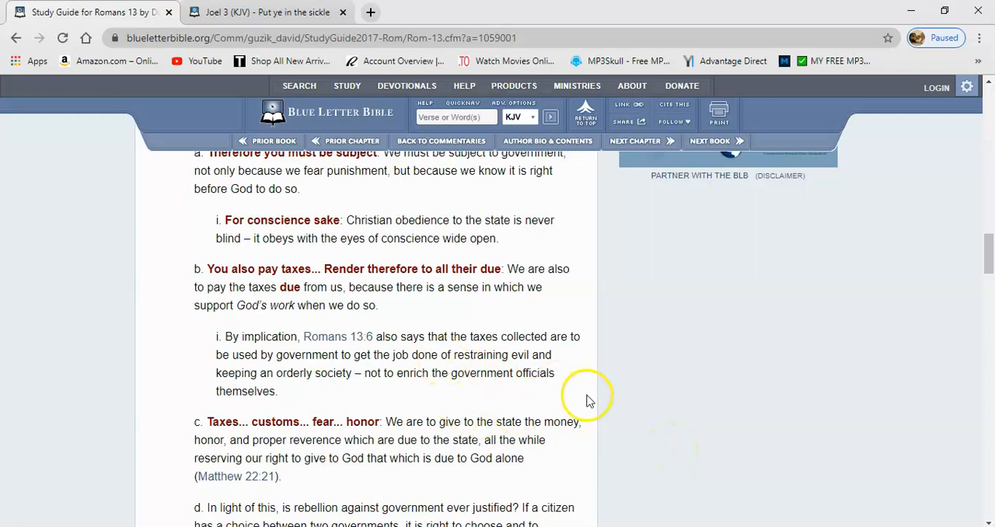
pyautogui.moveTo(614, 420)
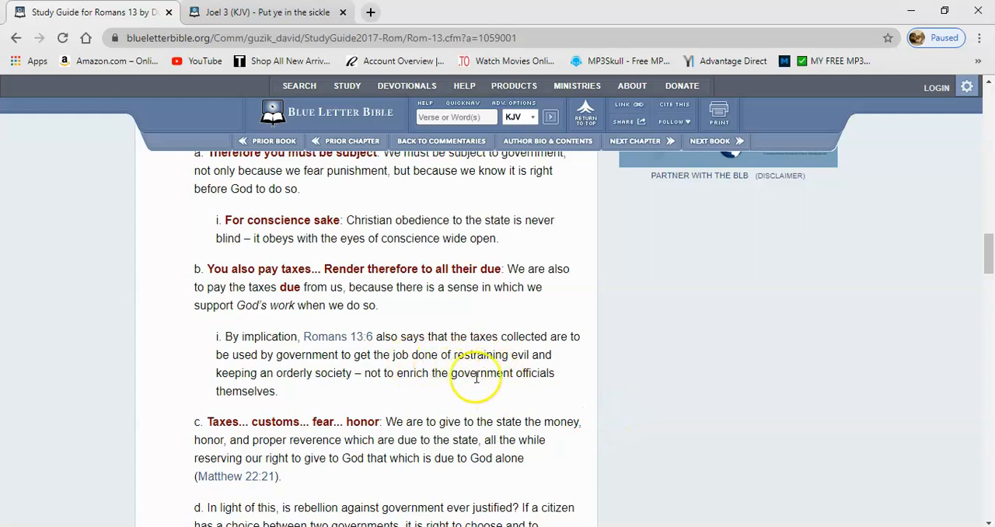
pyautogui.moveTo(678, 387)
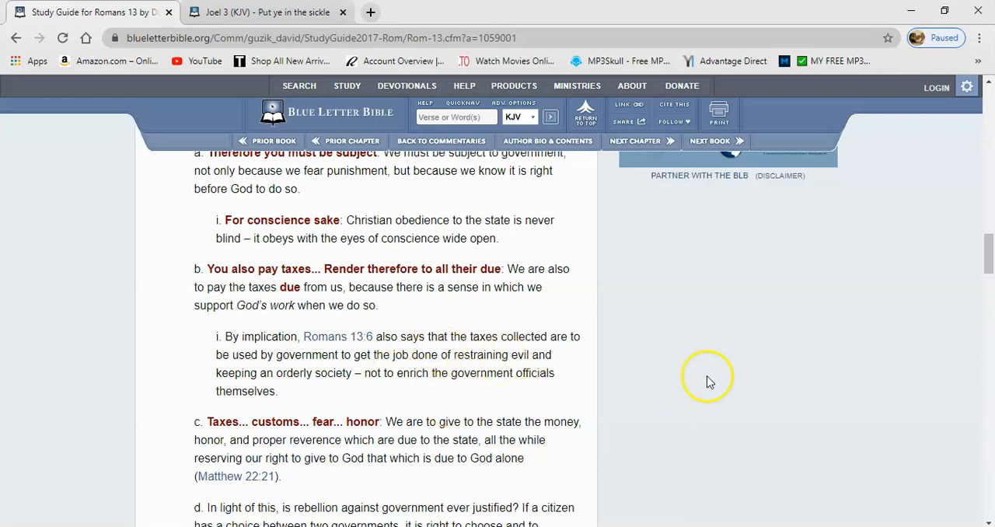
pyautogui.moveTo(703, 392)
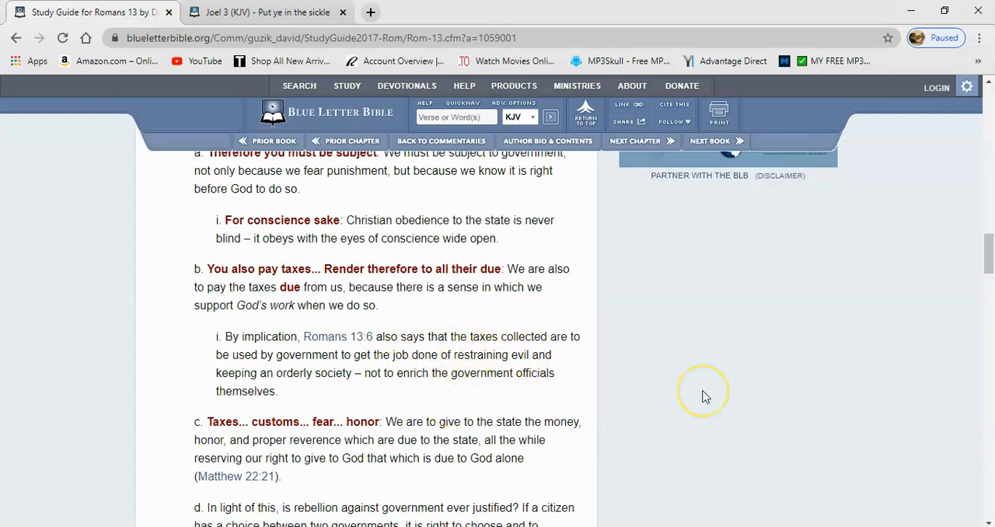
pyautogui.moveTo(641, 400)
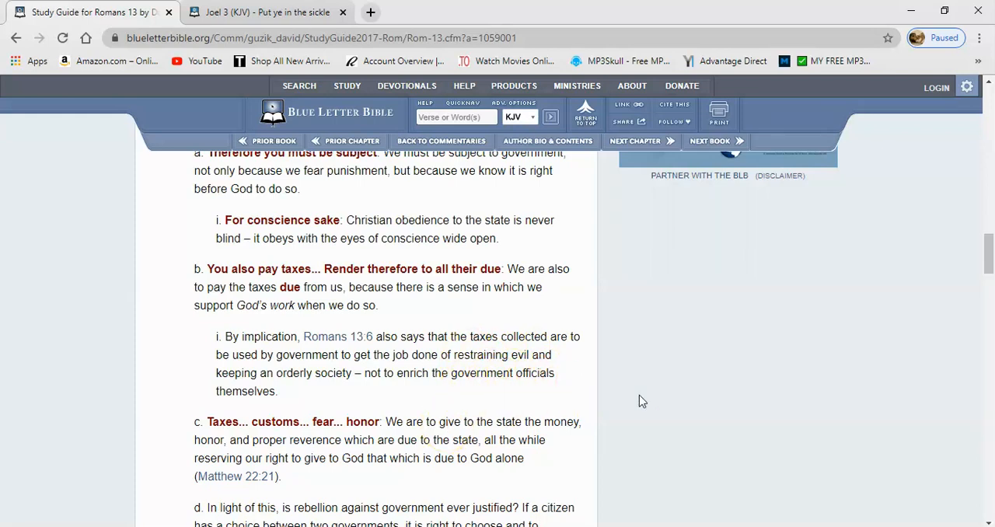
pyautogui.moveTo(943, 349)
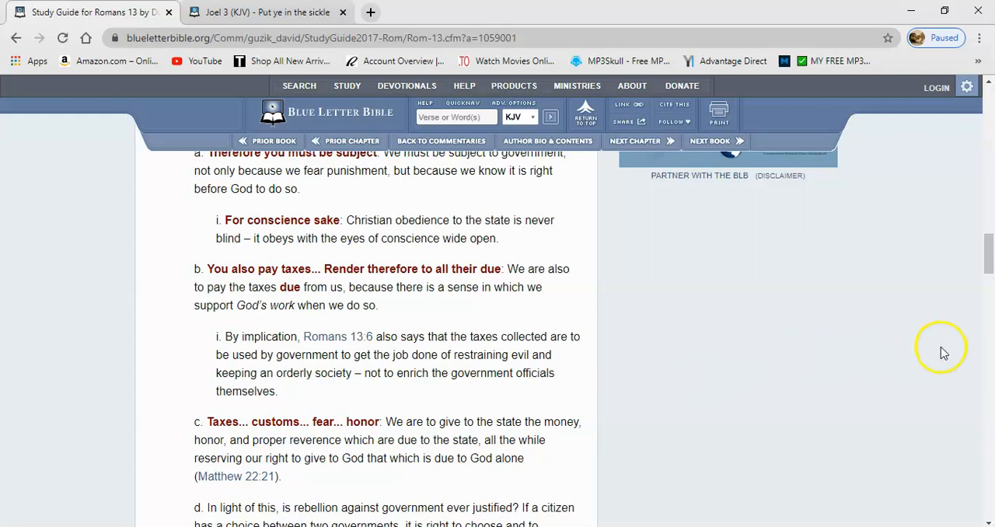
pyautogui.moveTo(977, 359)
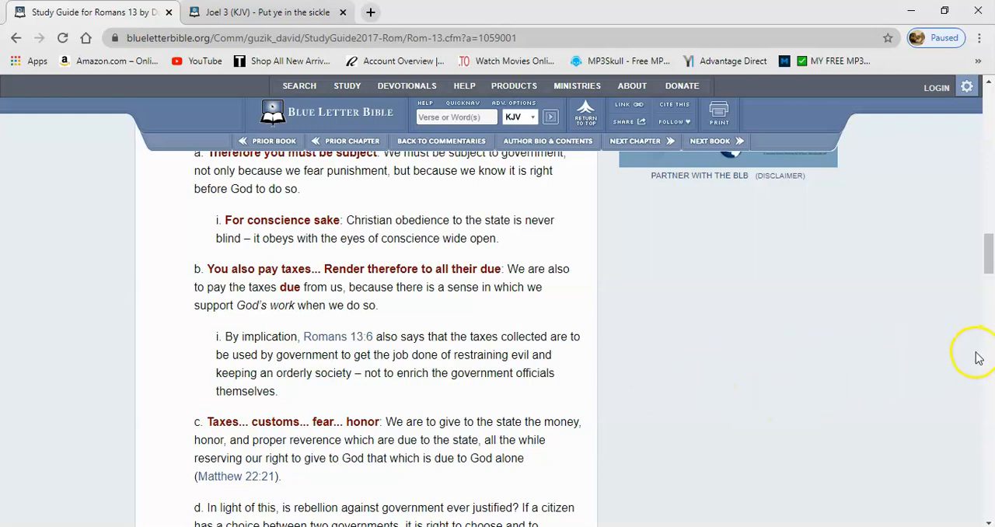
# Scroll down to point d on rebellion against government and the note about democracy.
pyautogui.scroll(-3)
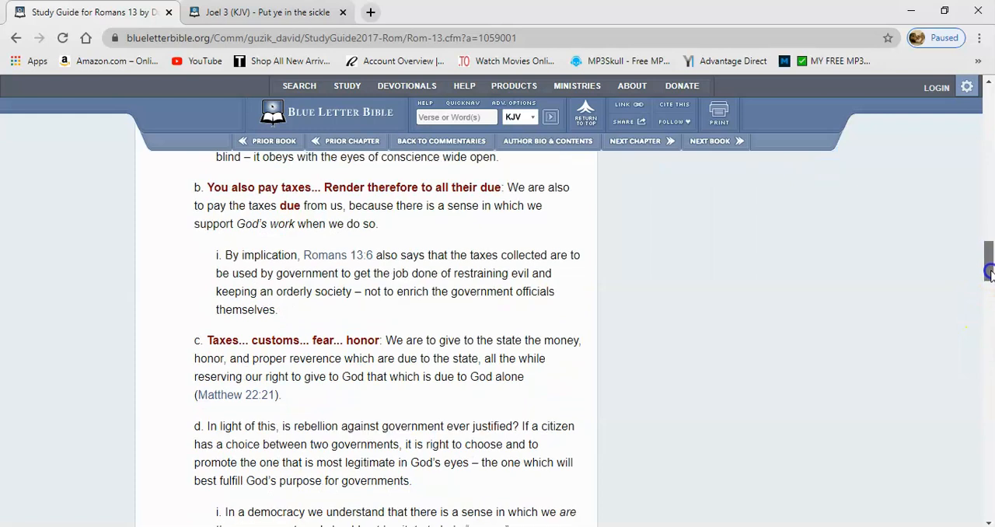
pyautogui.scroll(-3)
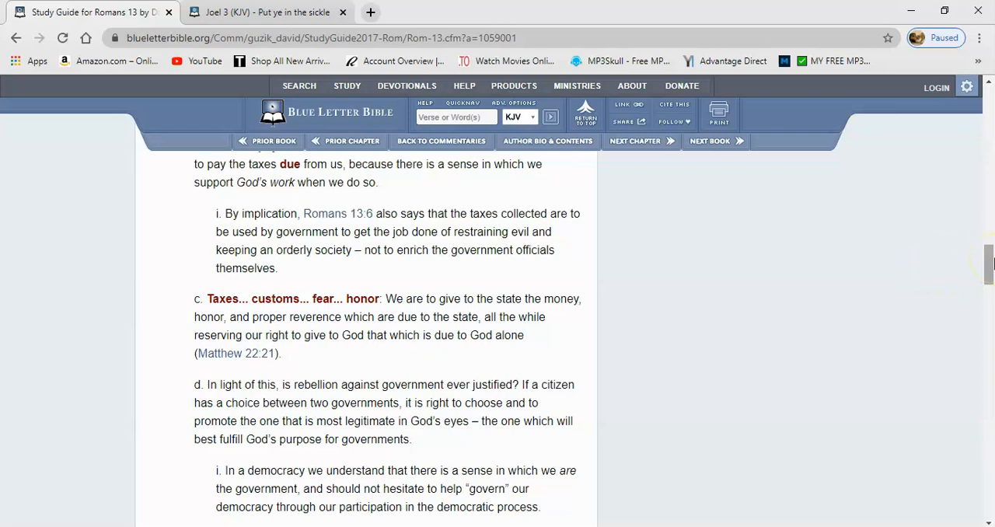
pyautogui.scroll(-3)
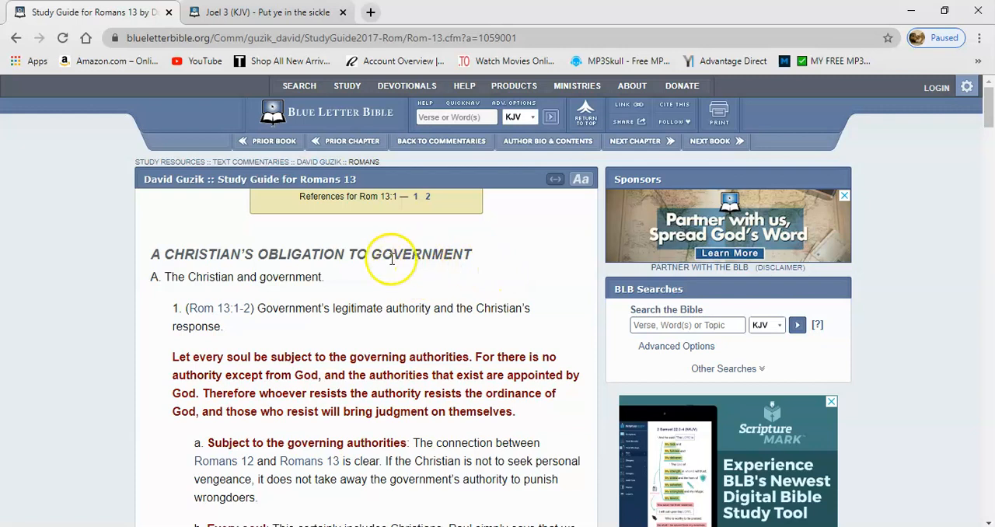
pyautogui.moveTo(481, 268)
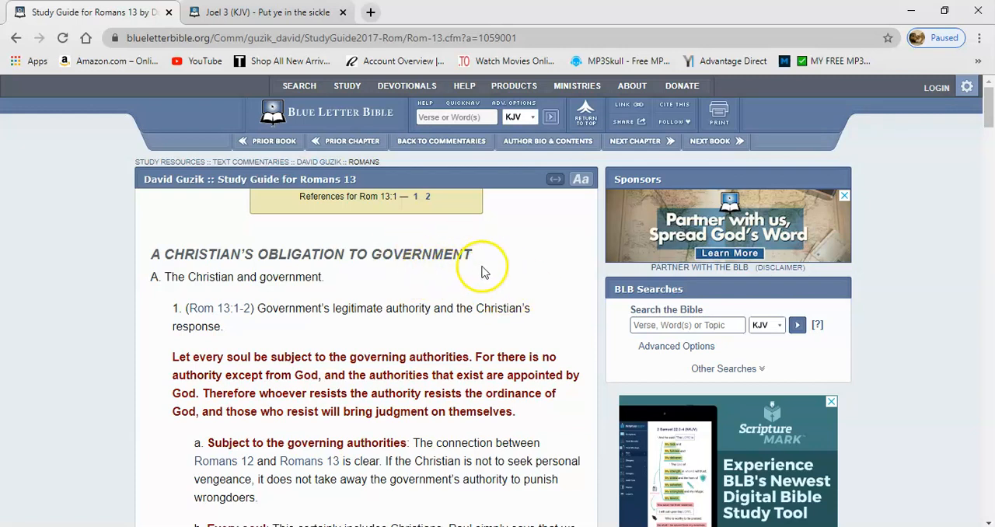
pyautogui.moveTo(419, 237)
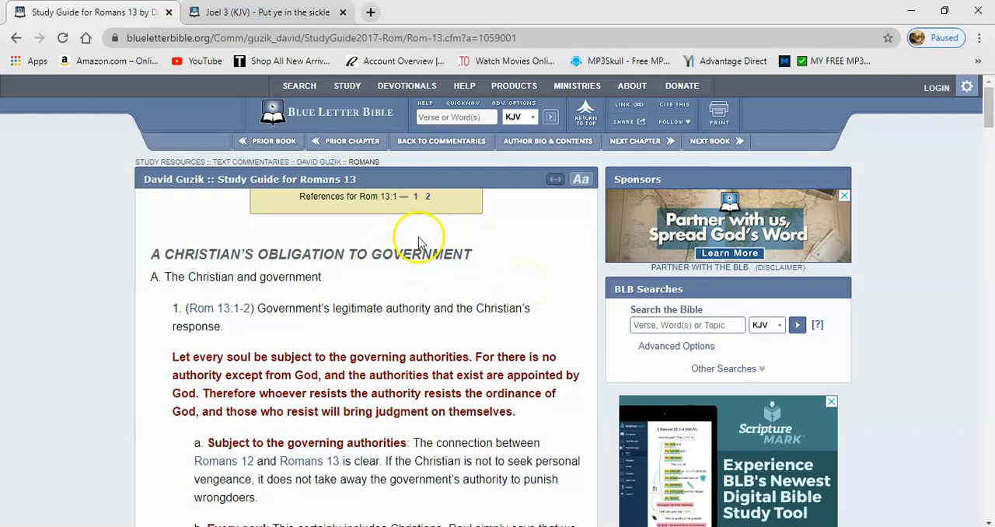
pyautogui.moveTo(420, 260)
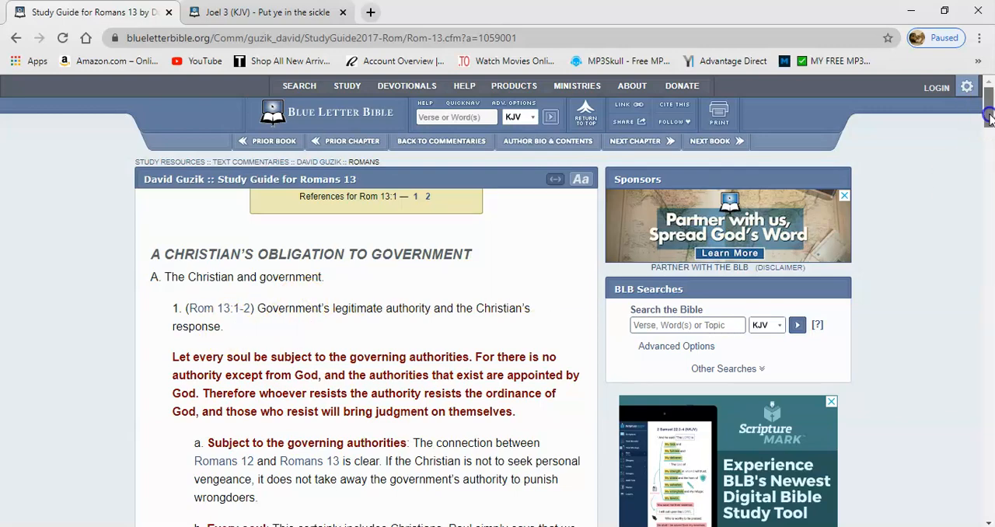
# Scroll briefly to Romans 13:1's points, then back up to the 'A Christian's Obligation to Government' heading.
pyautogui.scroll(-3)
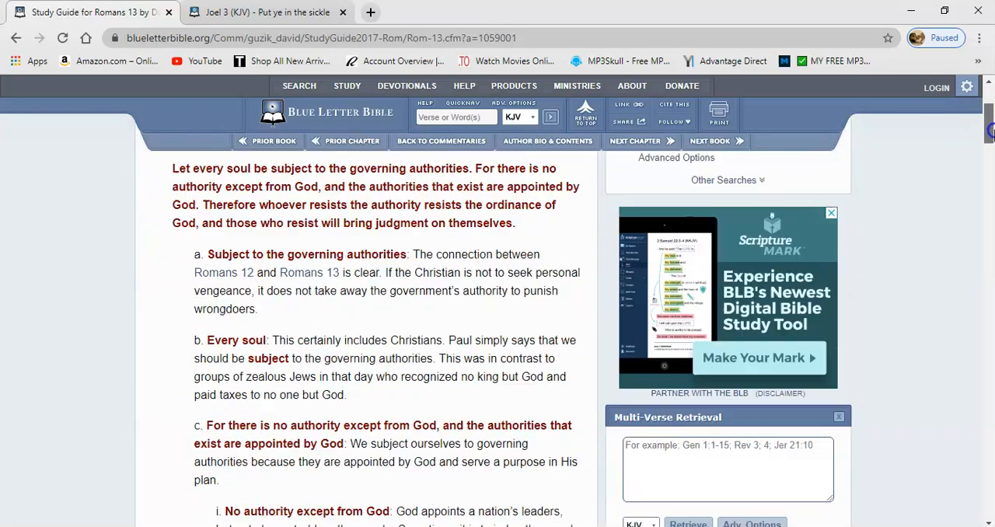
pyautogui.scroll(3)
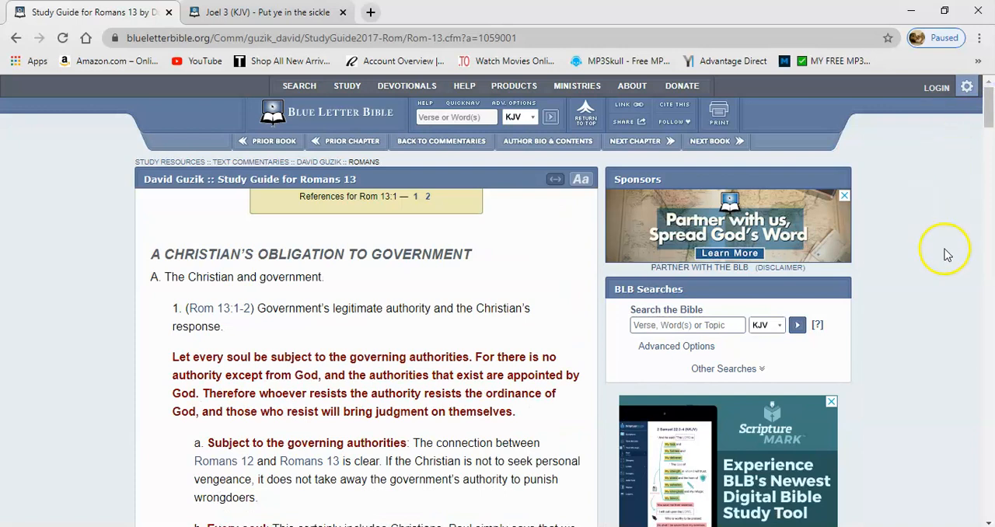
pyautogui.moveTo(398, 340)
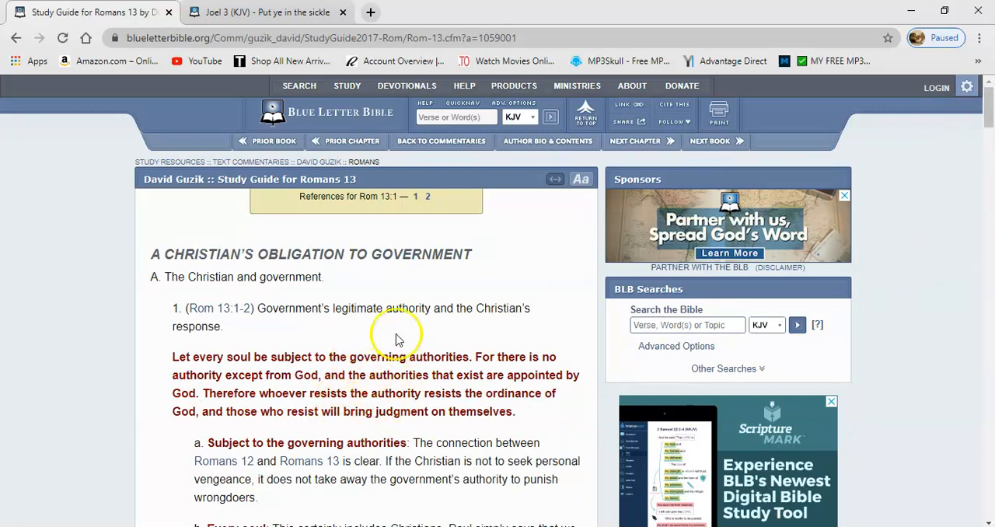
pyautogui.moveTo(337, 362)
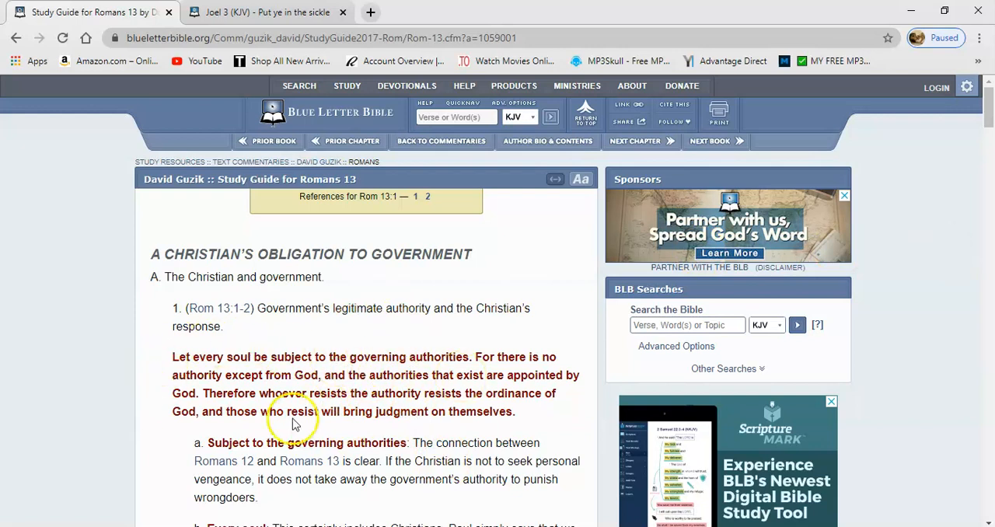
pyautogui.moveTo(149, 399)
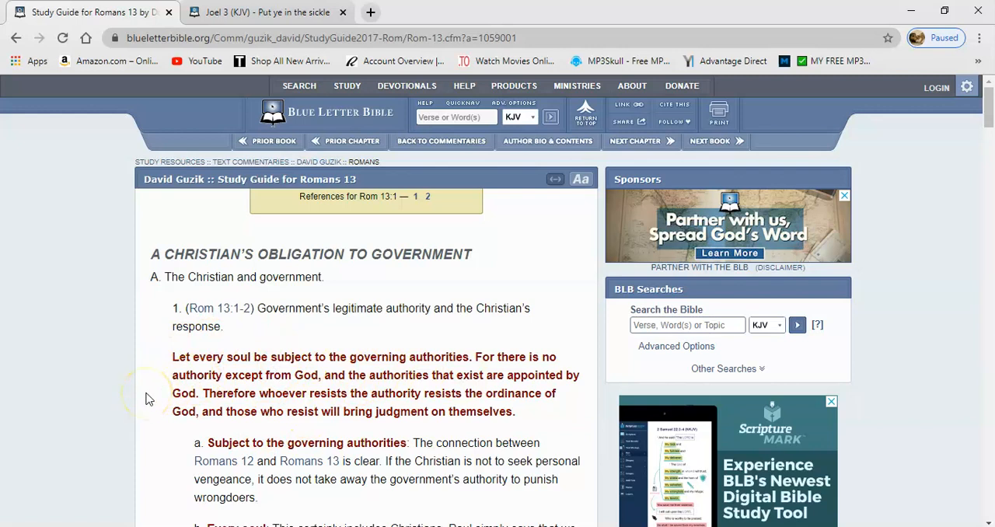